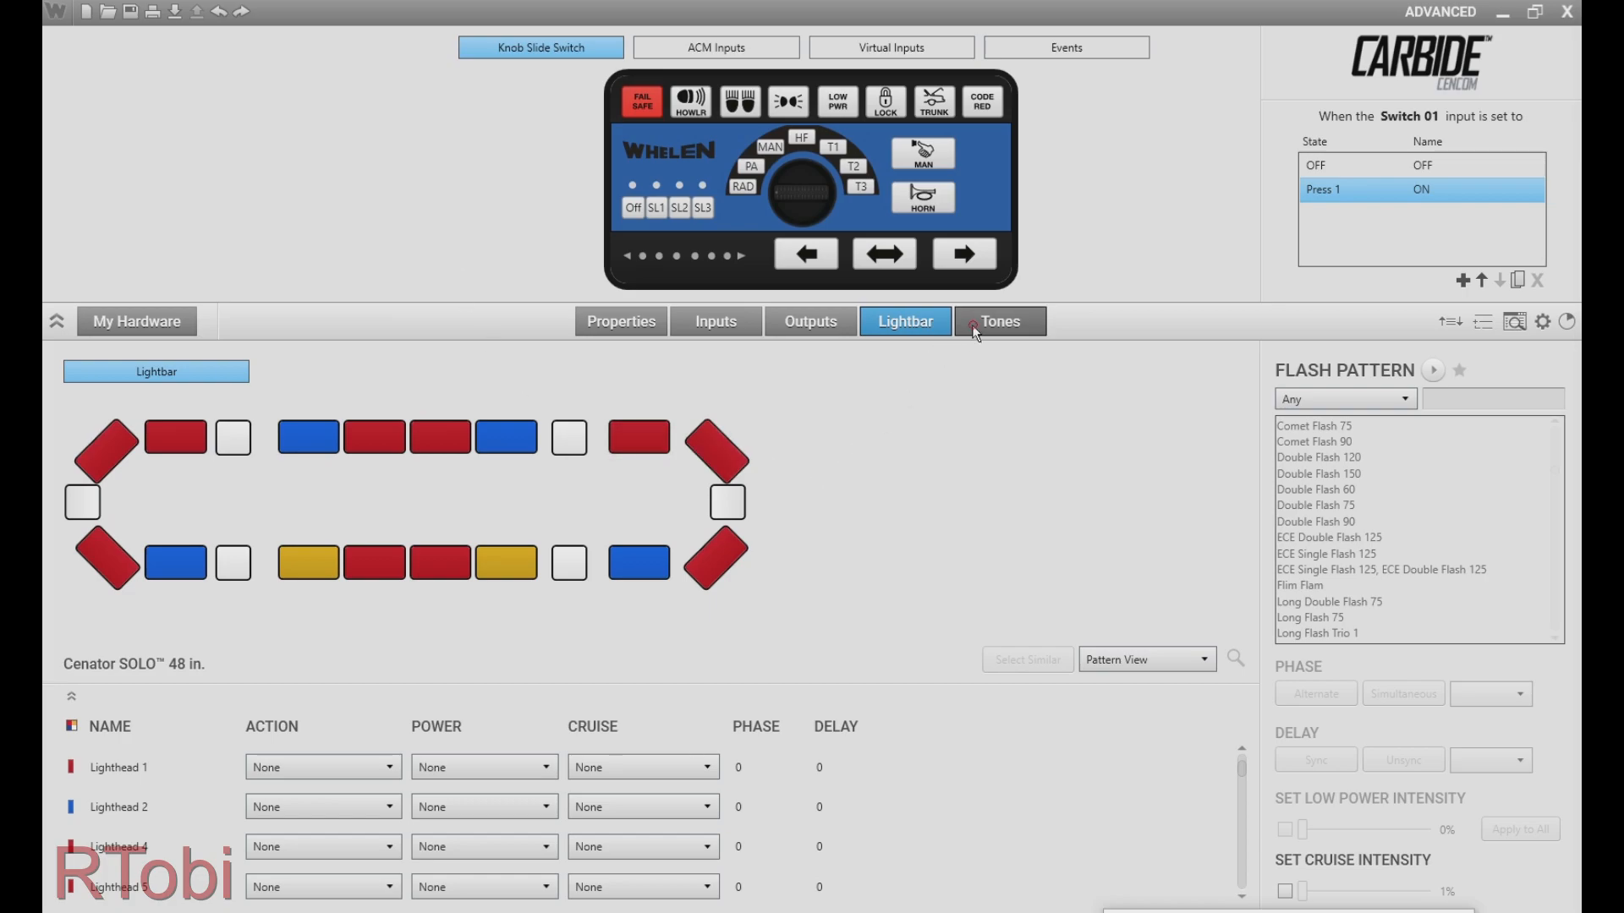
# Keep Switch 01 as a Press On, Press Off switch and show its virtual input actions
pyautogui.click(716, 321)
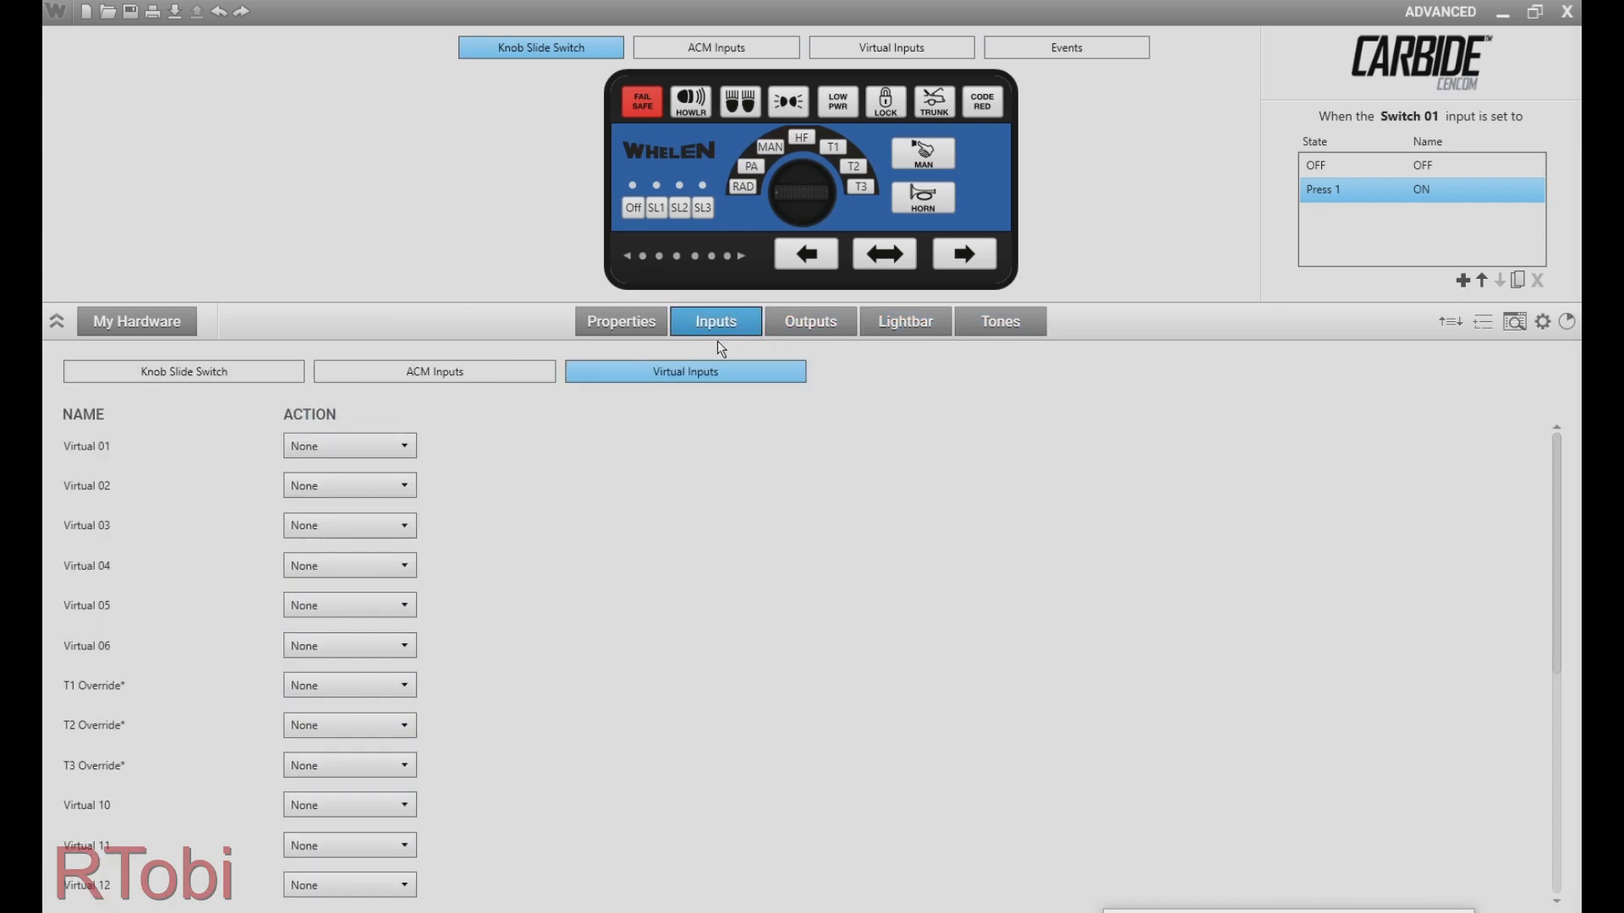
pyautogui.click(619, 321)
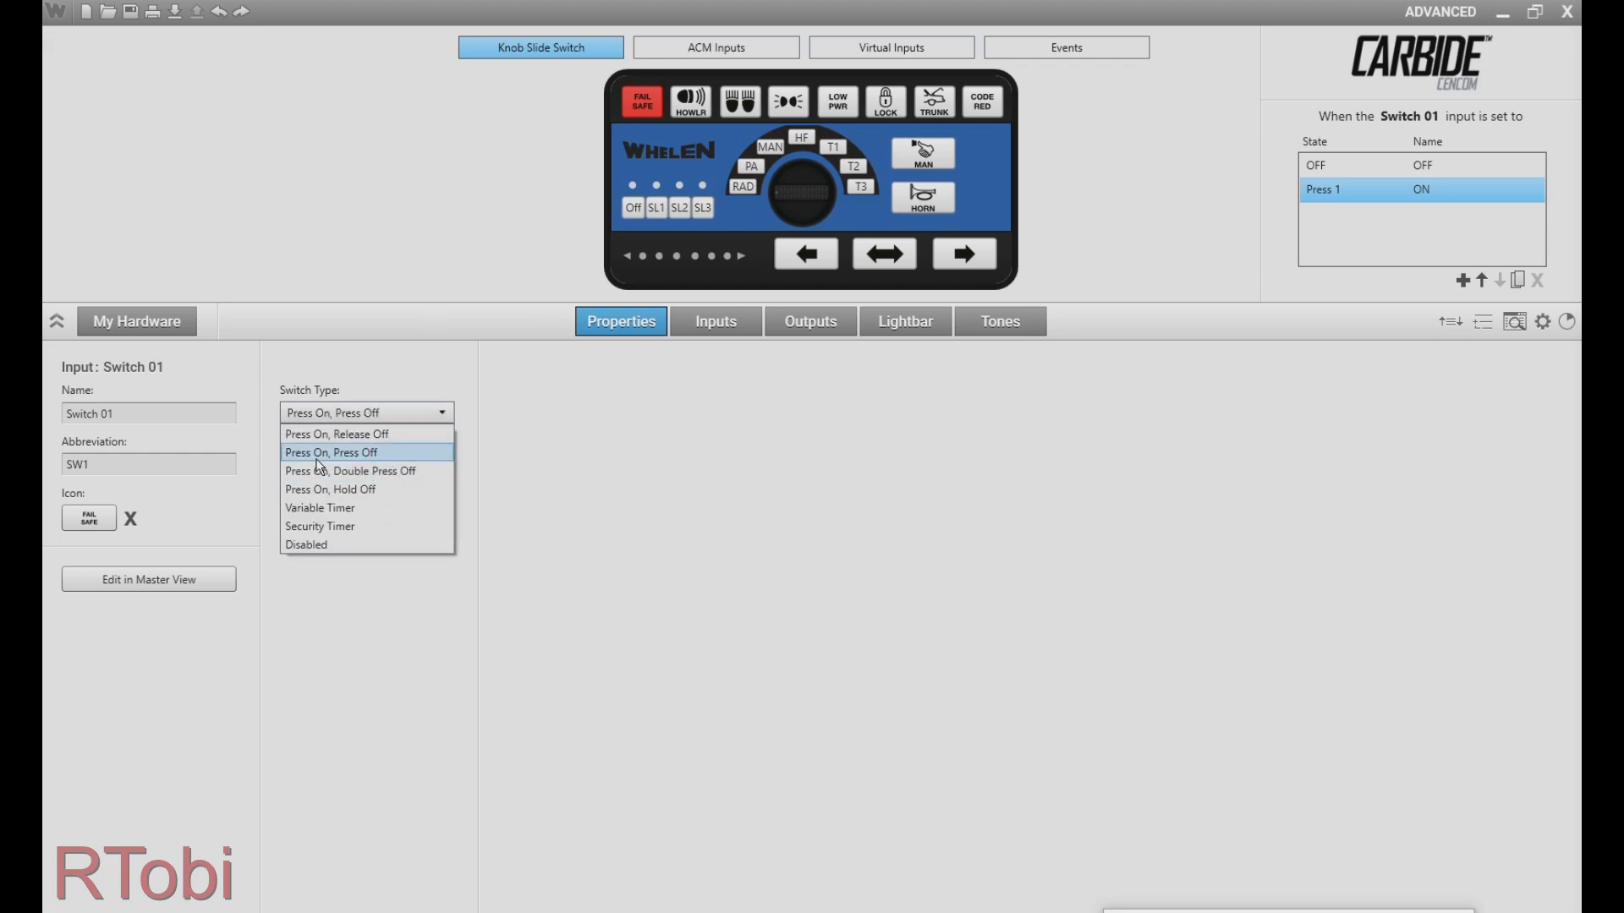
pyautogui.click(331, 452)
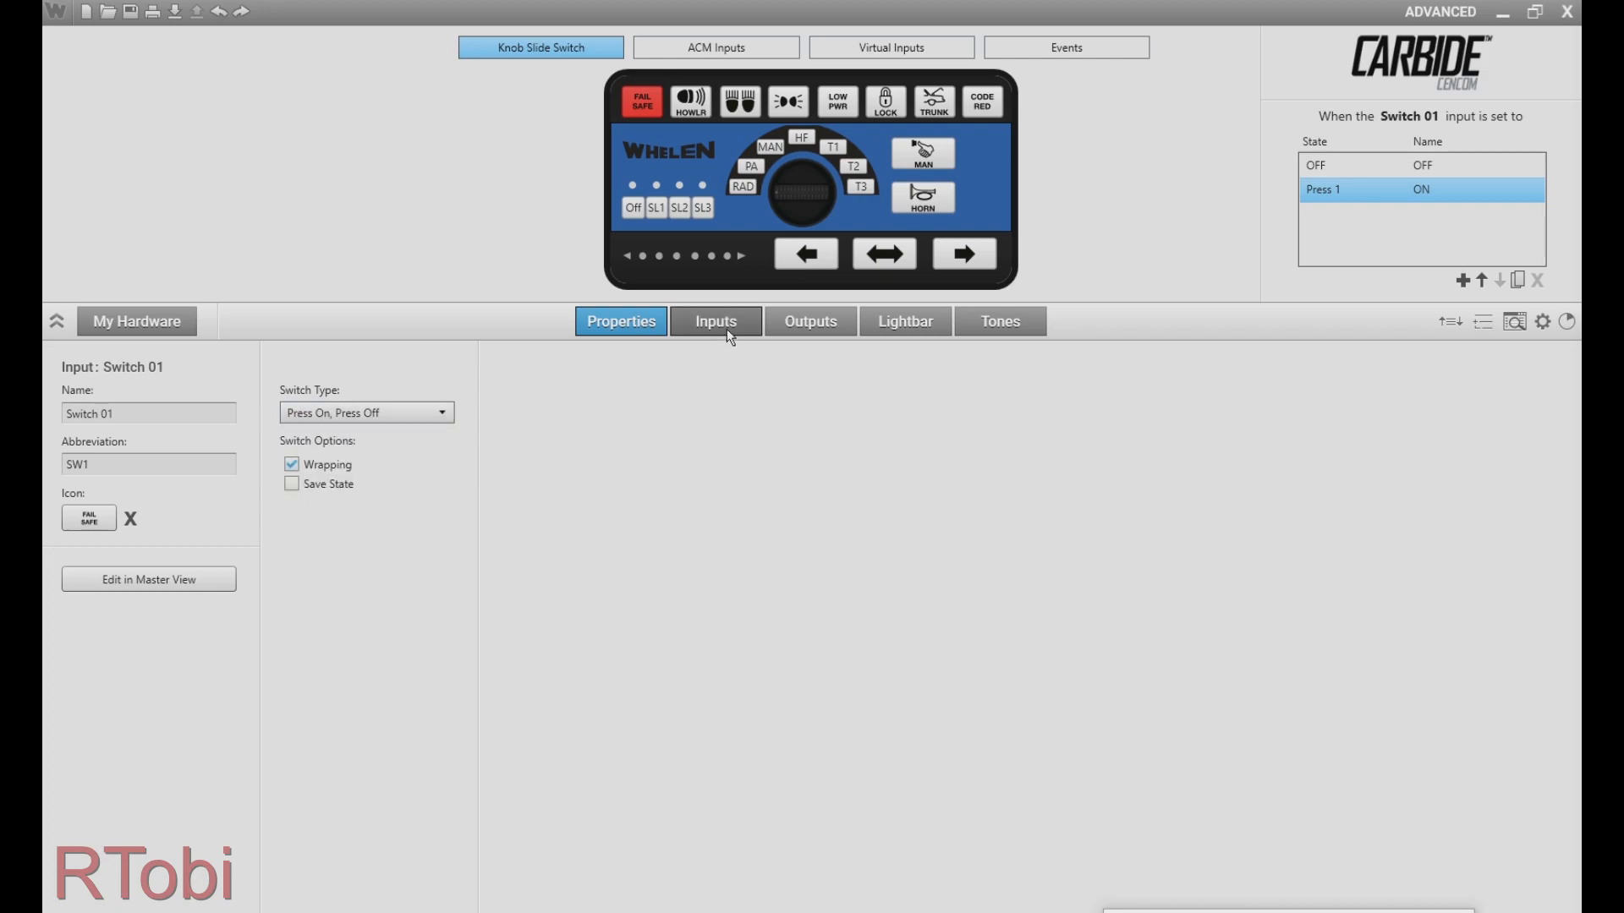
pyautogui.click(715, 321)
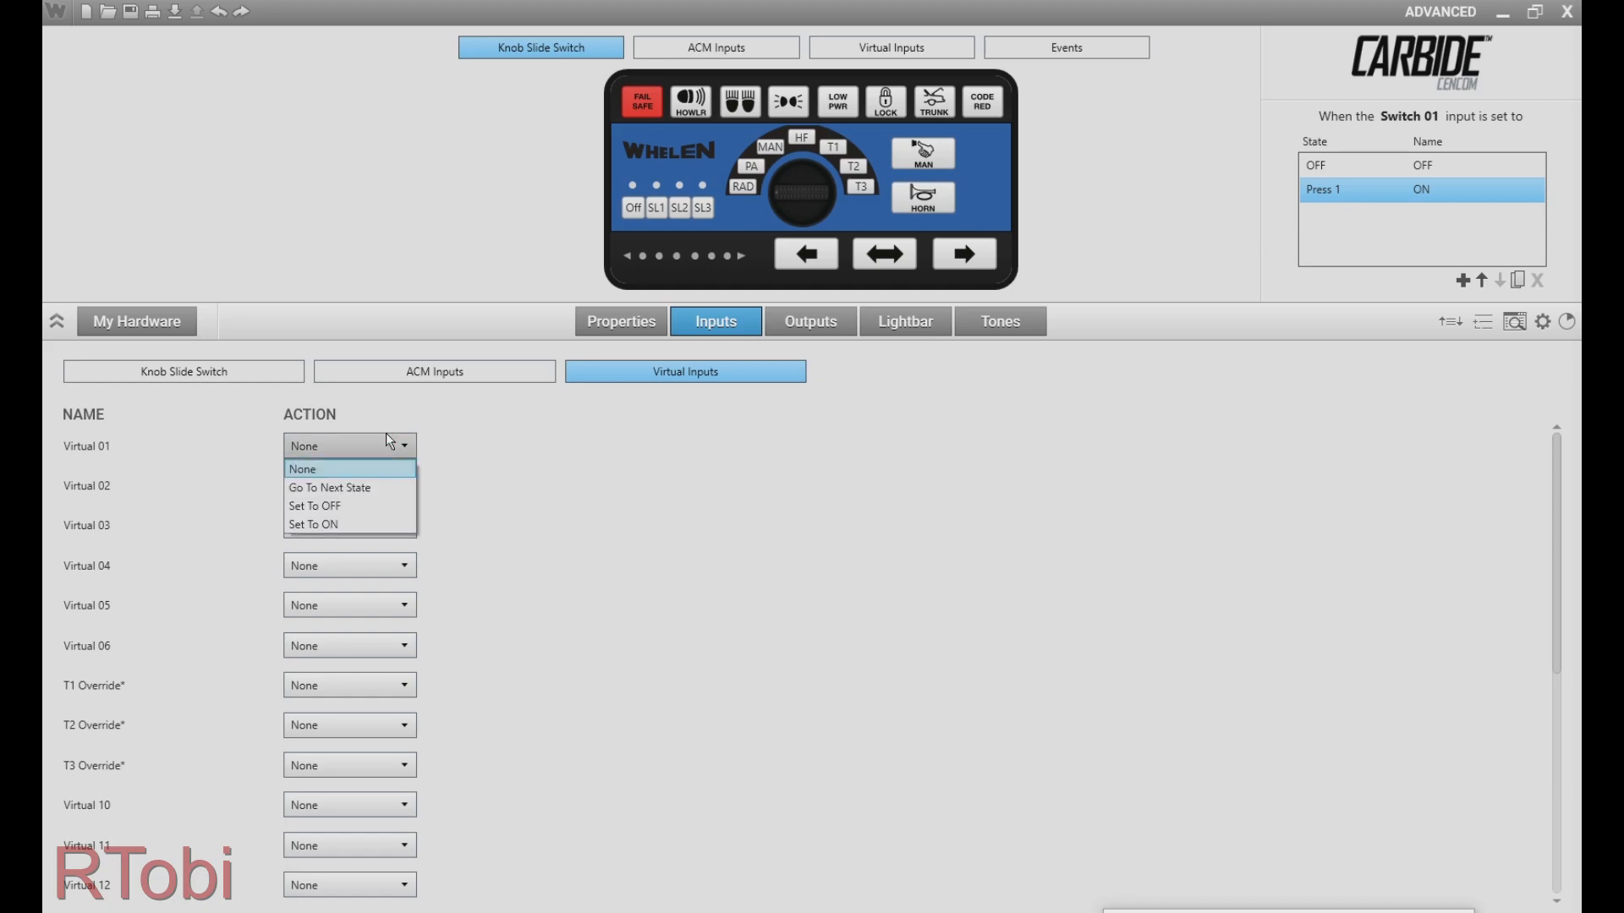
# Set Virtual 01 to Go To Next State for Switch 01, then show all virtual inputs
pyautogui.click(328, 488)
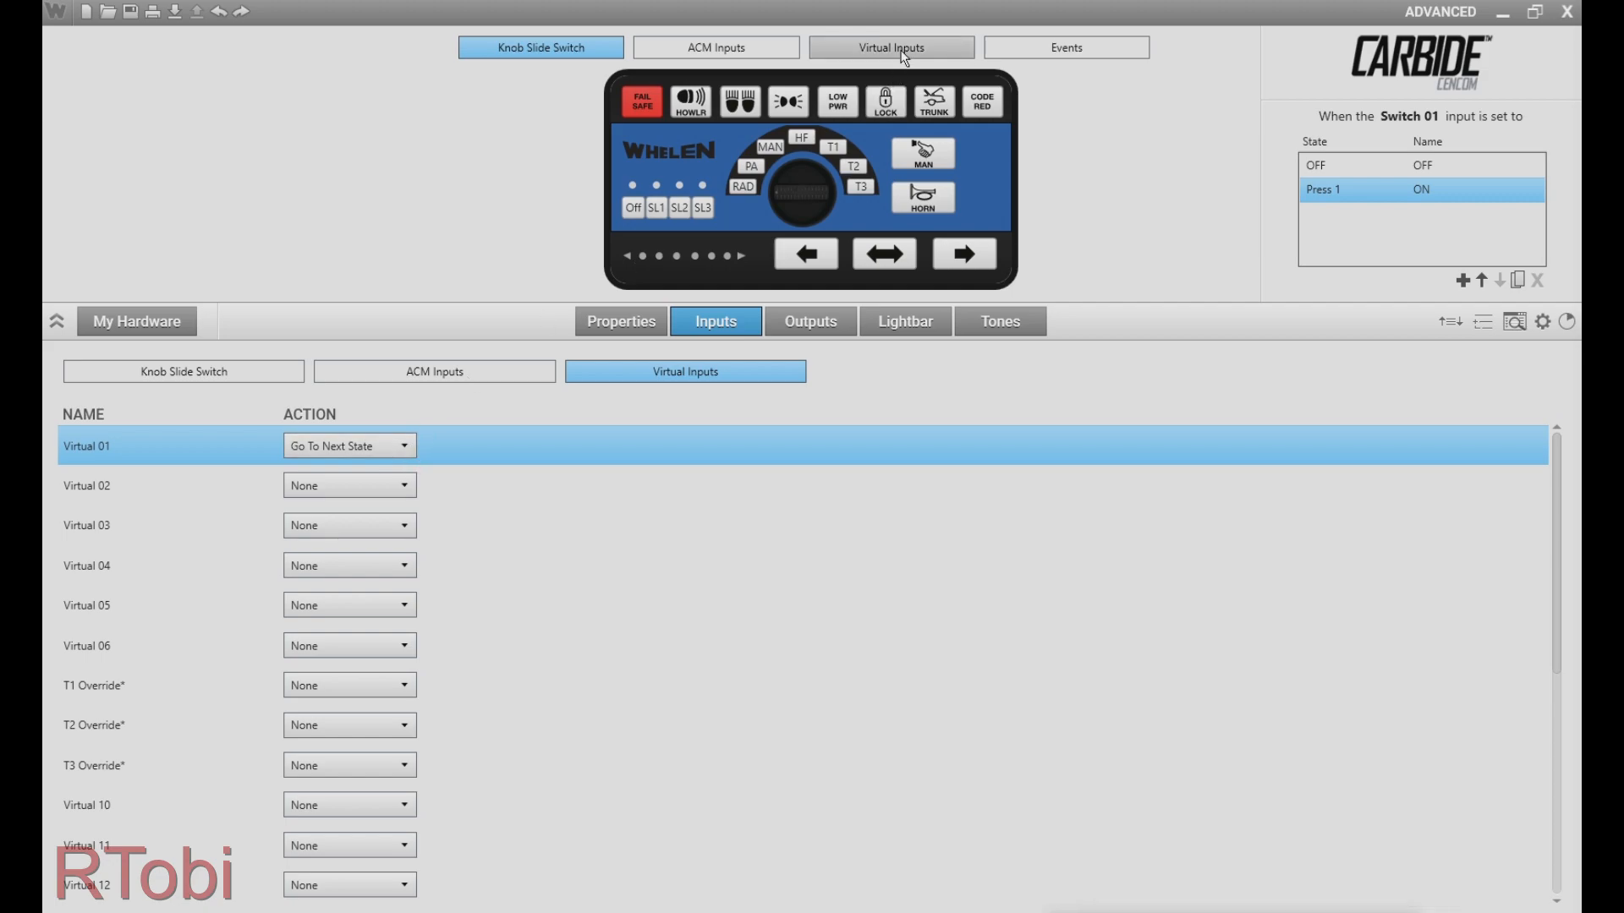
pyautogui.click(890, 47)
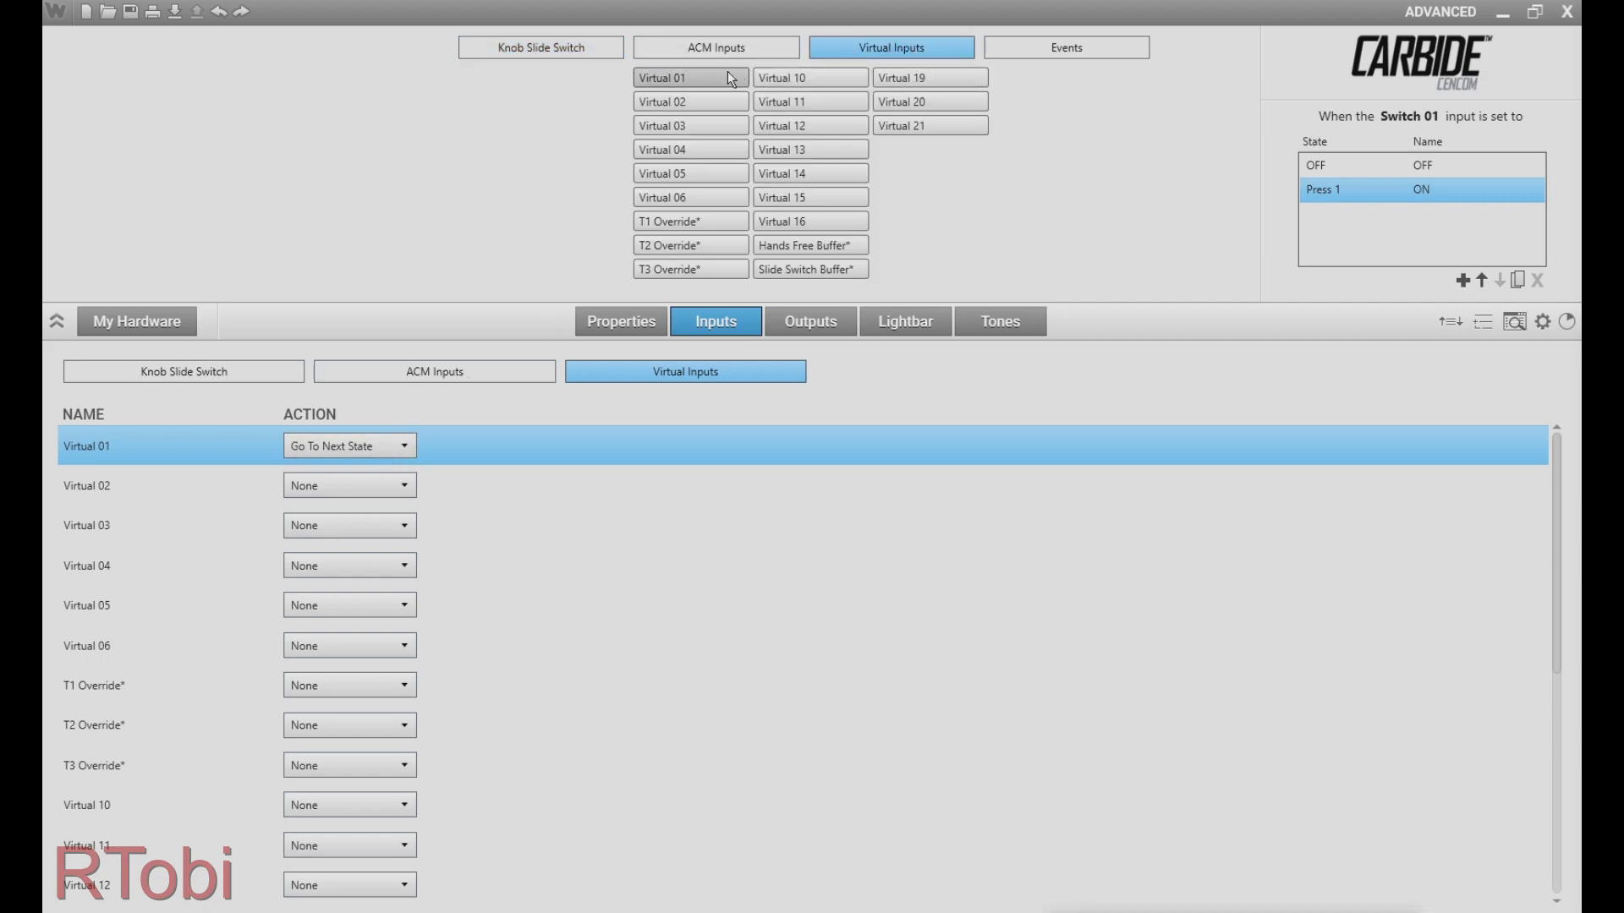
# Select Virtual 01, preview its Comet Flash lightbar pattern, and view its switch properties
pyautogui.click(691, 77)
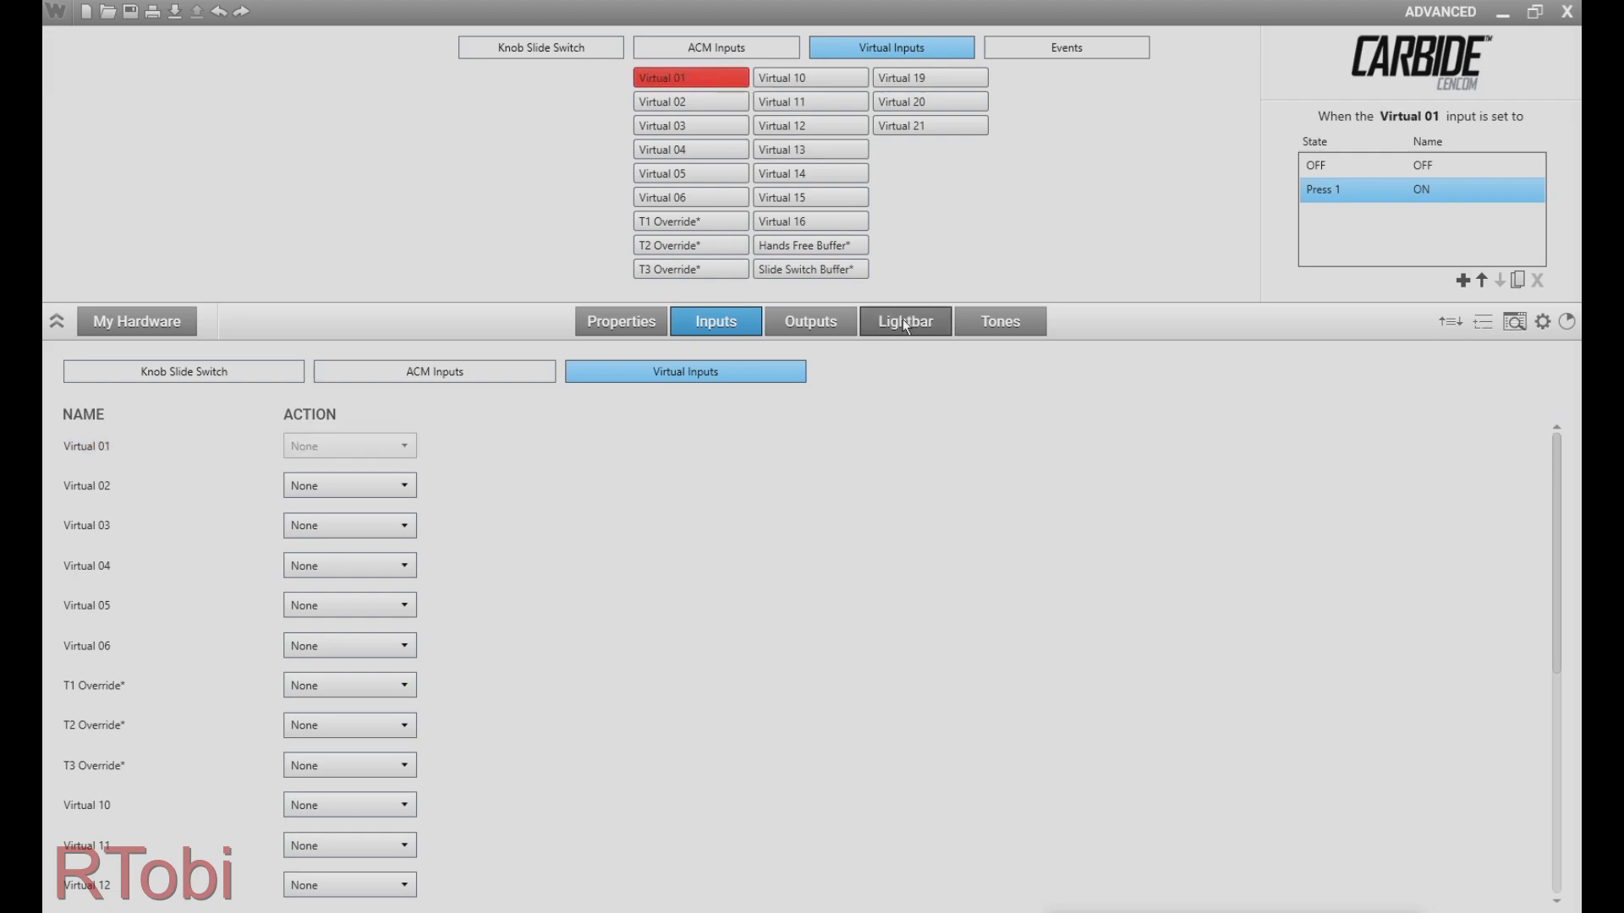
pyautogui.click(902, 321)
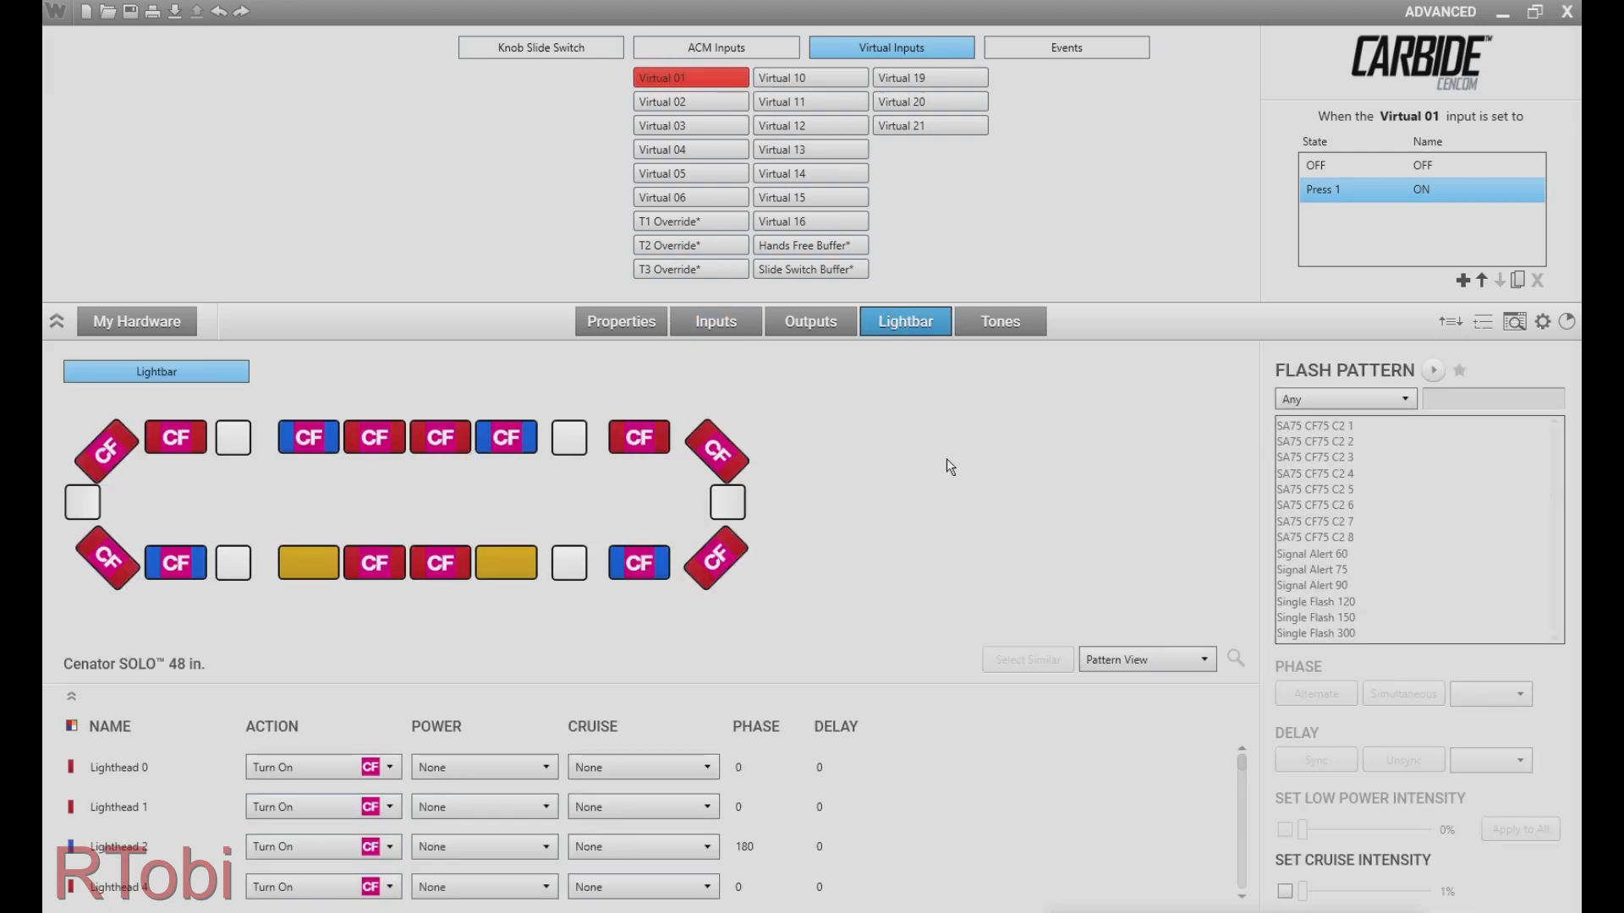
pyautogui.moveTo(941, 465)
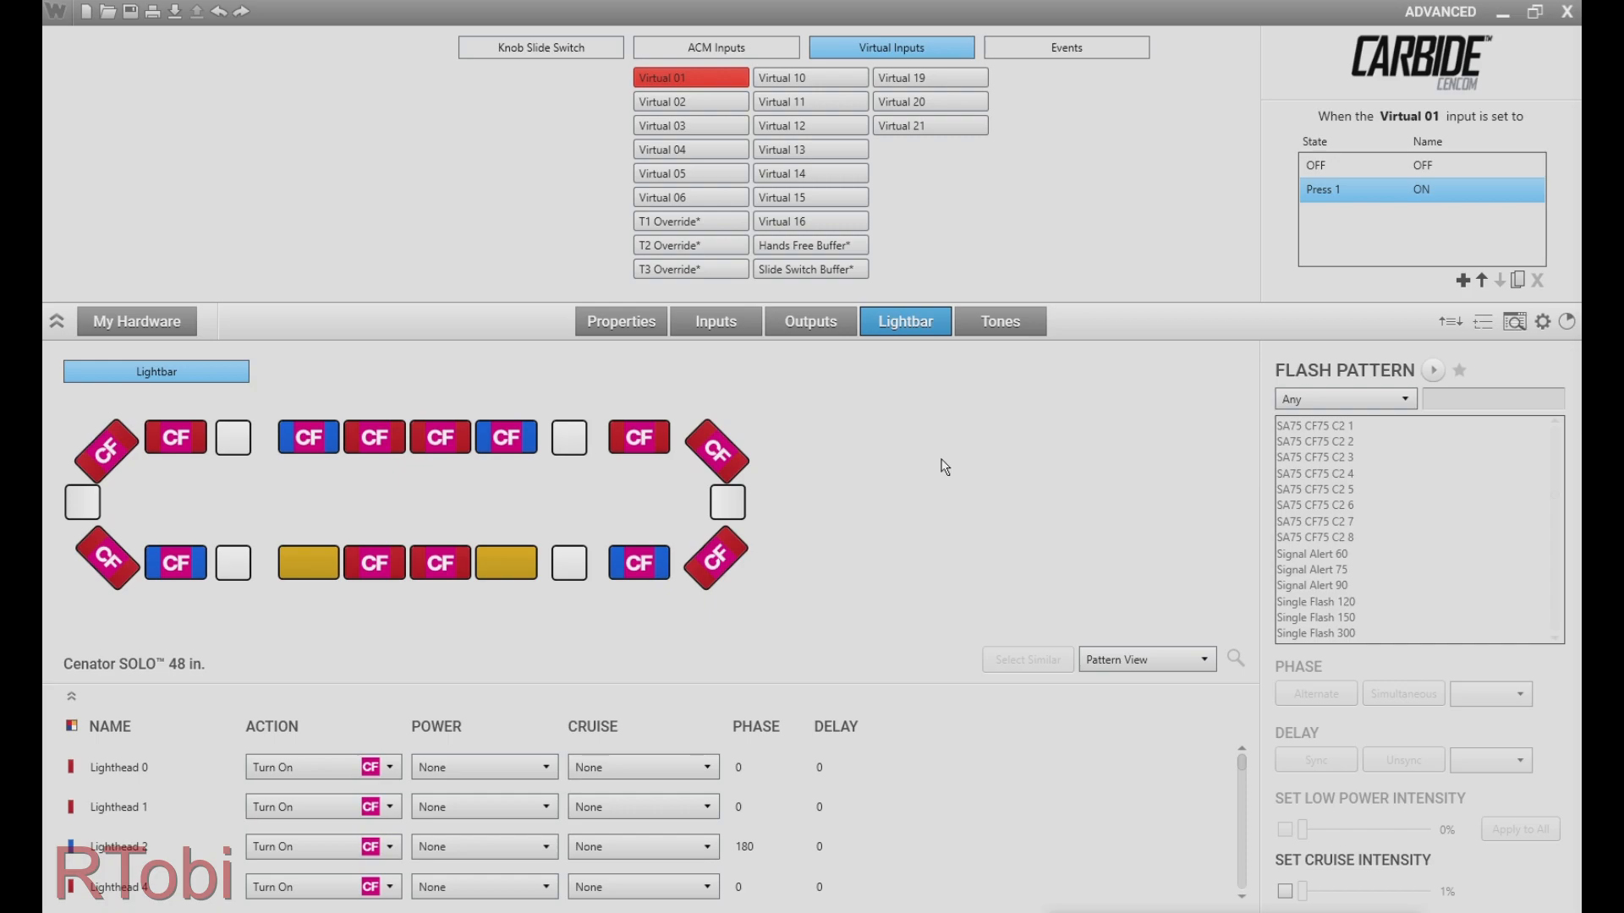
pyautogui.moveTo(87, 566)
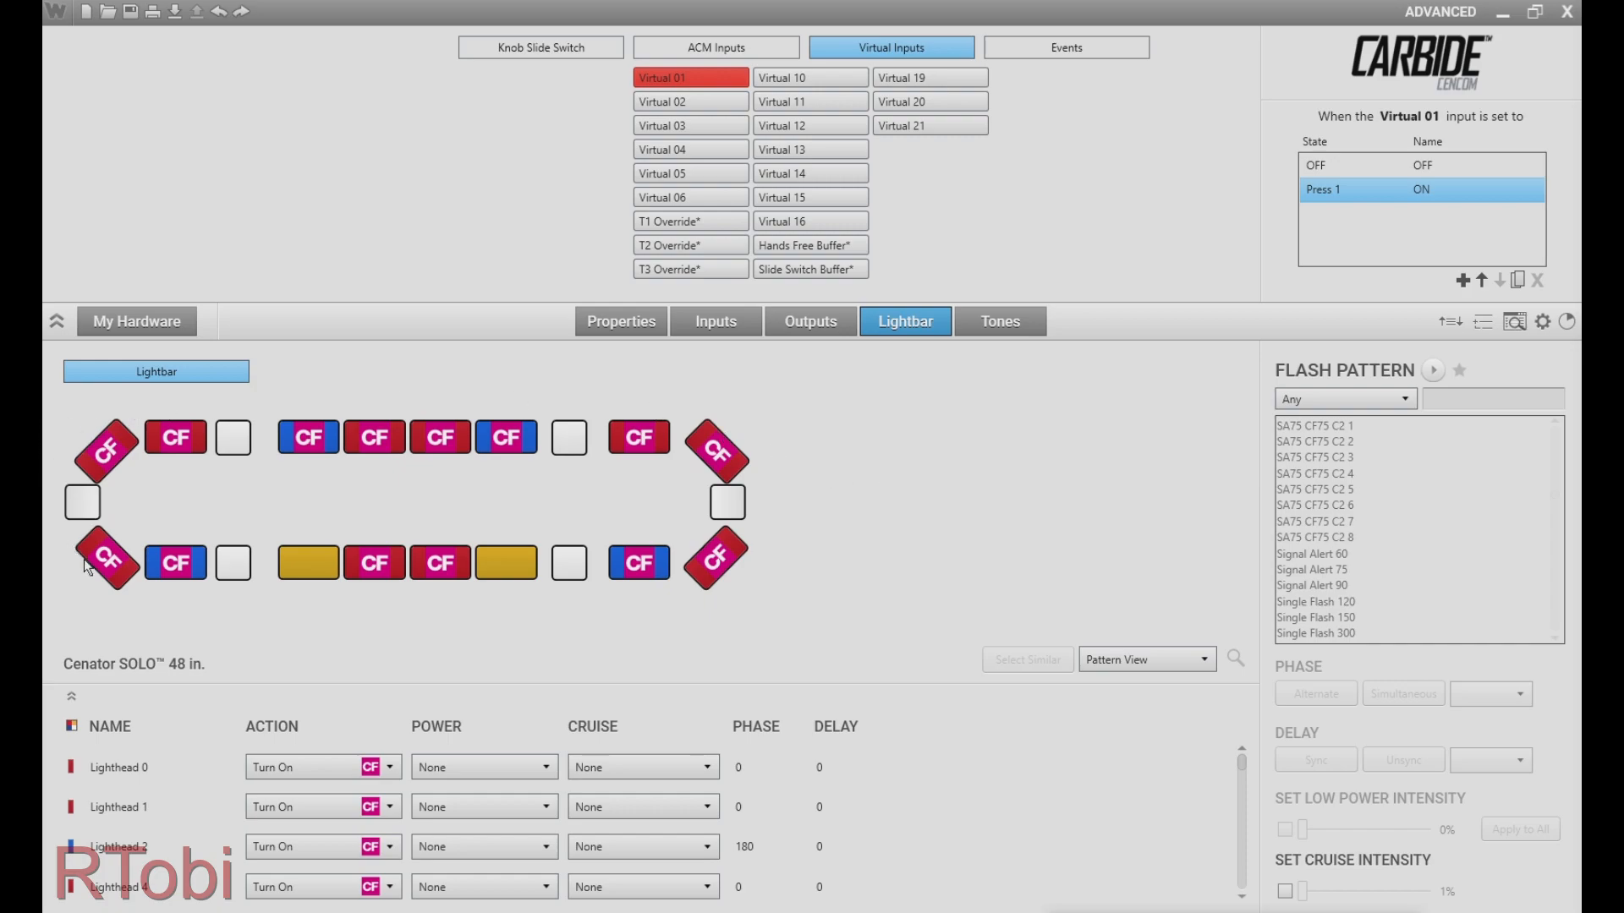
pyautogui.click(1432, 370)
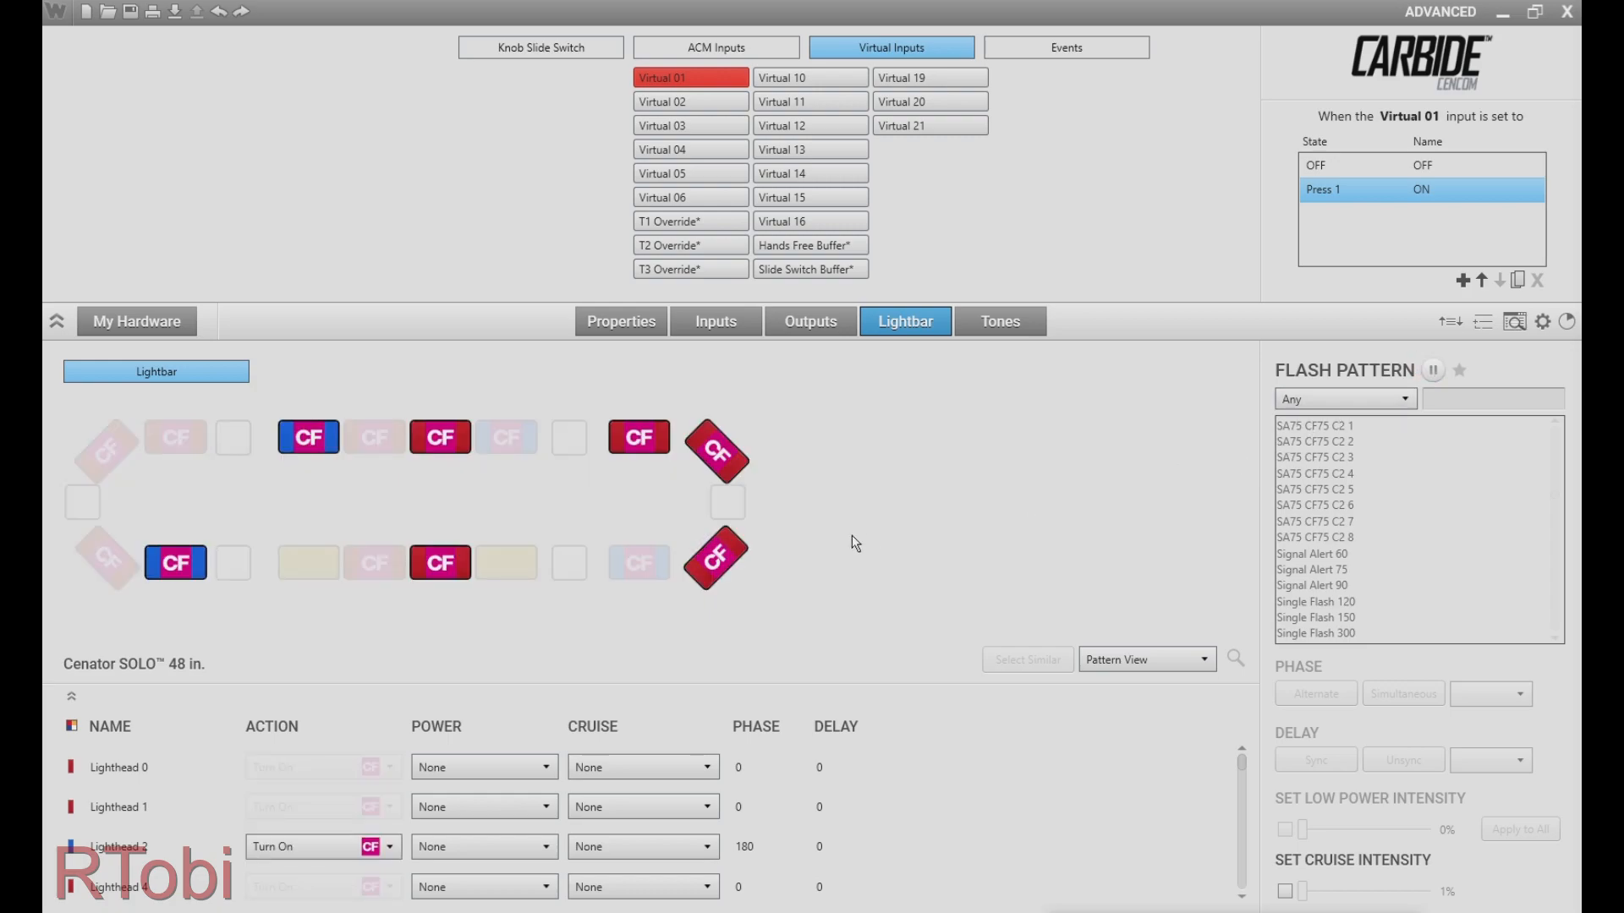
pyautogui.moveTo(639, 562)
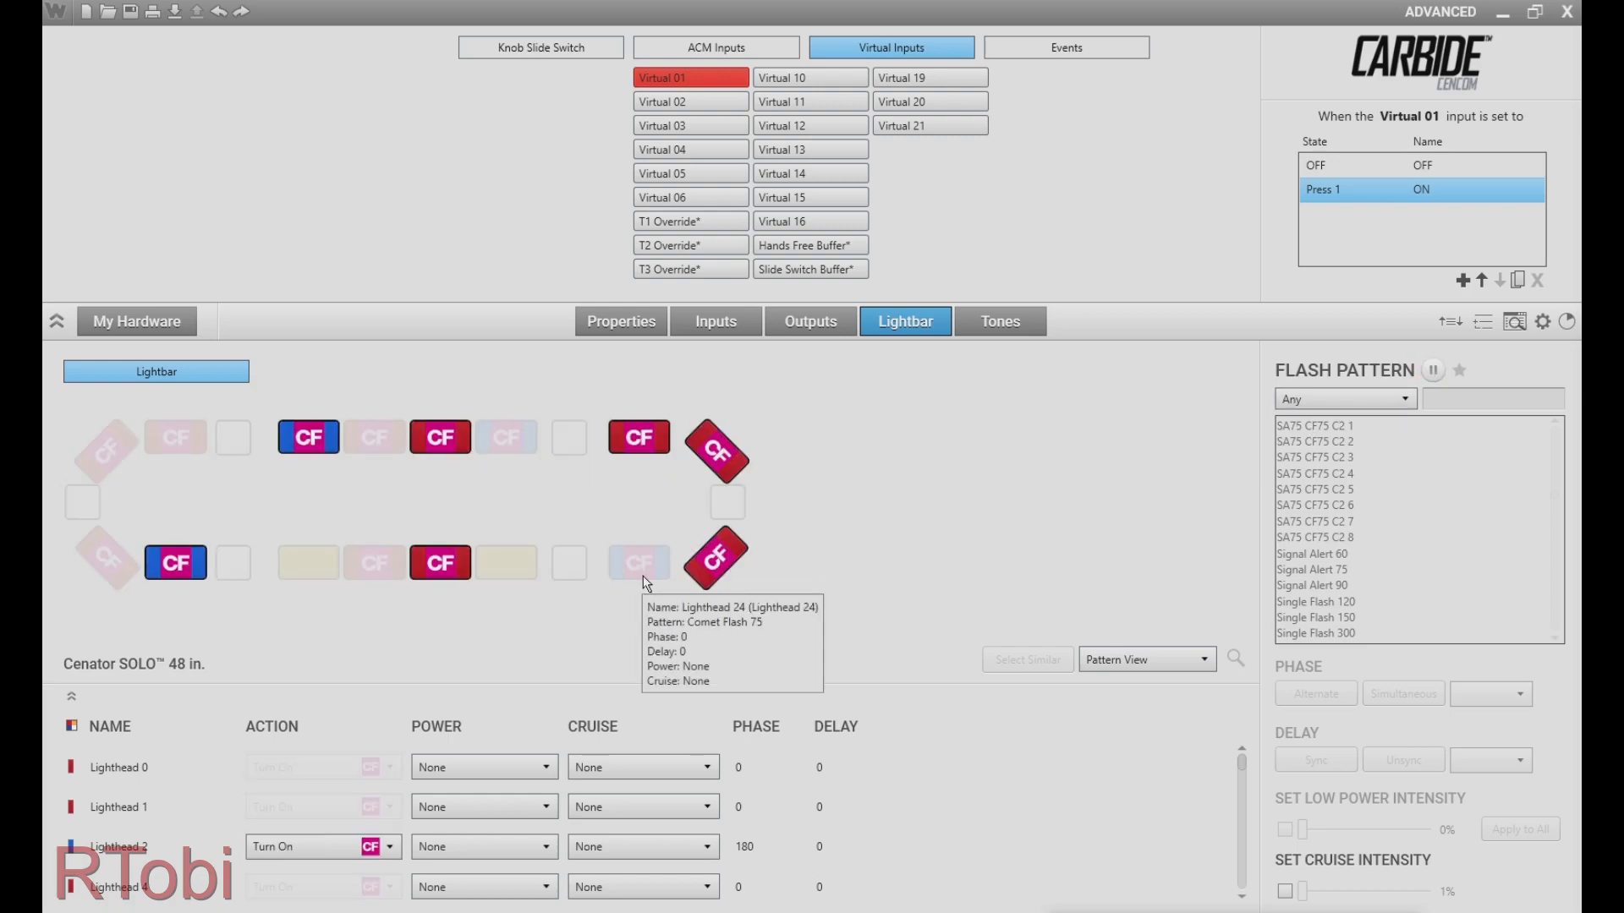
pyautogui.moveTo(618, 527)
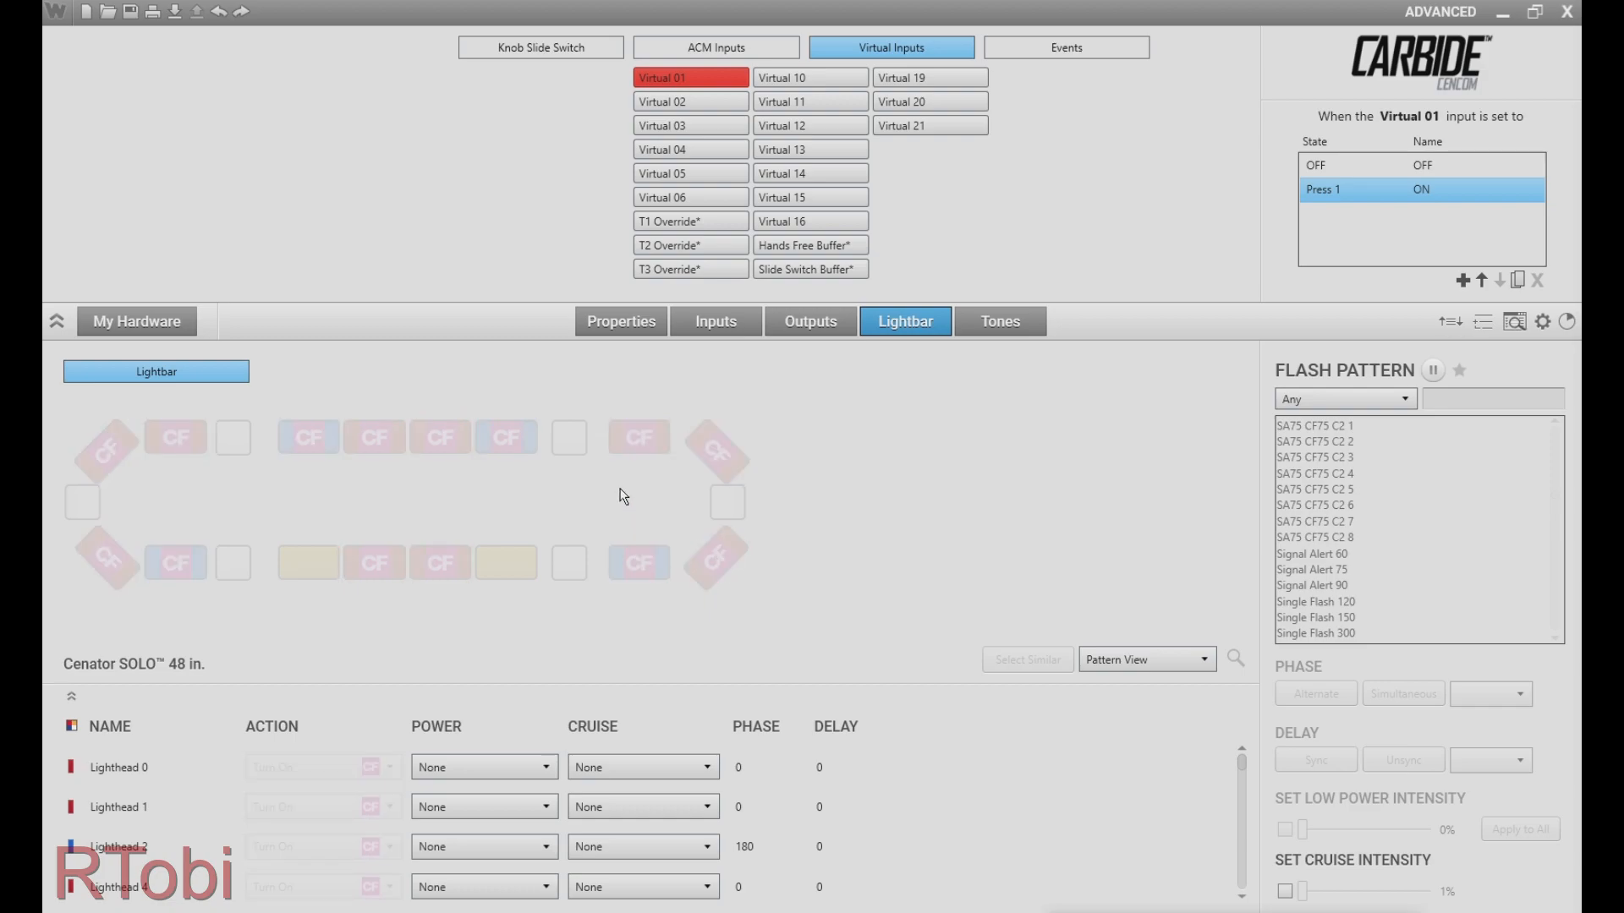
pyautogui.moveTo(798, 500)
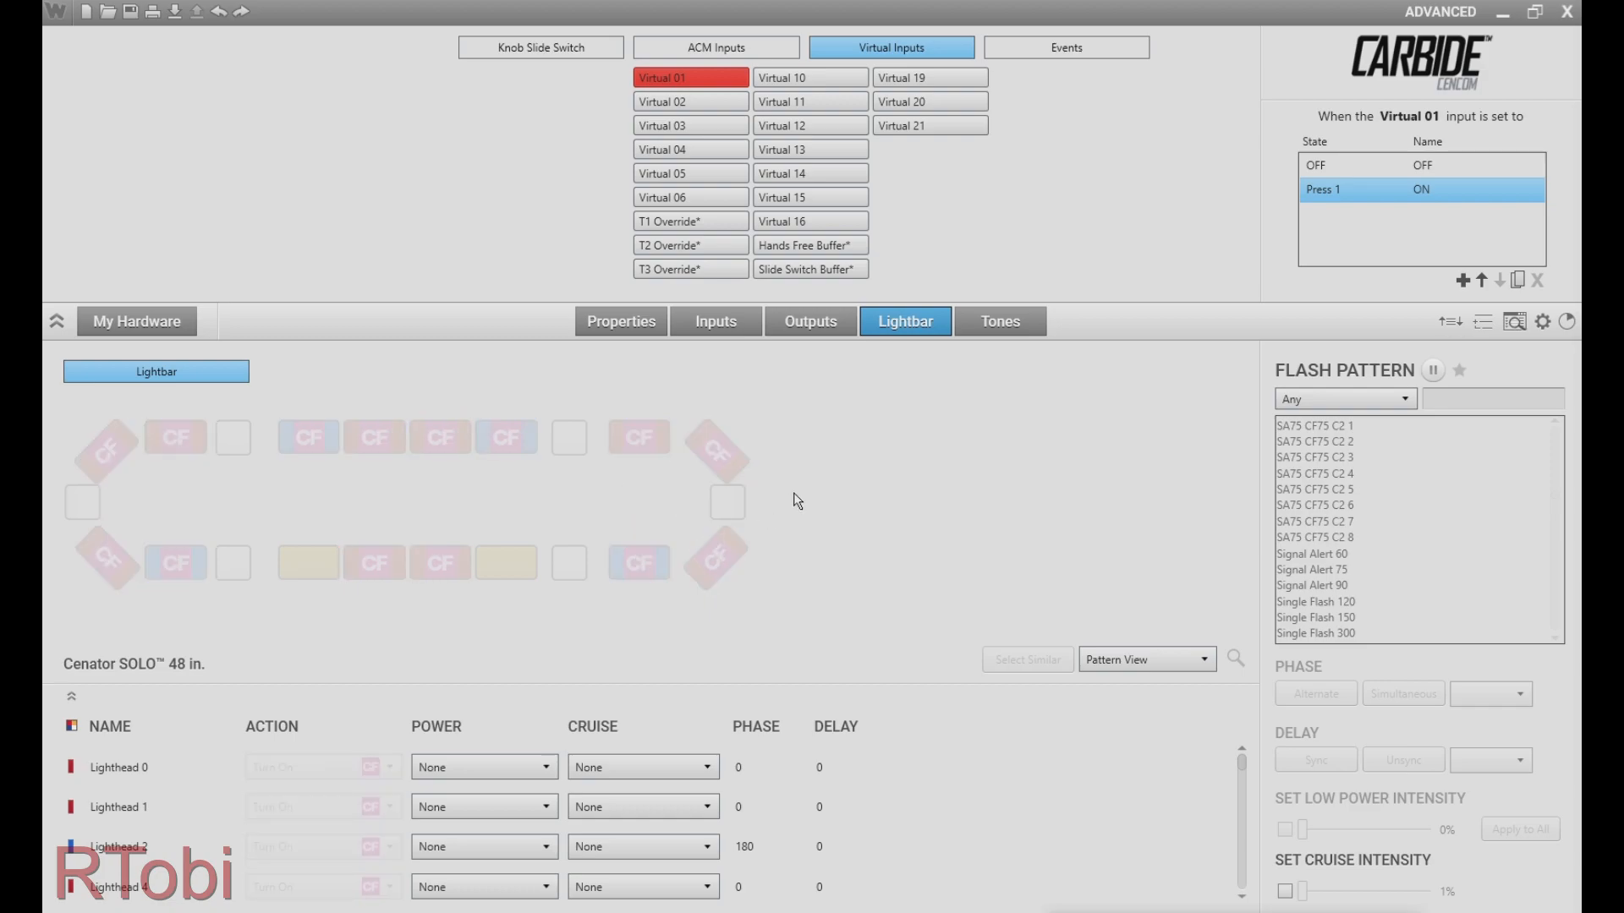
pyautogui.click(619, 322)
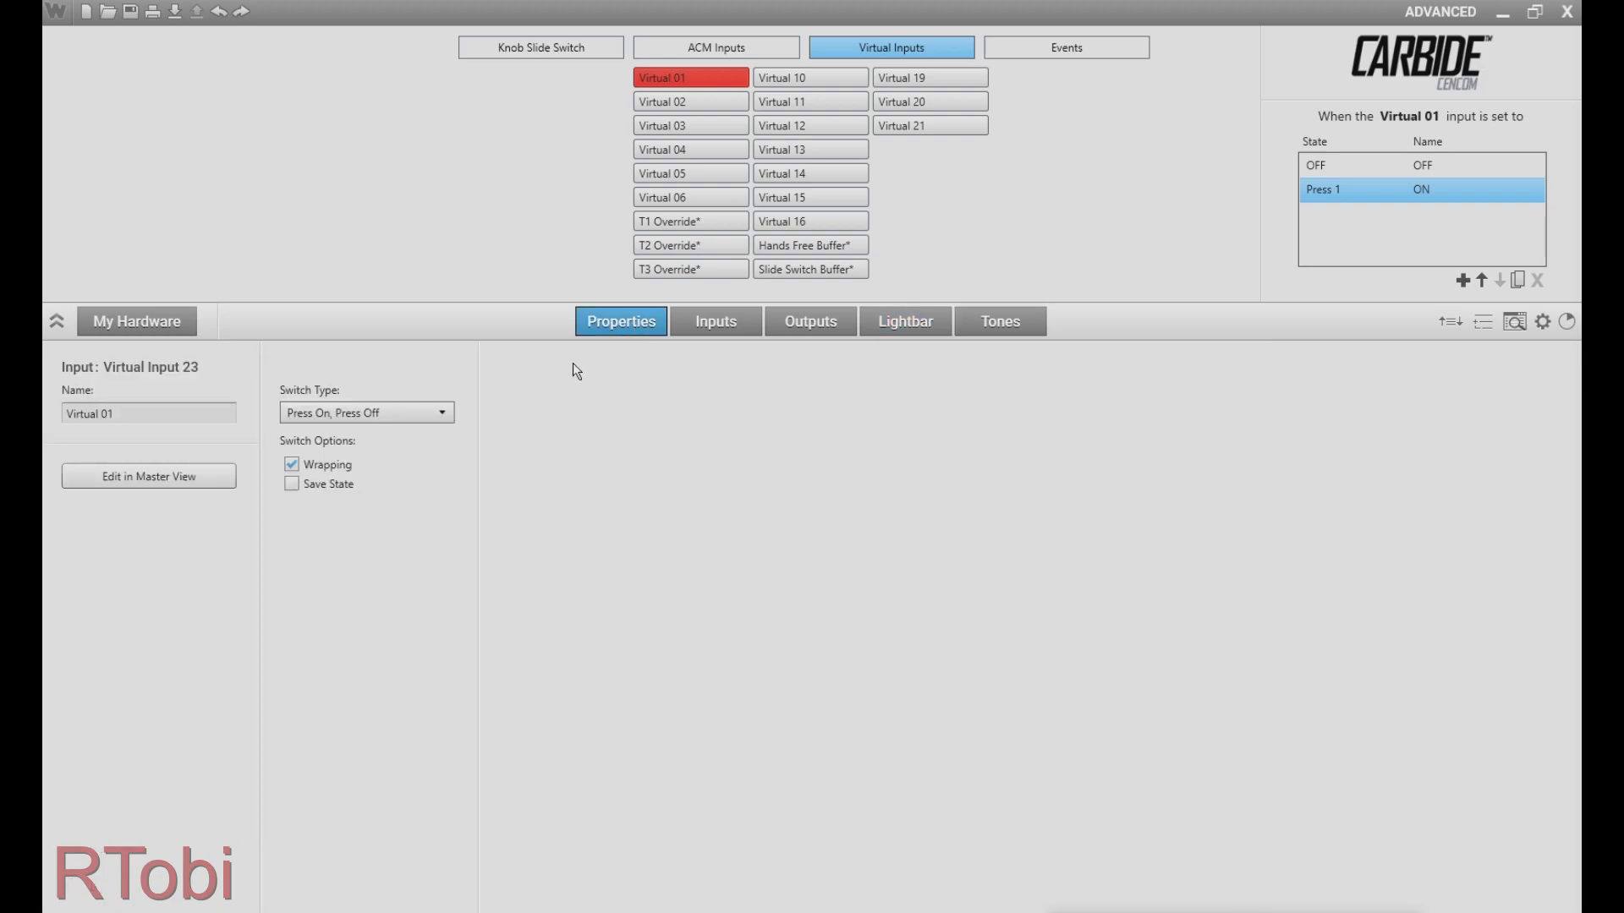
# Set Virtual 01's switch type to Variable Timer with a 5 sec. time
pyautogui.click(365, 411)
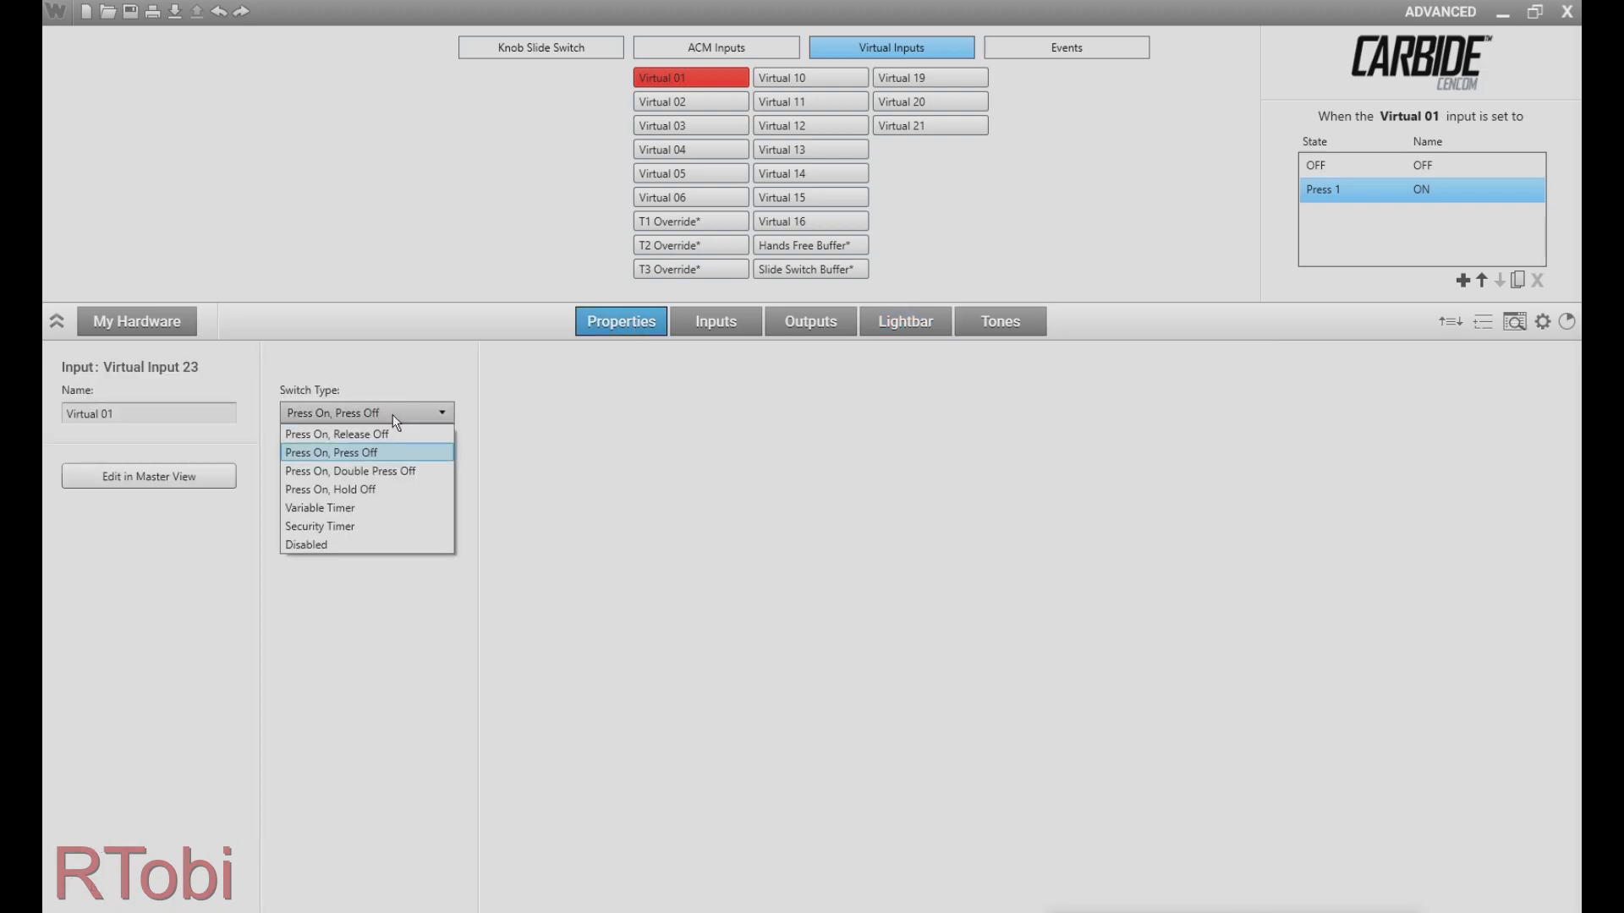
pyautogui.click(319, 508)
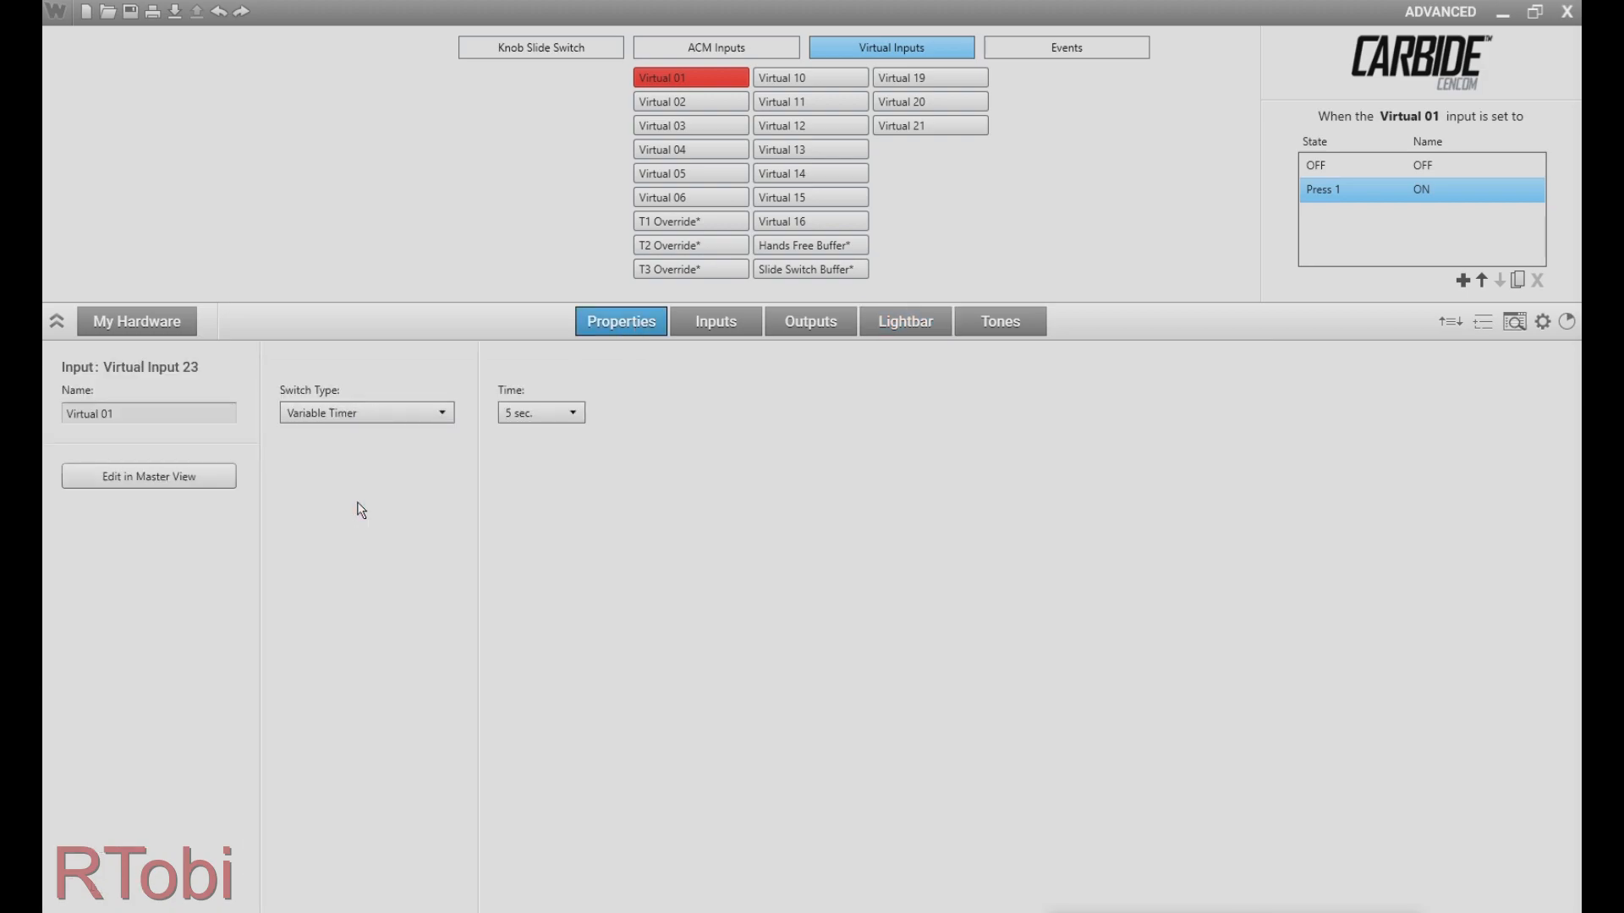
pyautogui.click(570, 412)
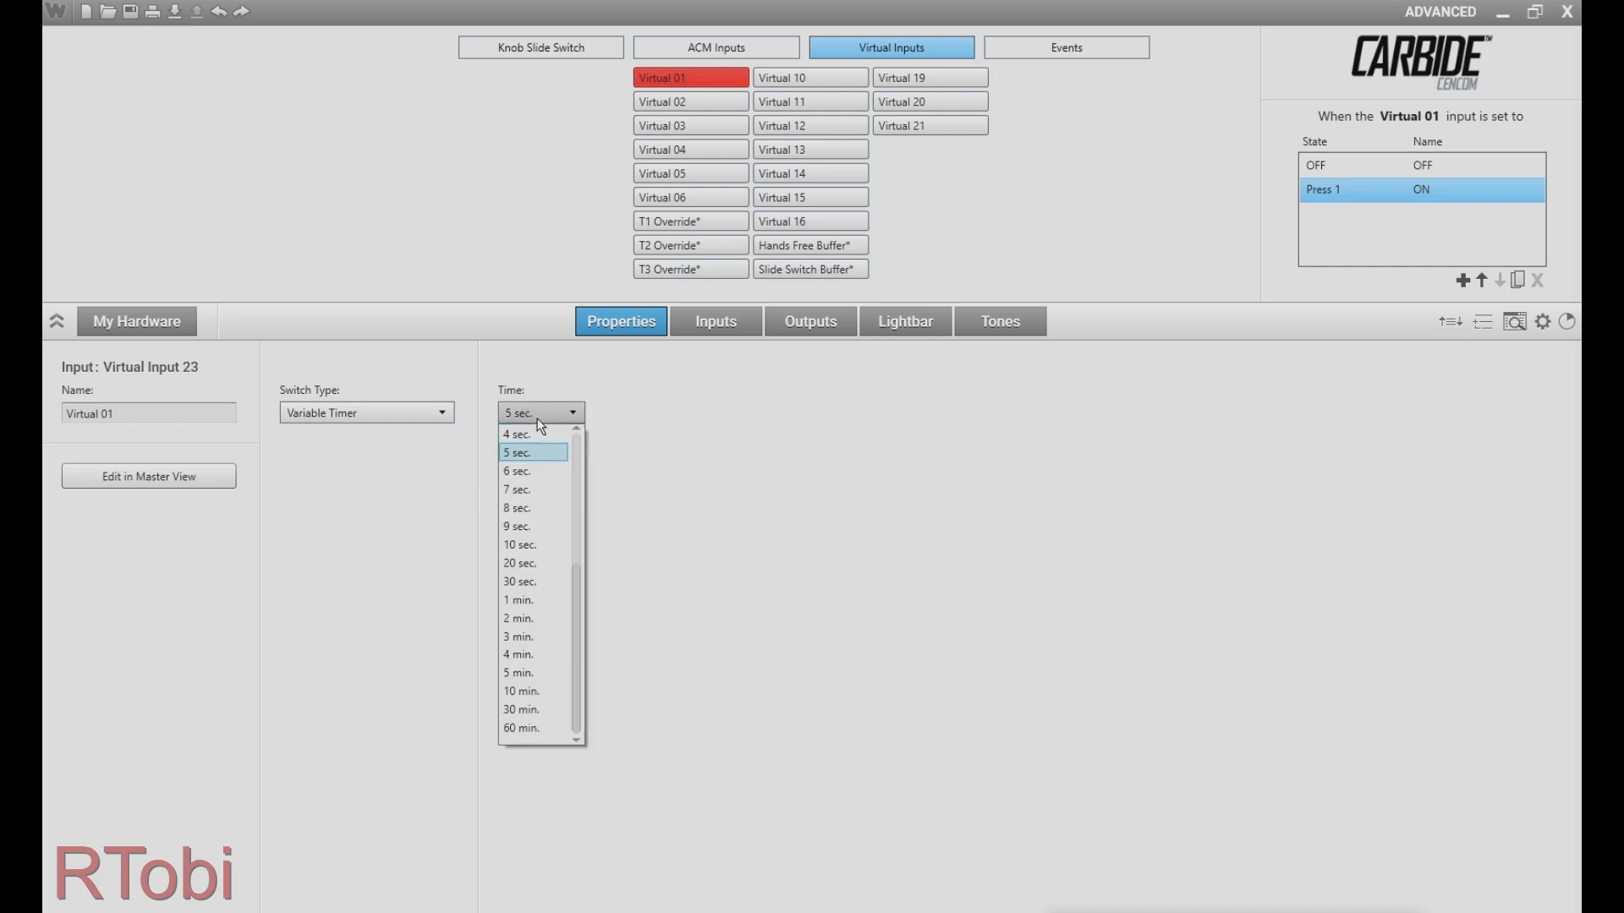
pyautogui.click(516, 453)
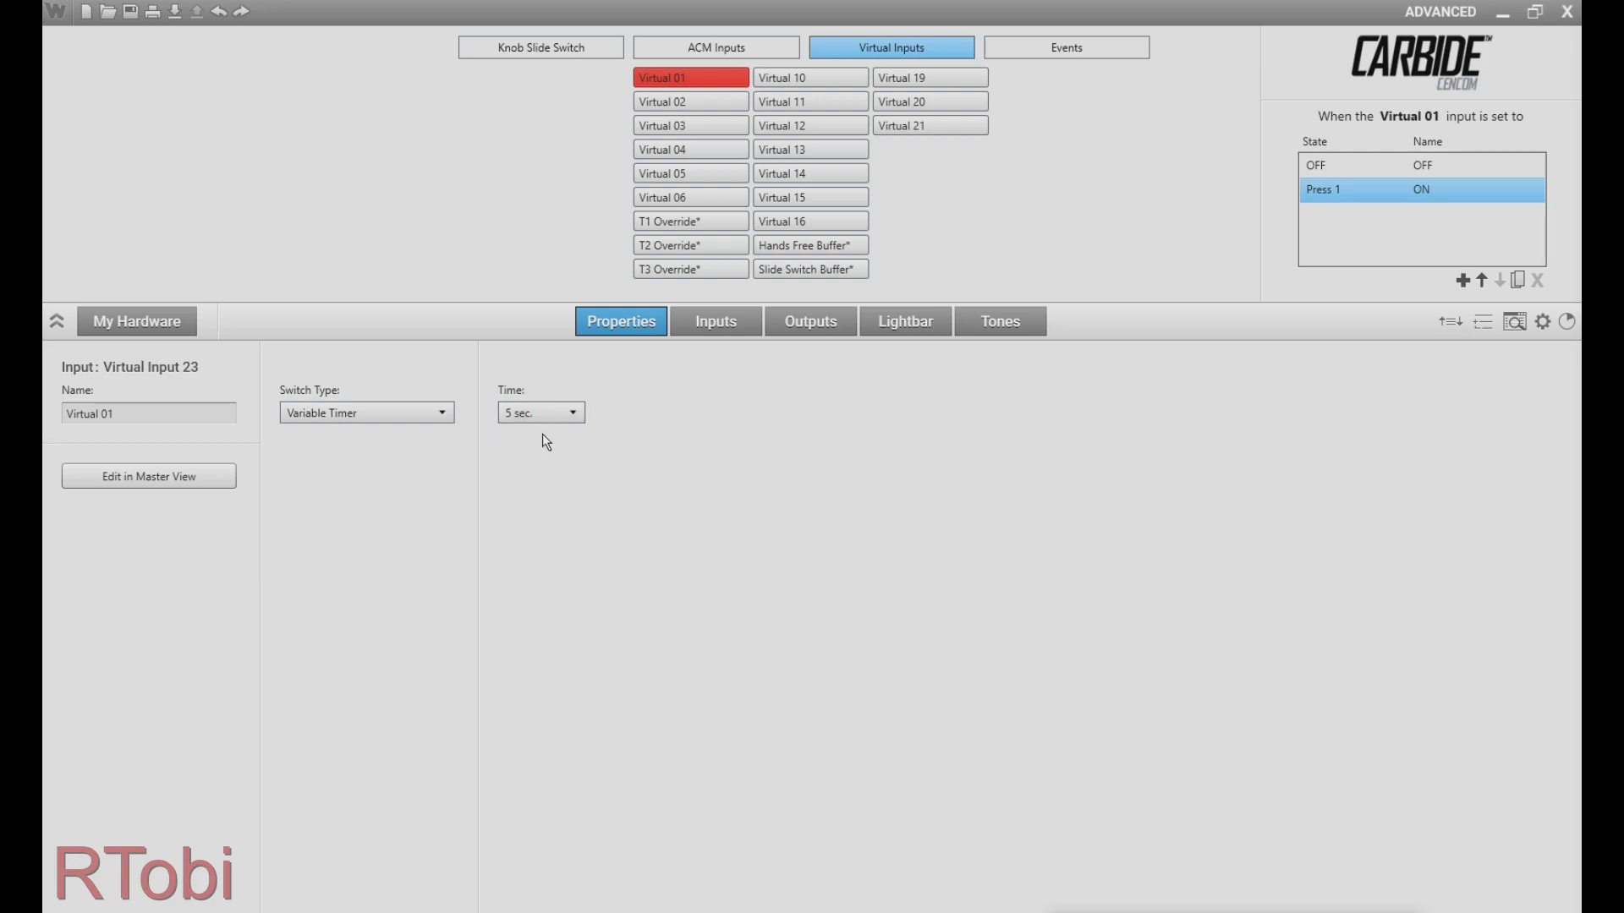
pyautogui.moveTo(548, 433)
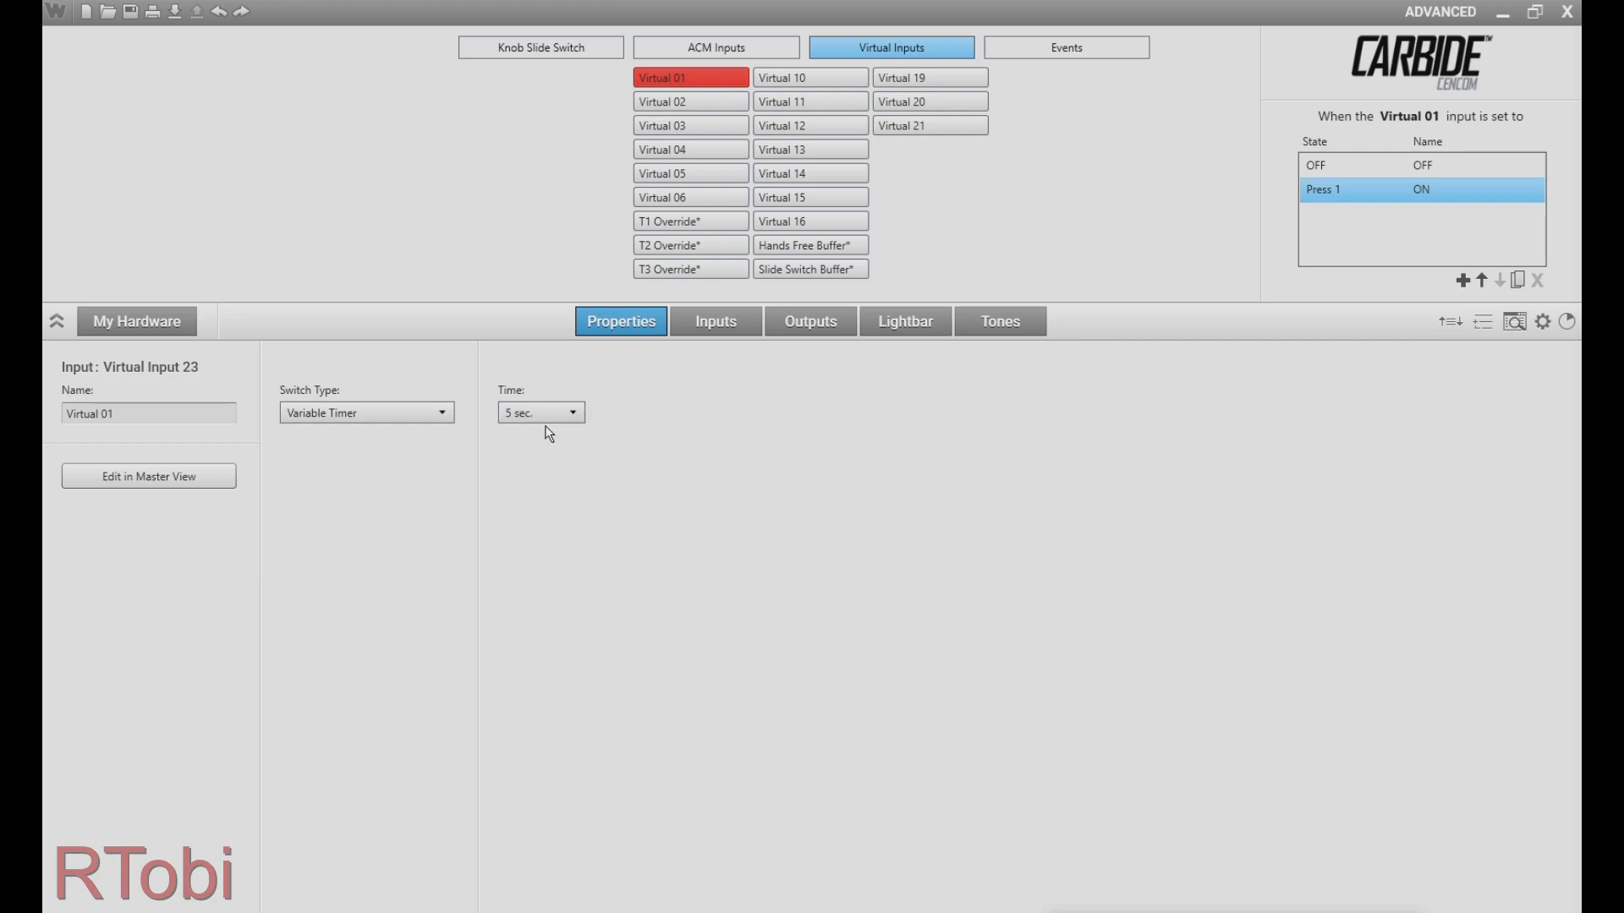
pyautogui.moveTo(550, 466)
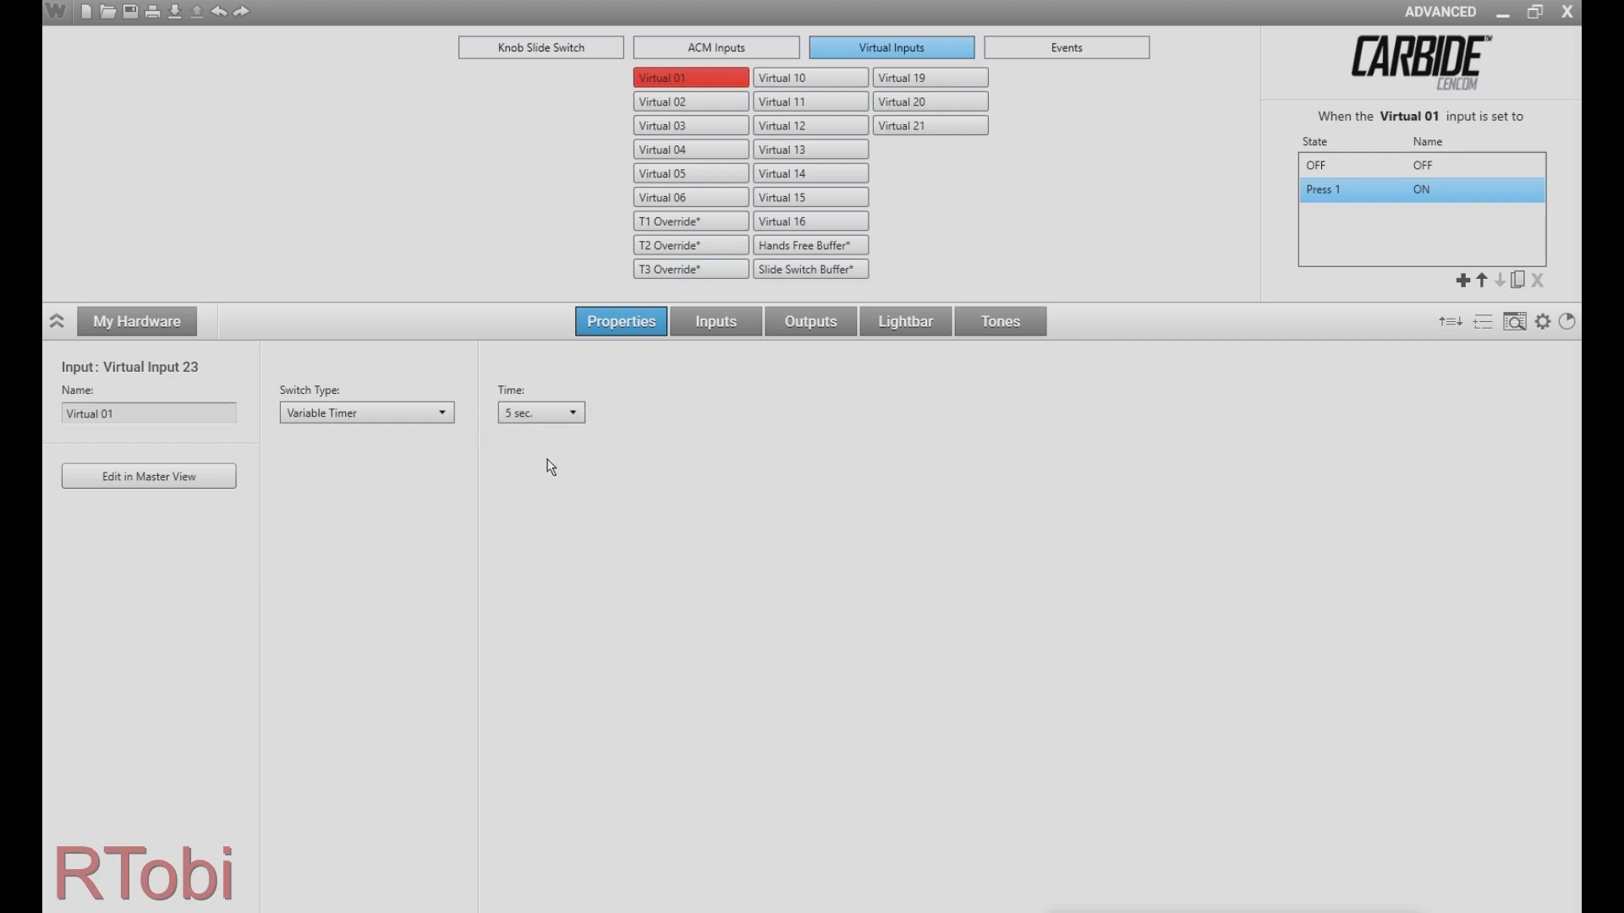
pyautogui.moveTo(794, 479)
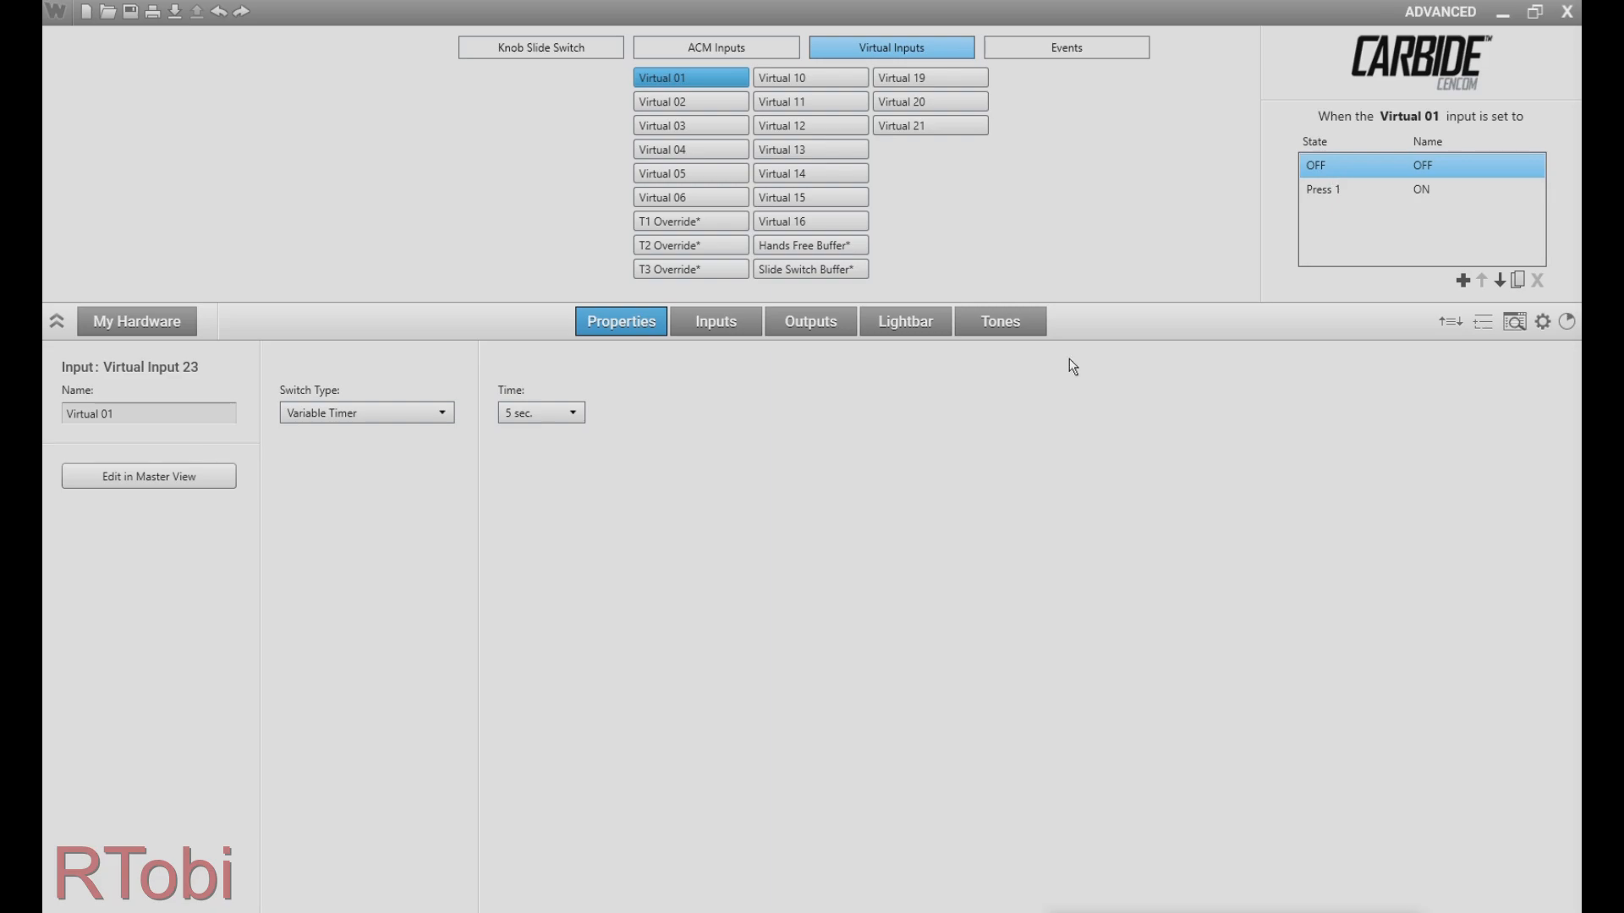
# Set Virtual 02 to Go To Next State in Virtual 01's virtual input actions
pyautogui.click(715, 321)
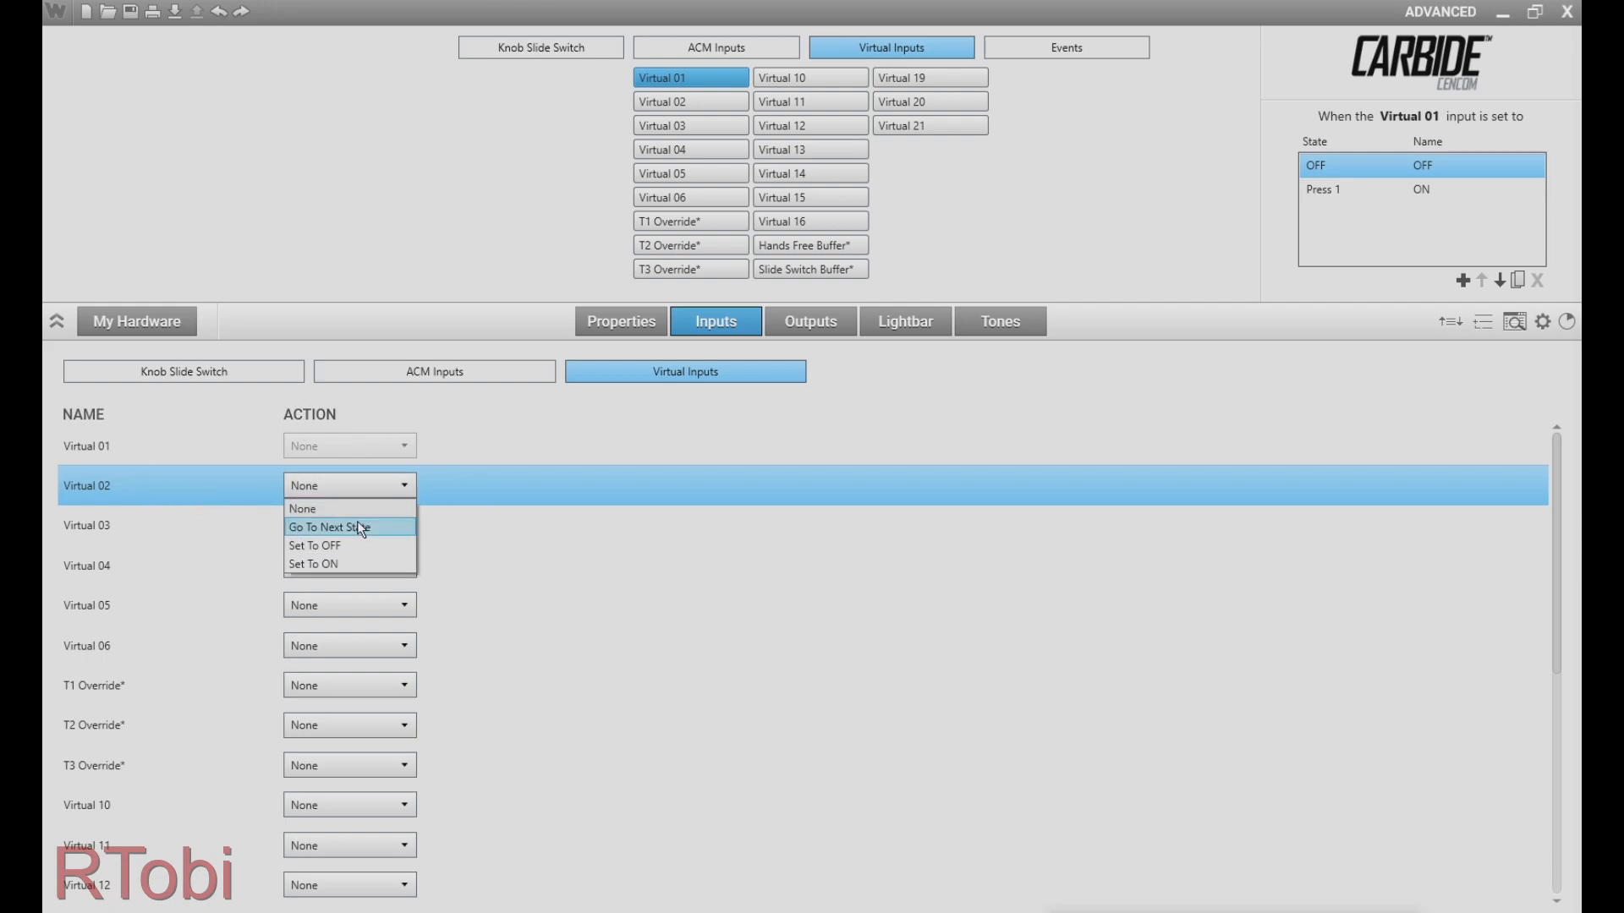
pyautogui.click(903, 322)
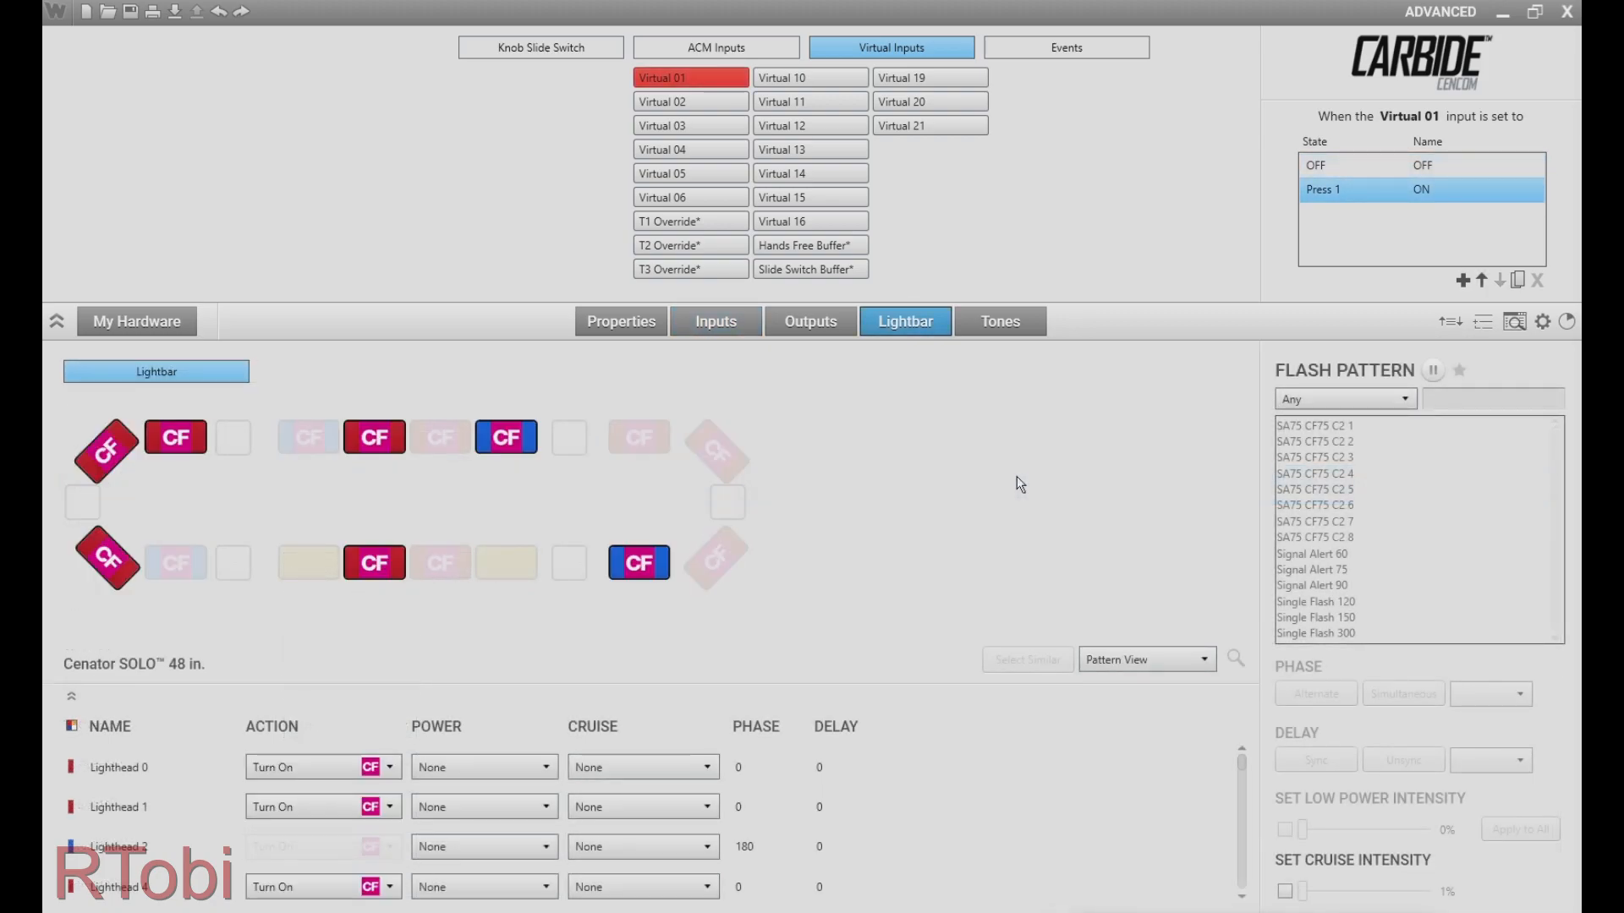
pyautogui.moveTo(909, 462)
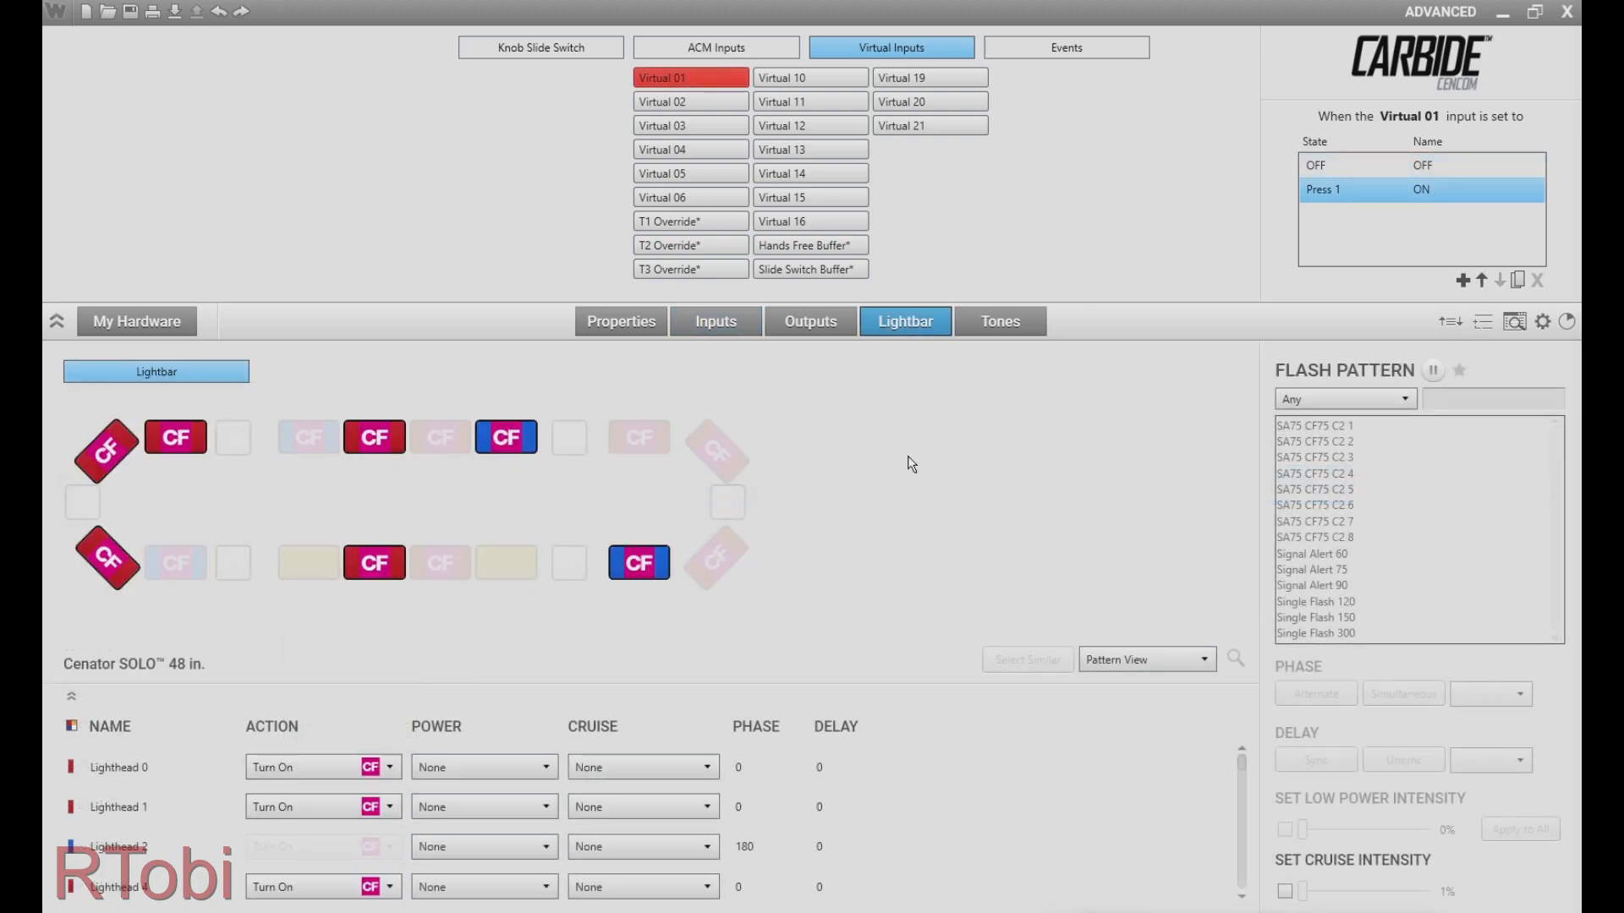
pyautogui.moveTo(839, 492)
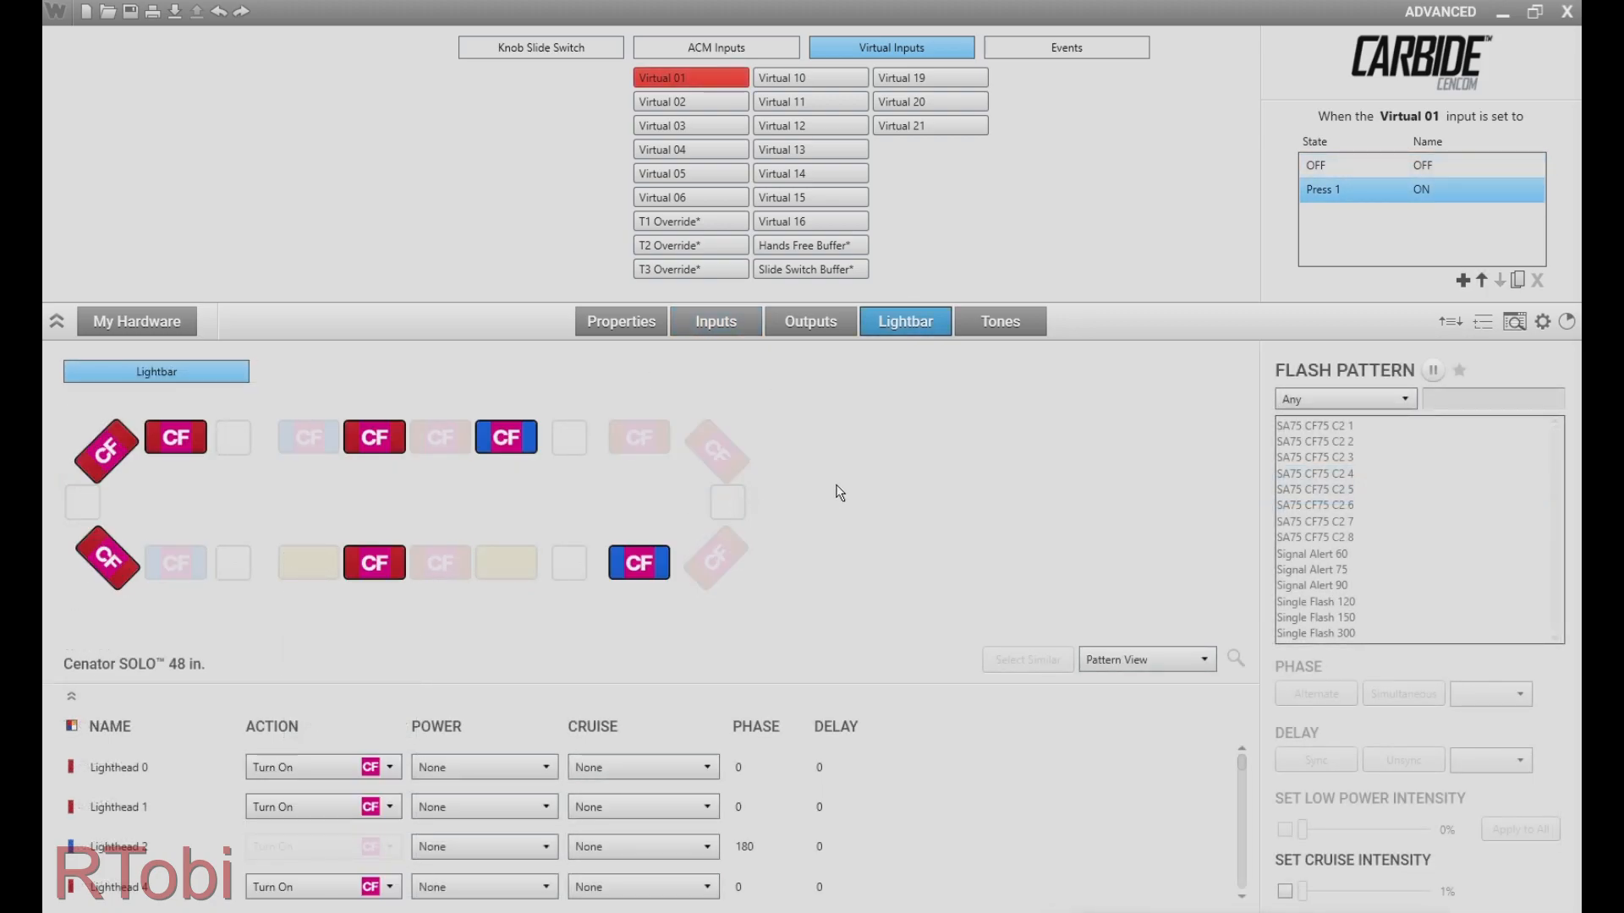
pyautogui.click(619, 322)
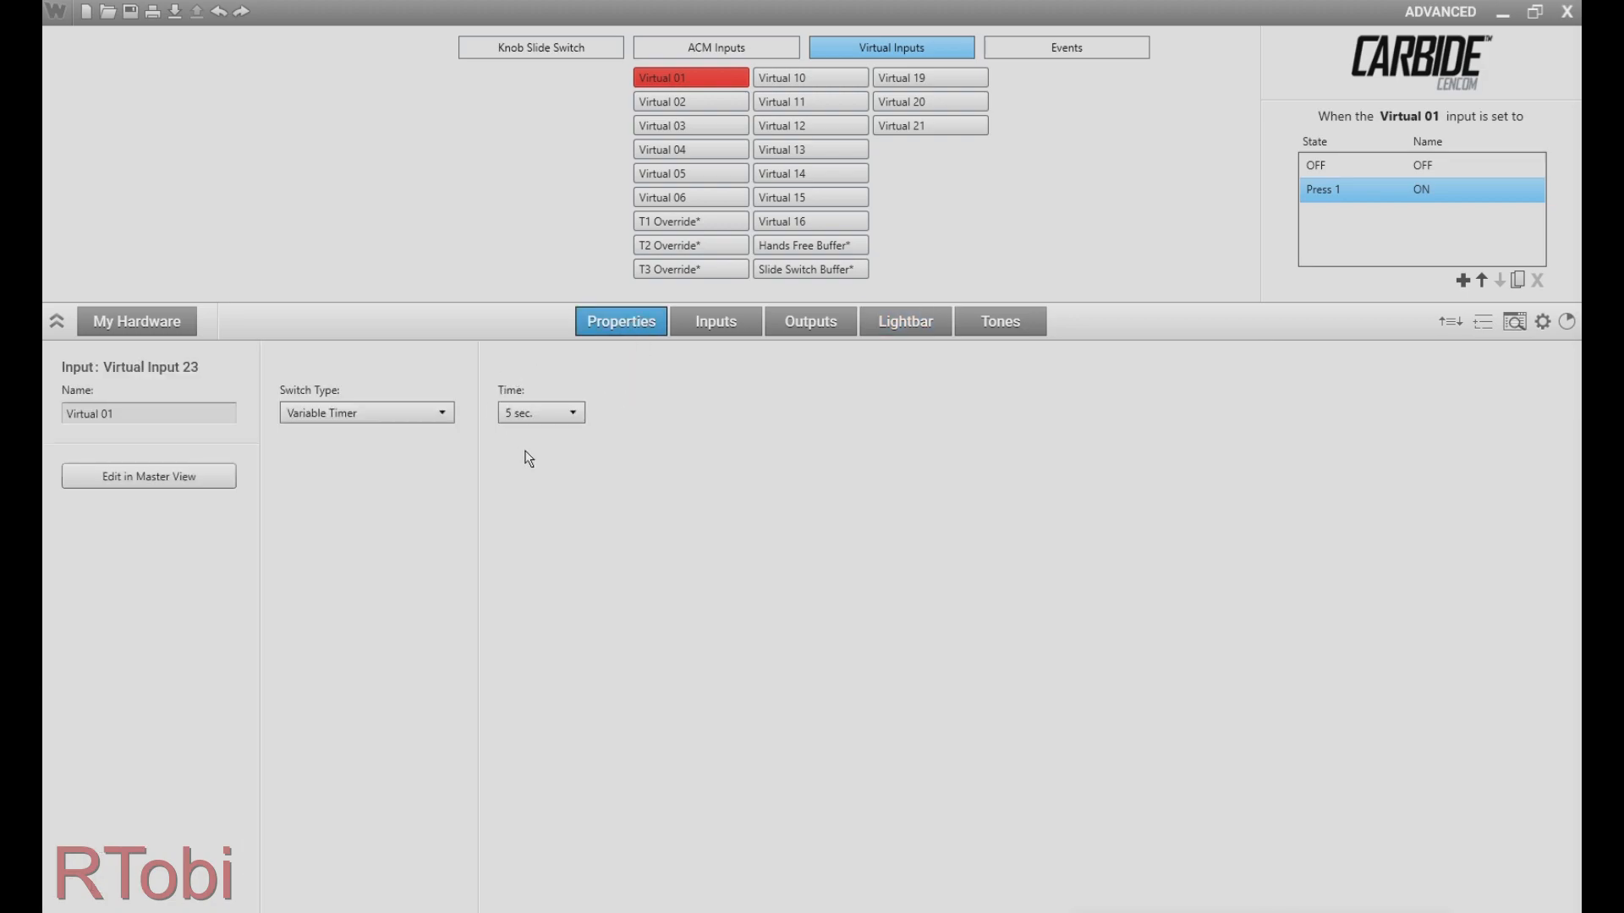
pyautogui.moveTo(558, 471)
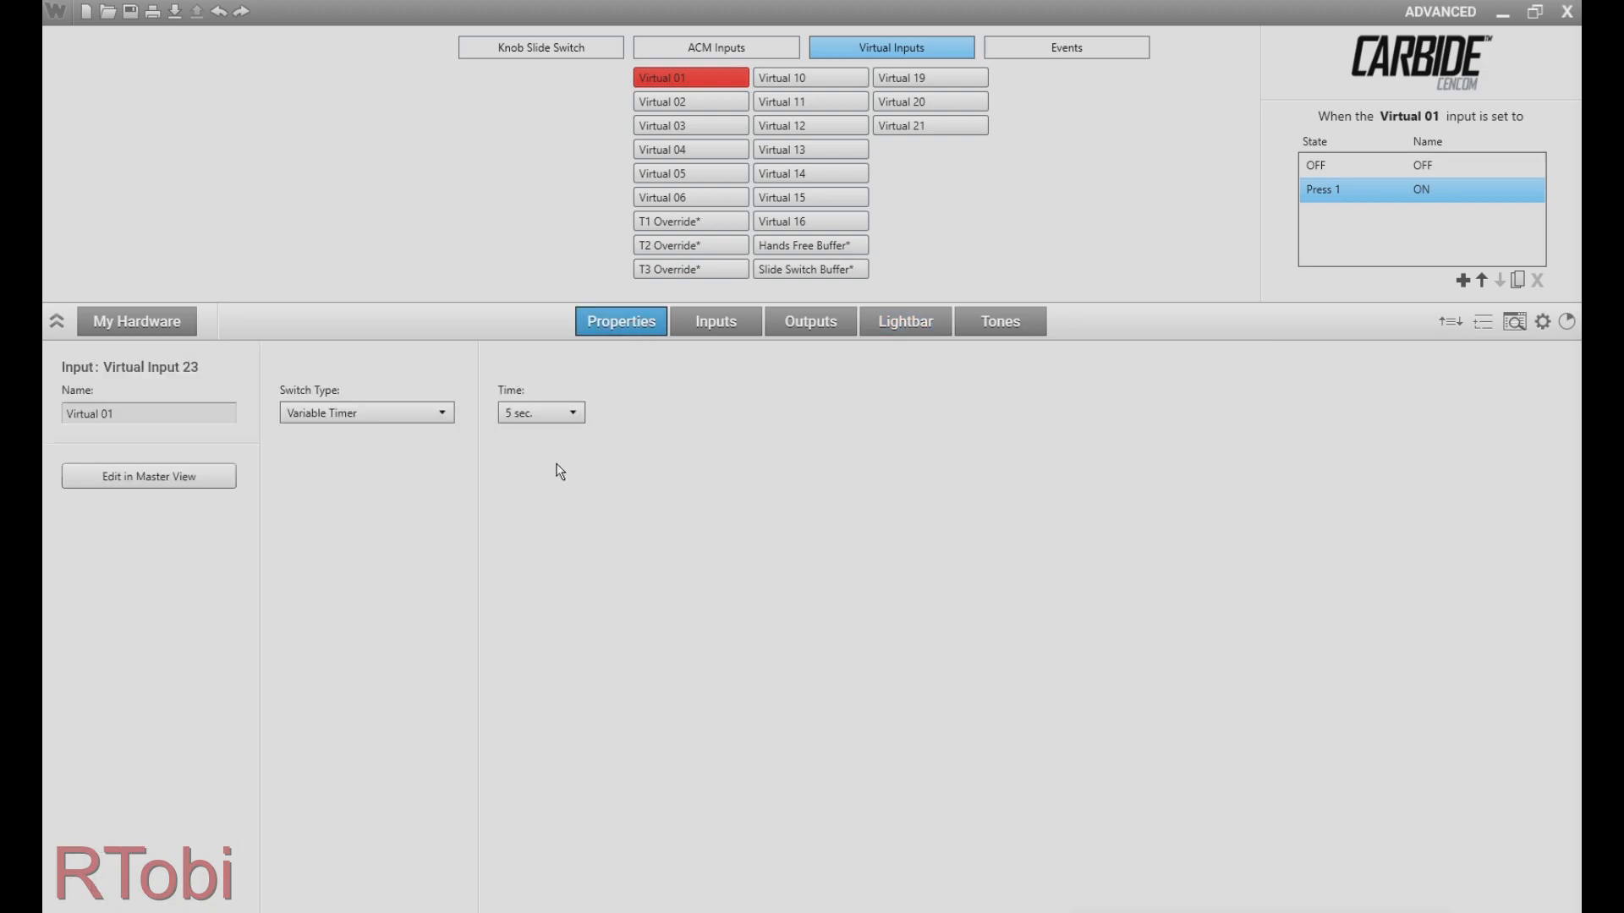
pyautogui.click(714, 322)
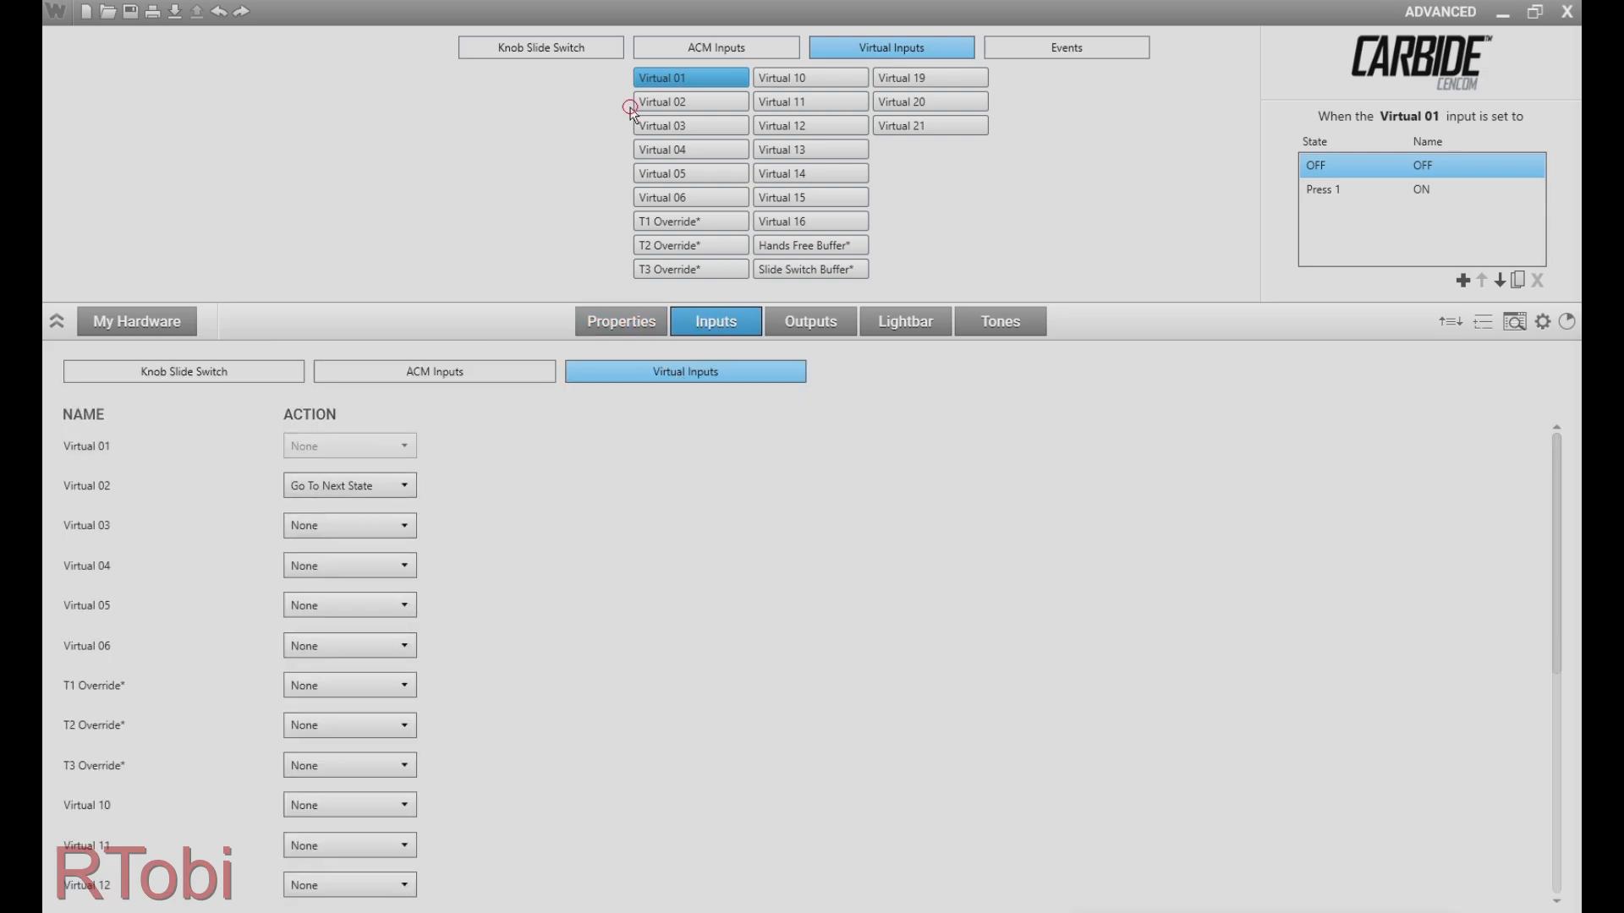
# Select Virtual 02 and make it a 3-second Variable Timer
pyautogui.click(902, 322)
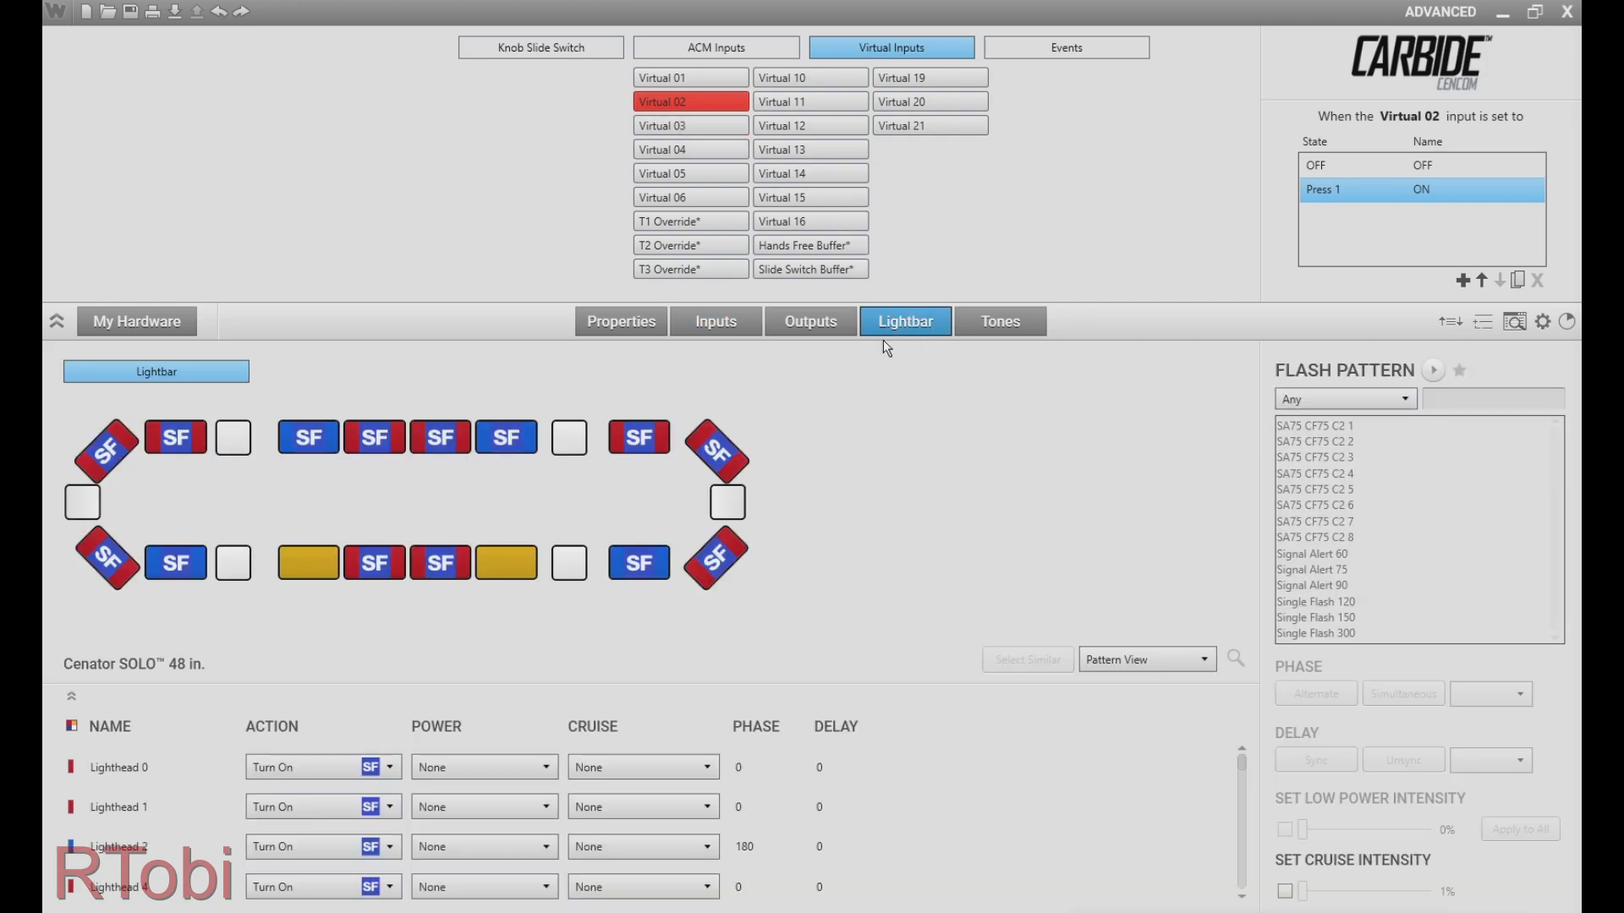
pyautogui.moveTo(691, 517)
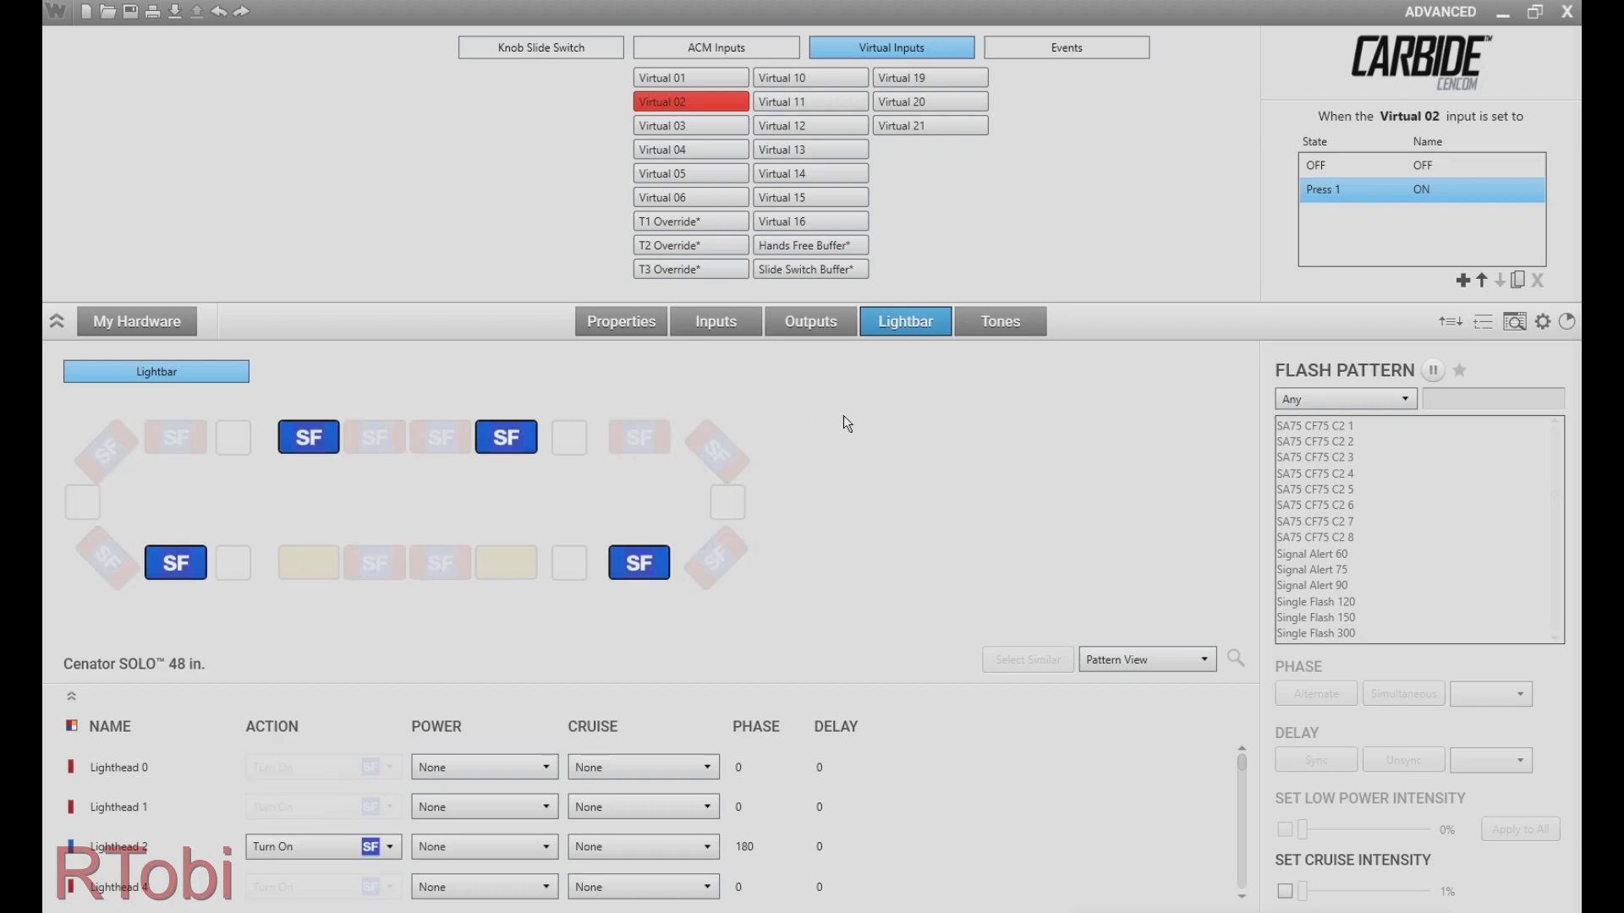
pyautogui.click(620, 322)
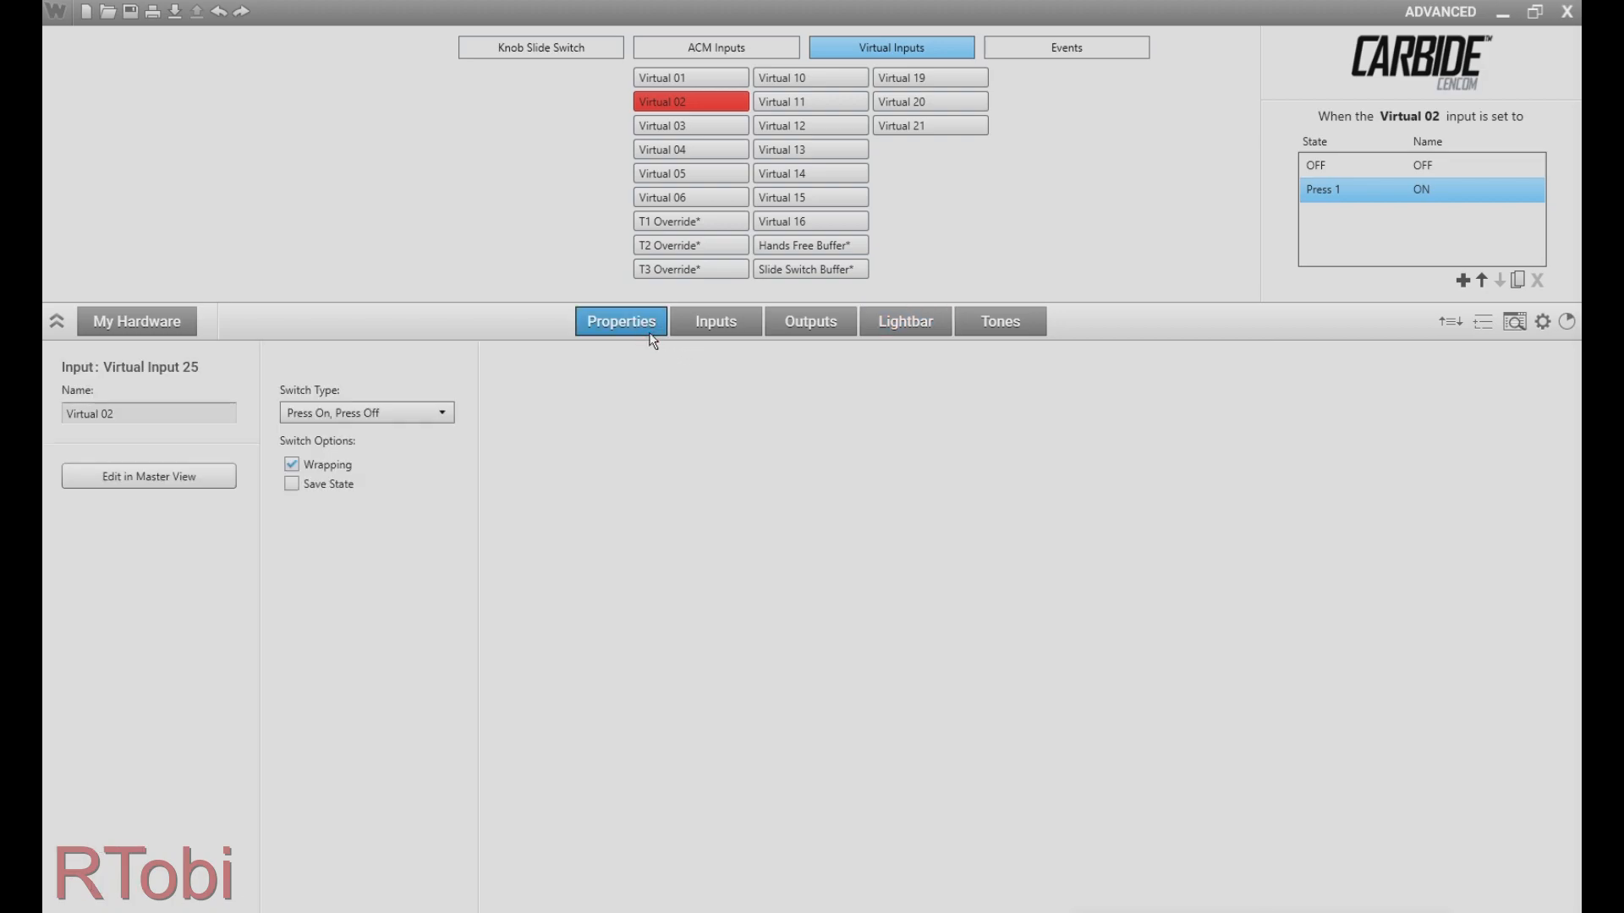
pyautogui.click(365, 412)
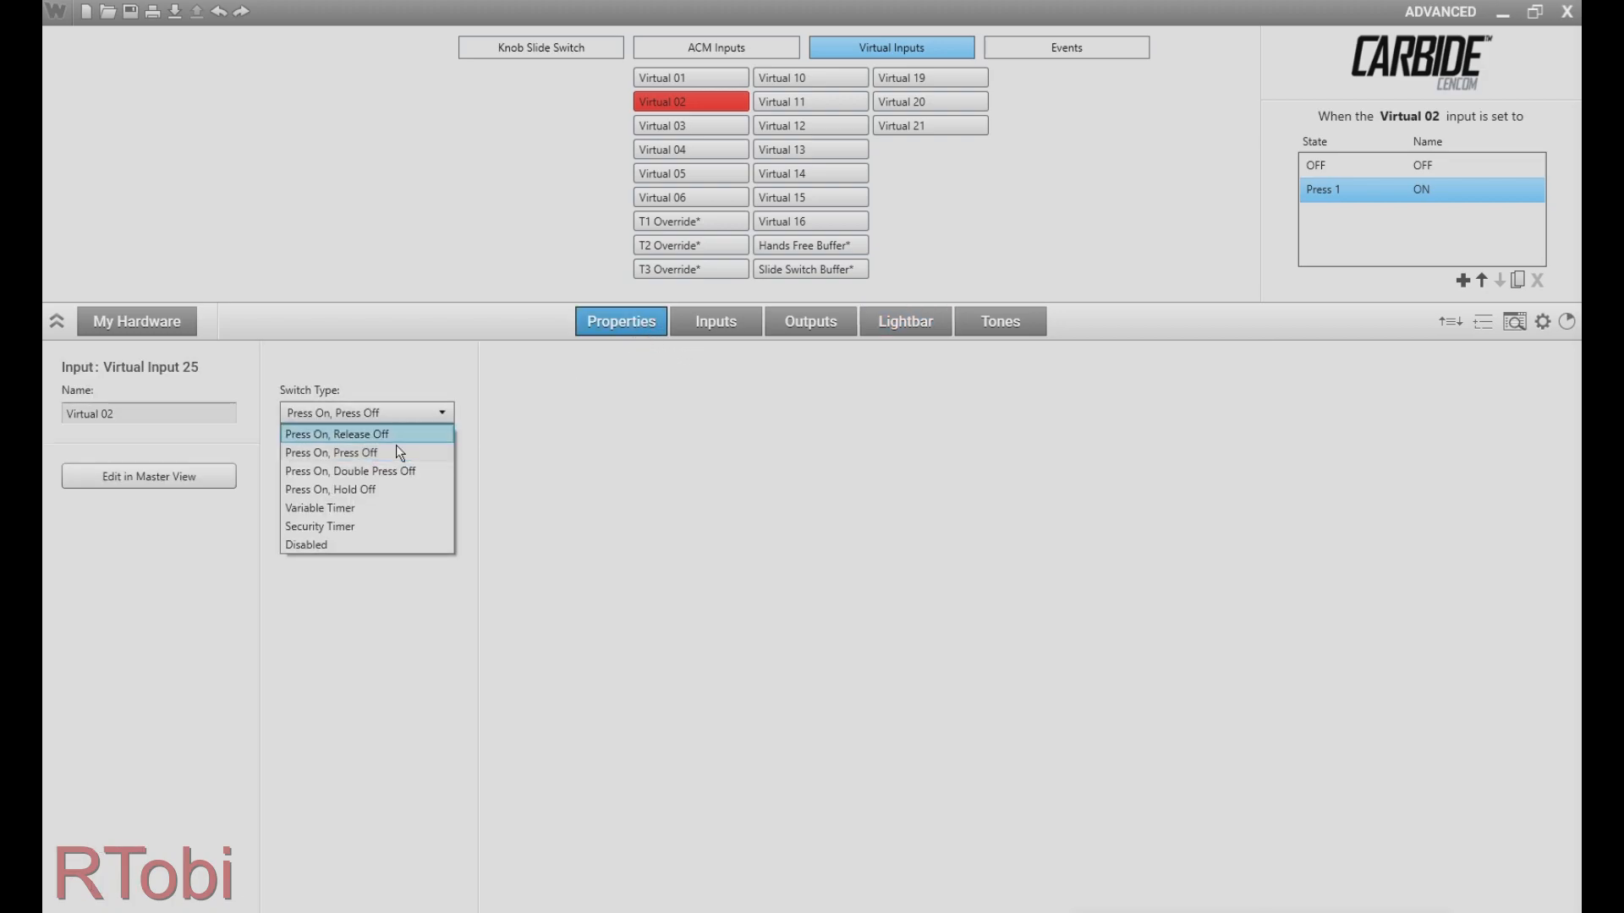
pyautogui.click(319, 508)
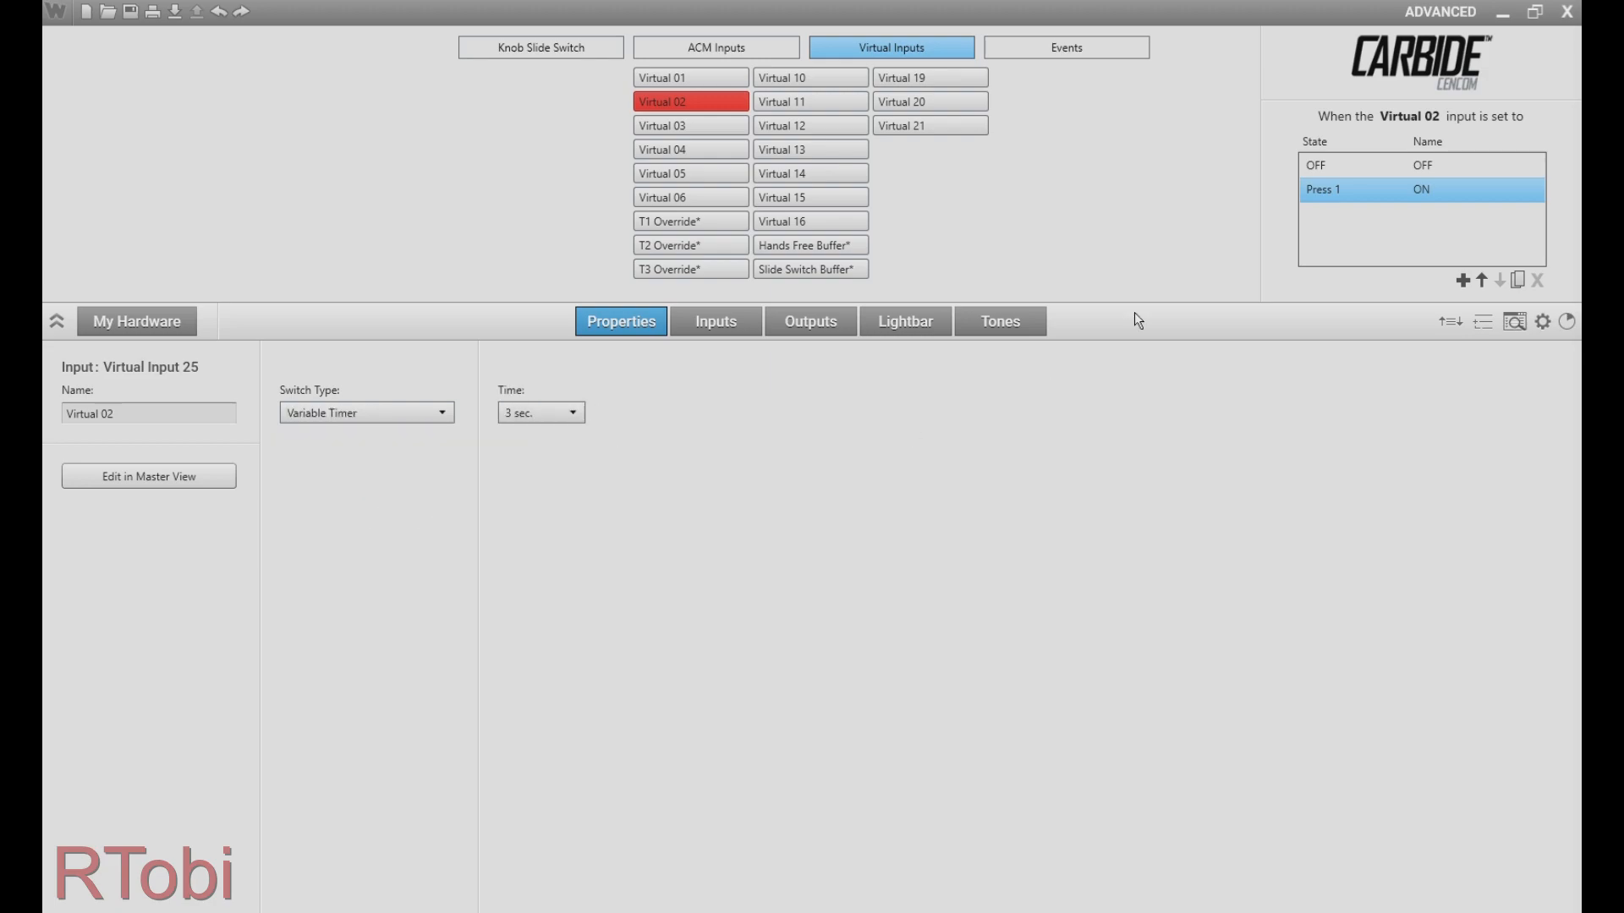
# Set Virtual 03 to Go To Next State for Virtual 02's OFF state, then select Virtual 03
pyautogui.click(688, 101)
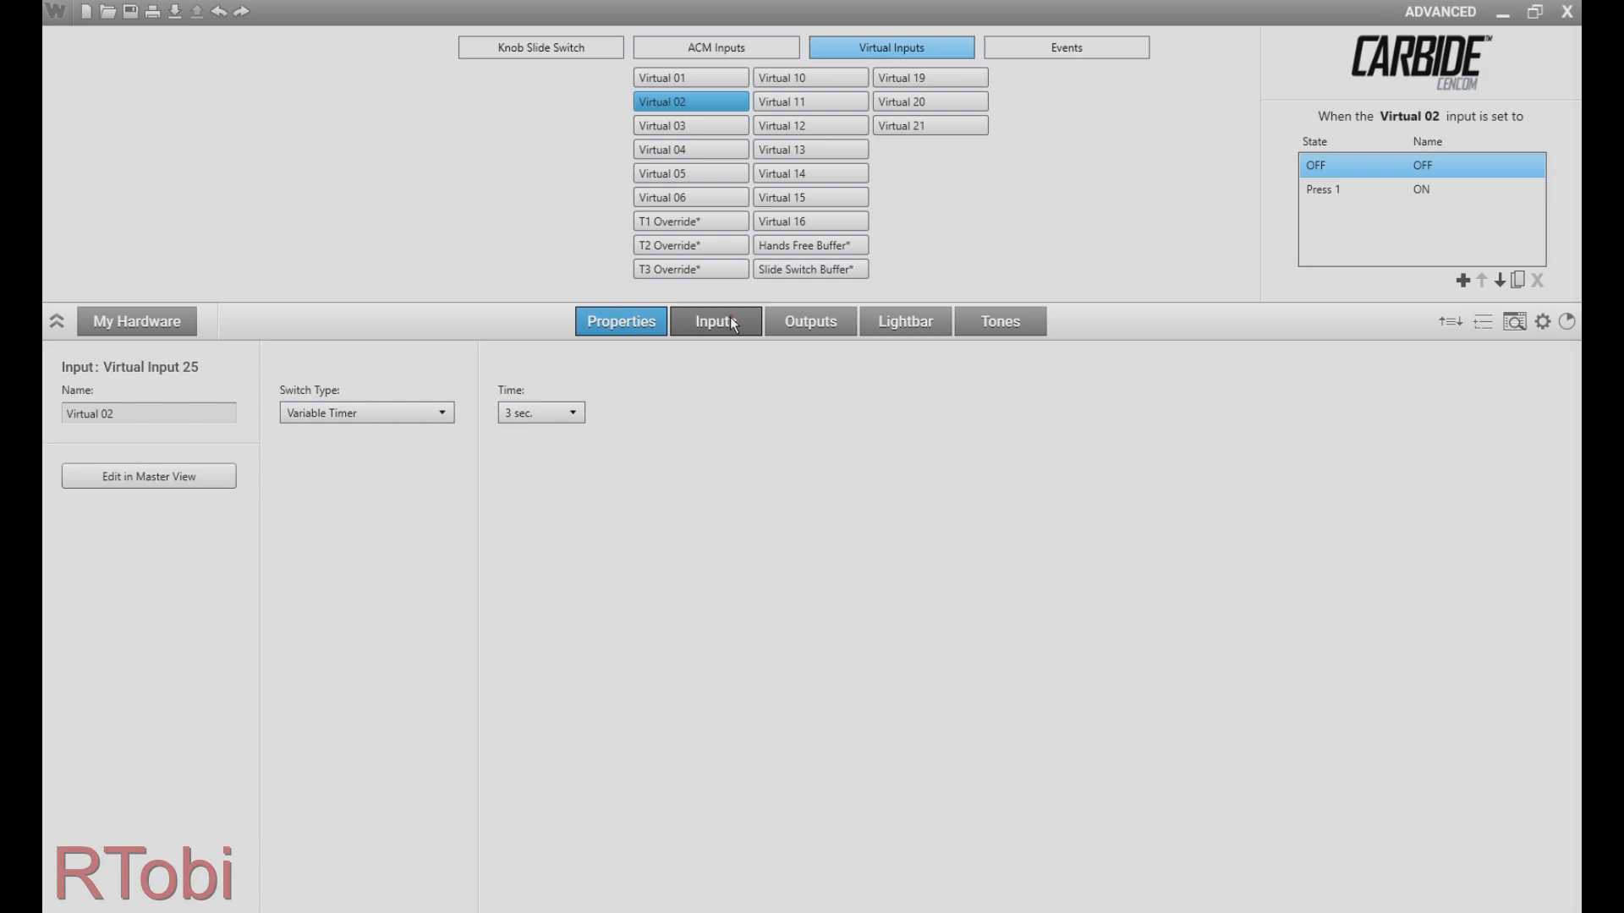
pyautogui.click(716, 321)
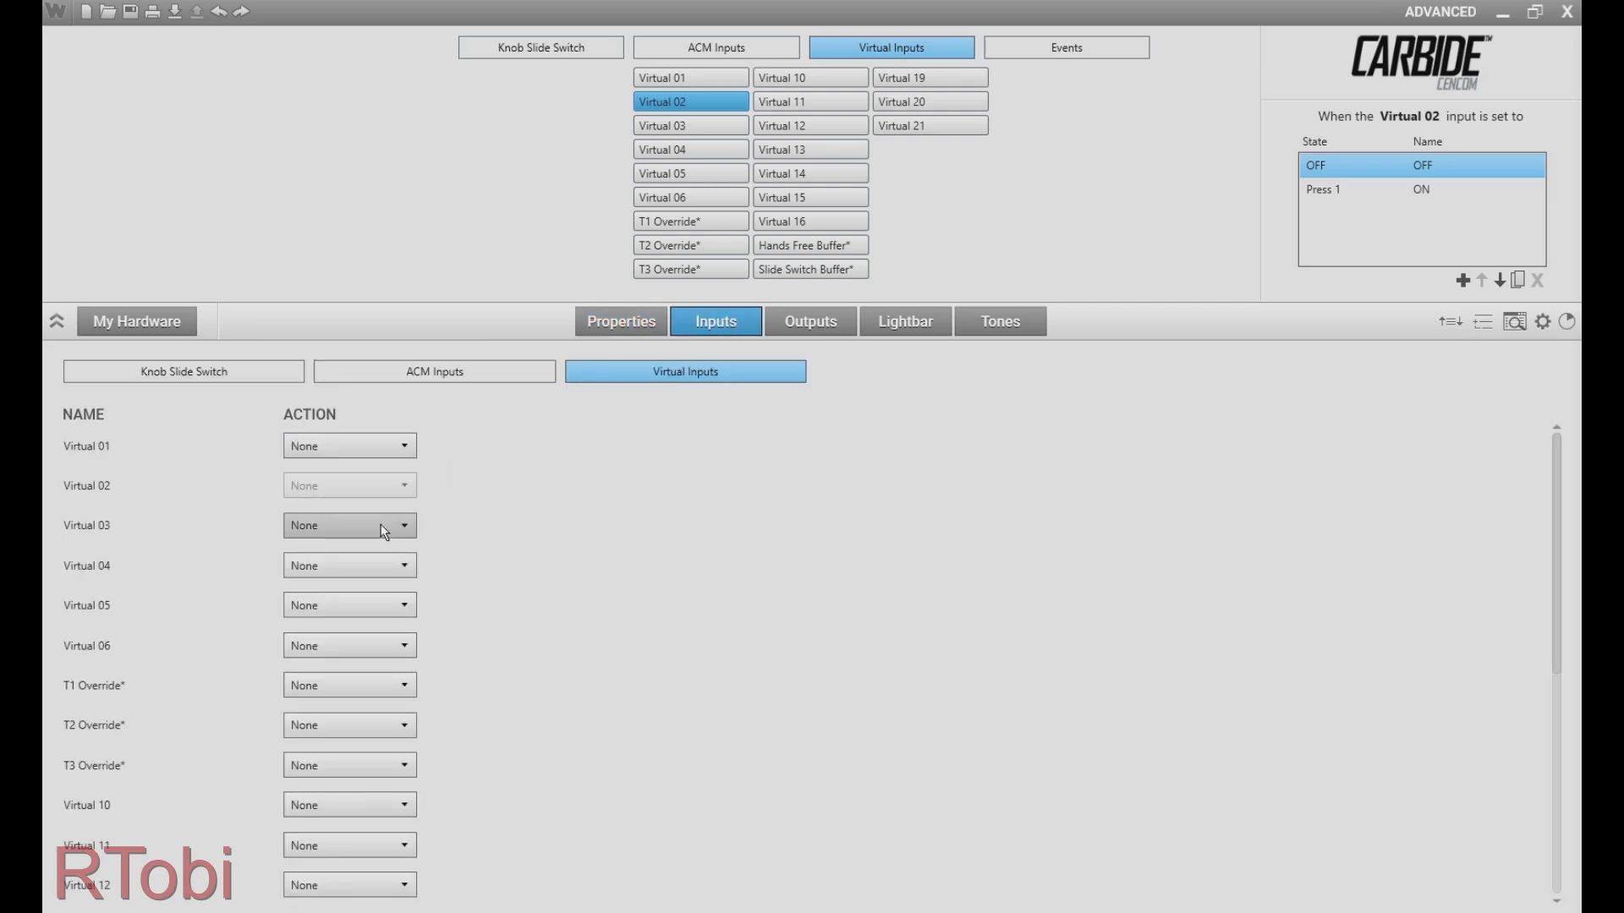
pyautogui.click(349, 526)
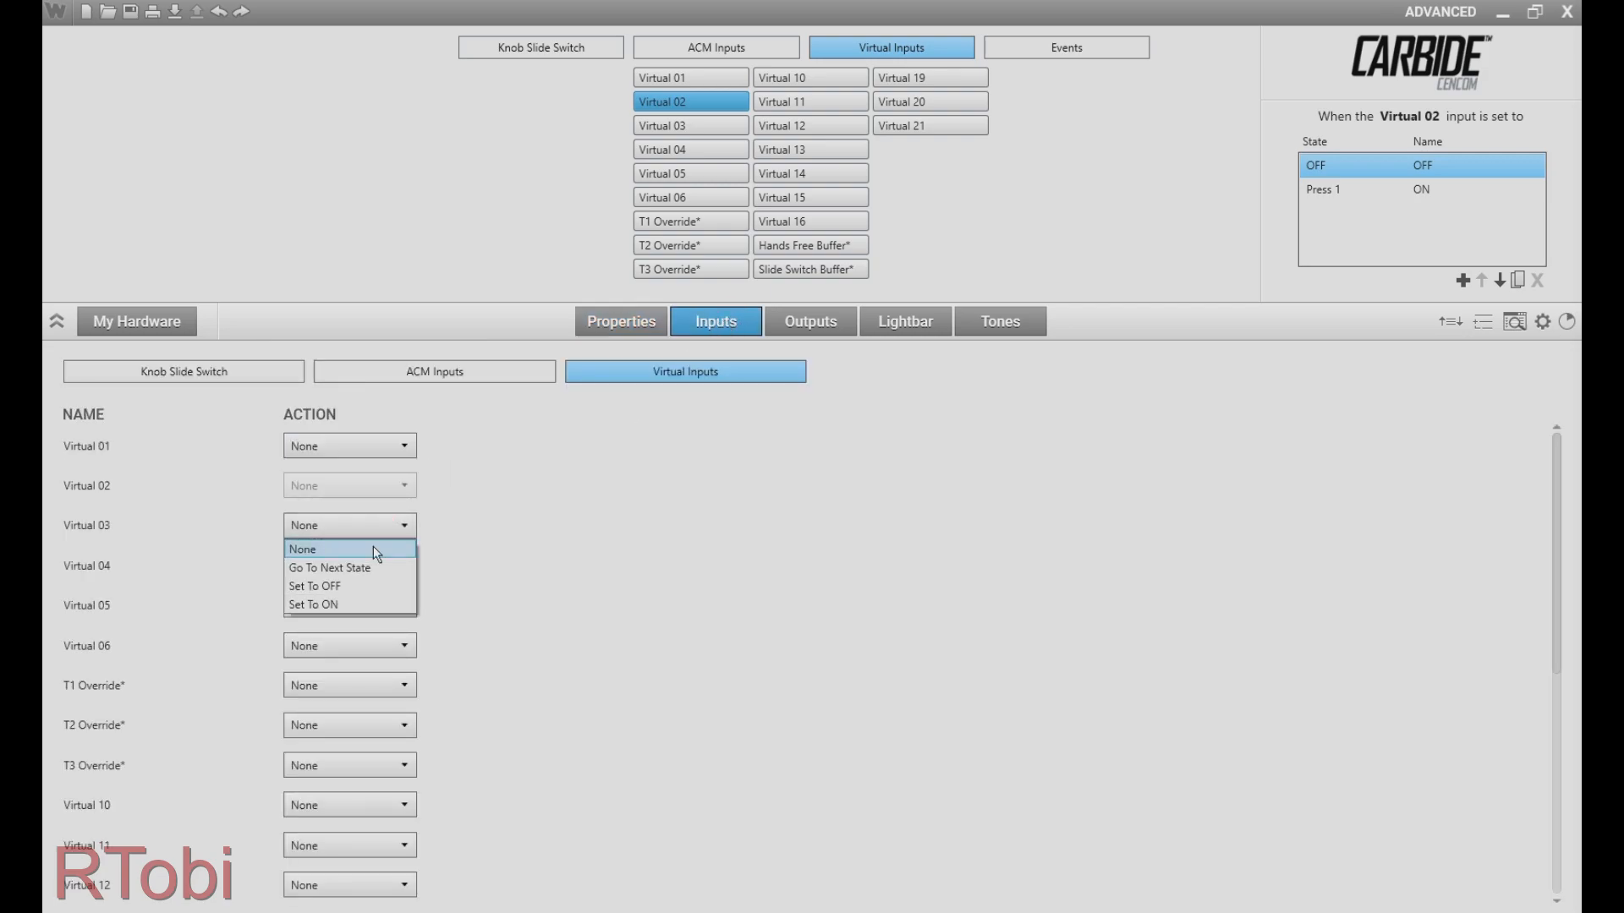
pyautogui.click(329, 568)
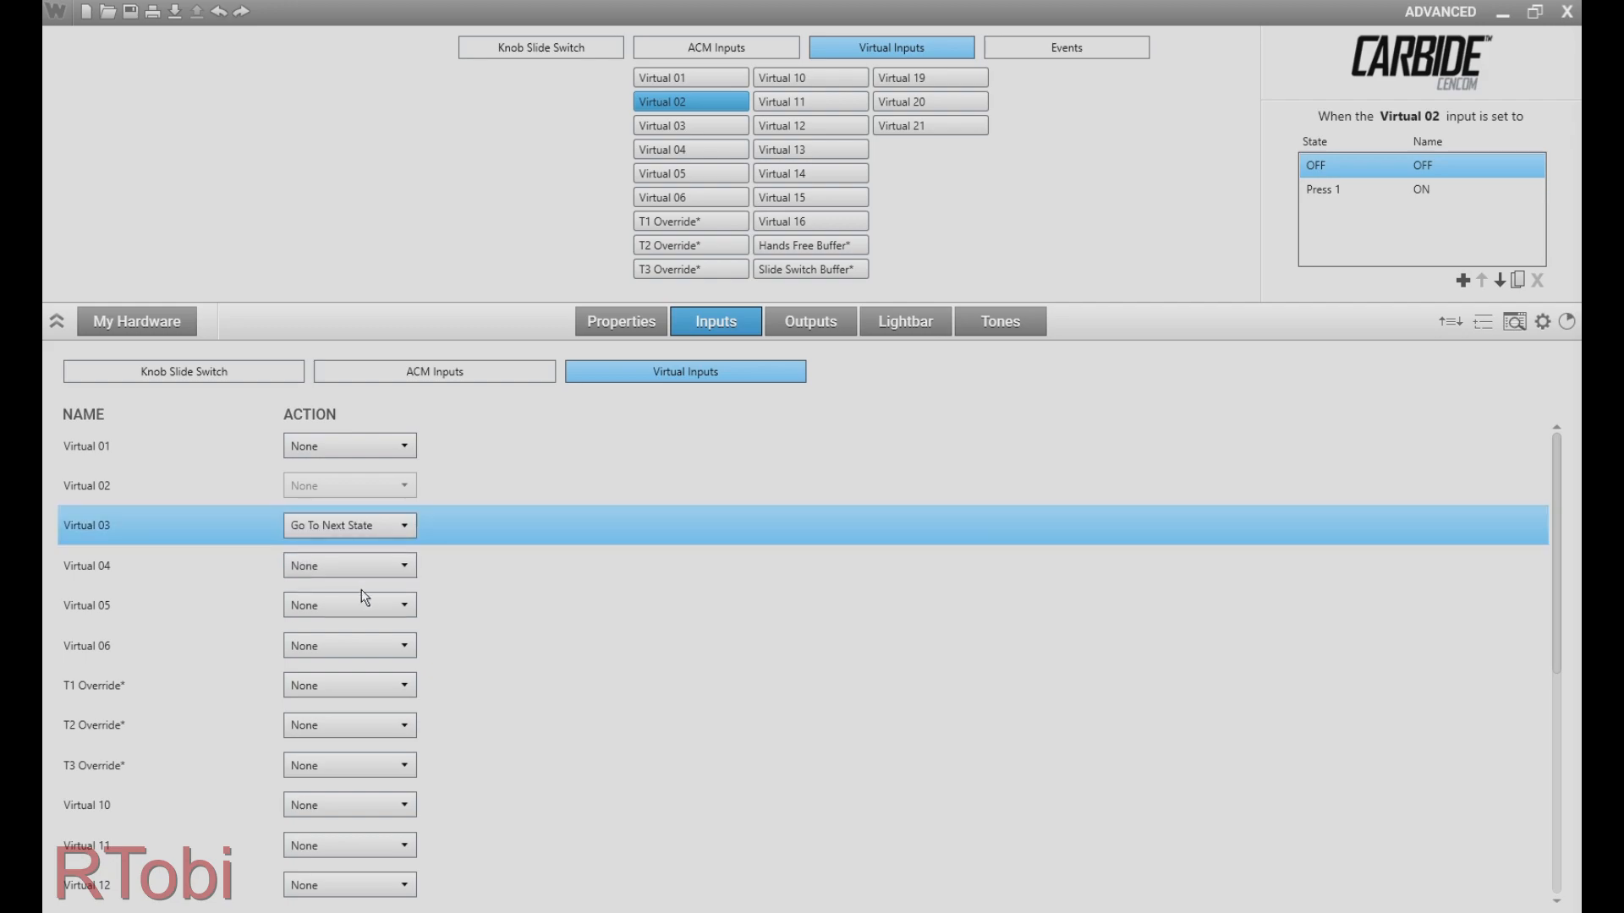
pyautogui.click(903, 320)
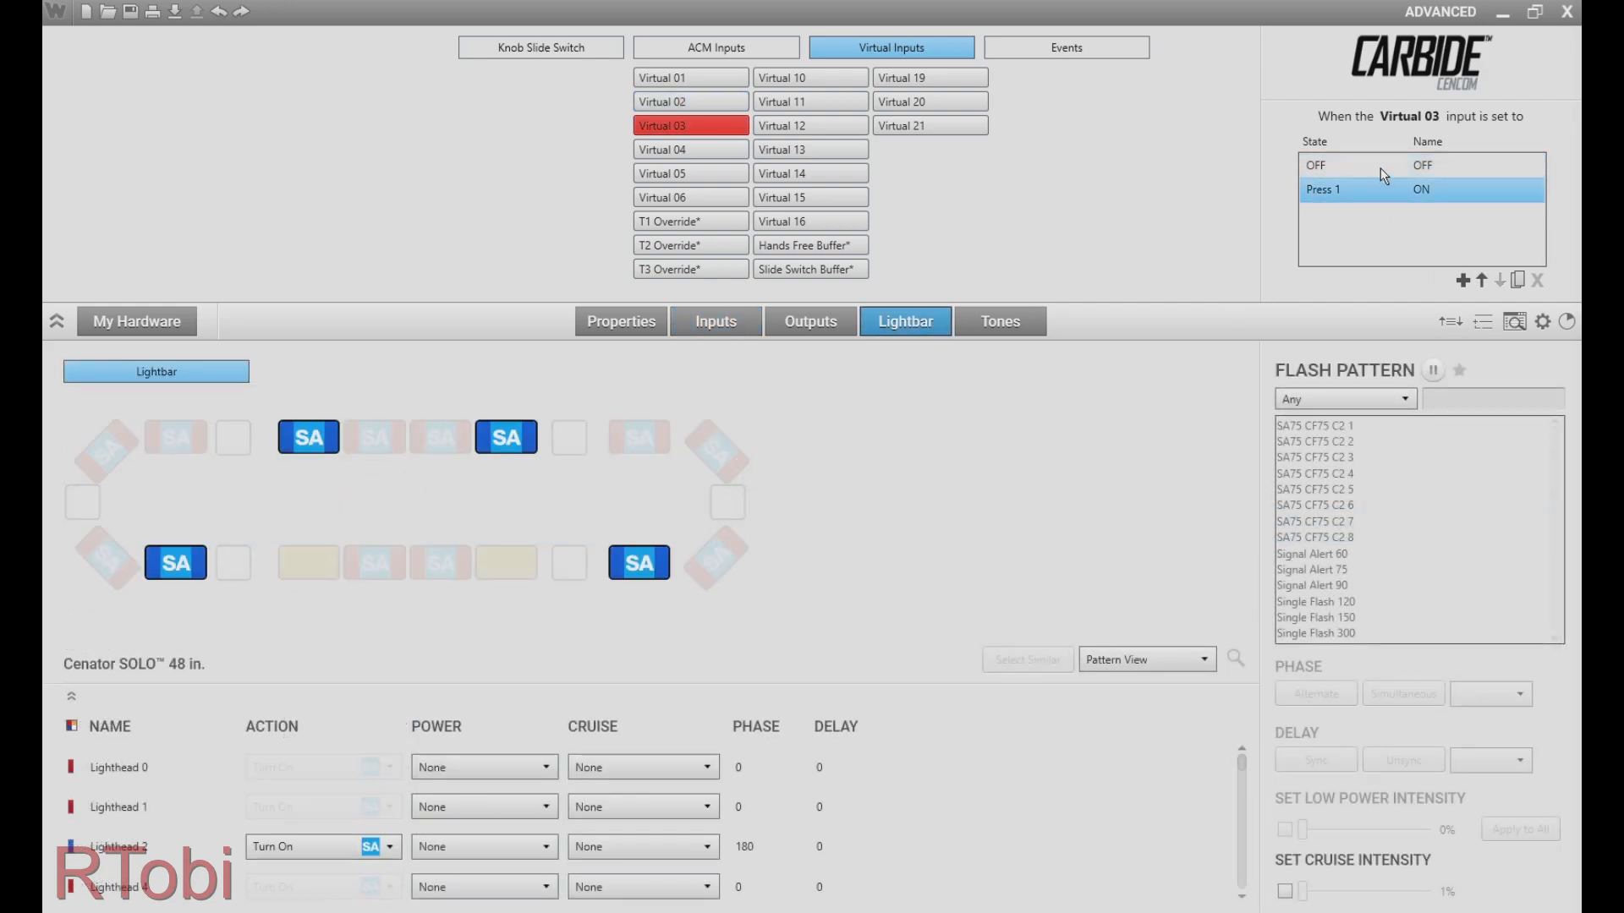
# Have Virtual 03 advance Virtual 01 when off, and Switch 01's OFF state set Virtual 01–03 to OFF
pyautogui.click(714, 322)
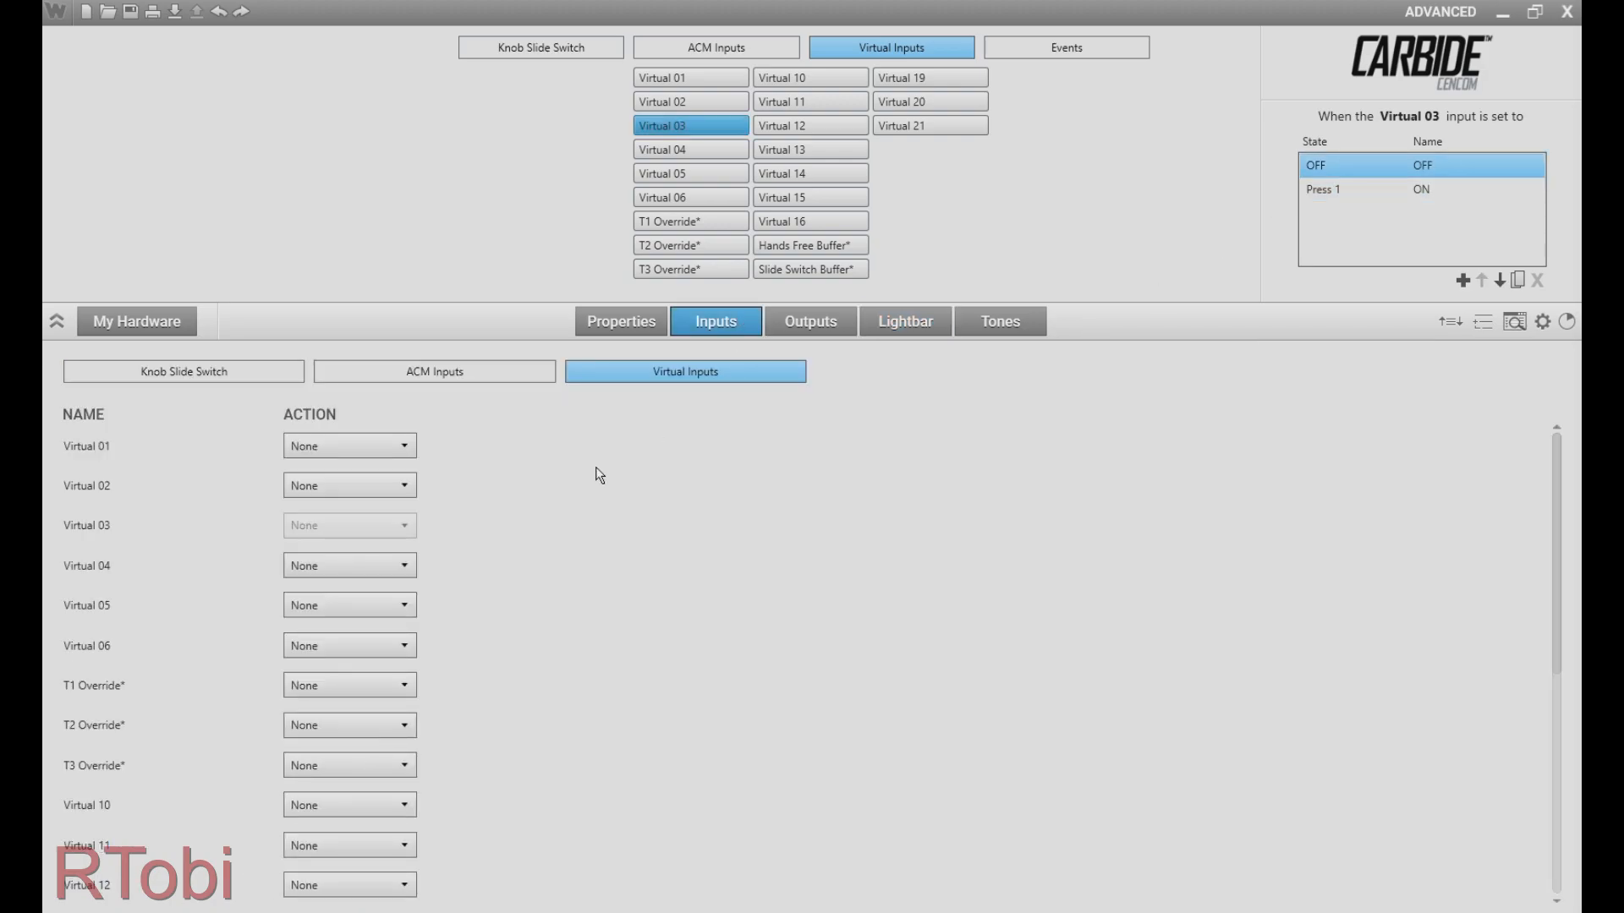
pyautogui.click(349, 446)
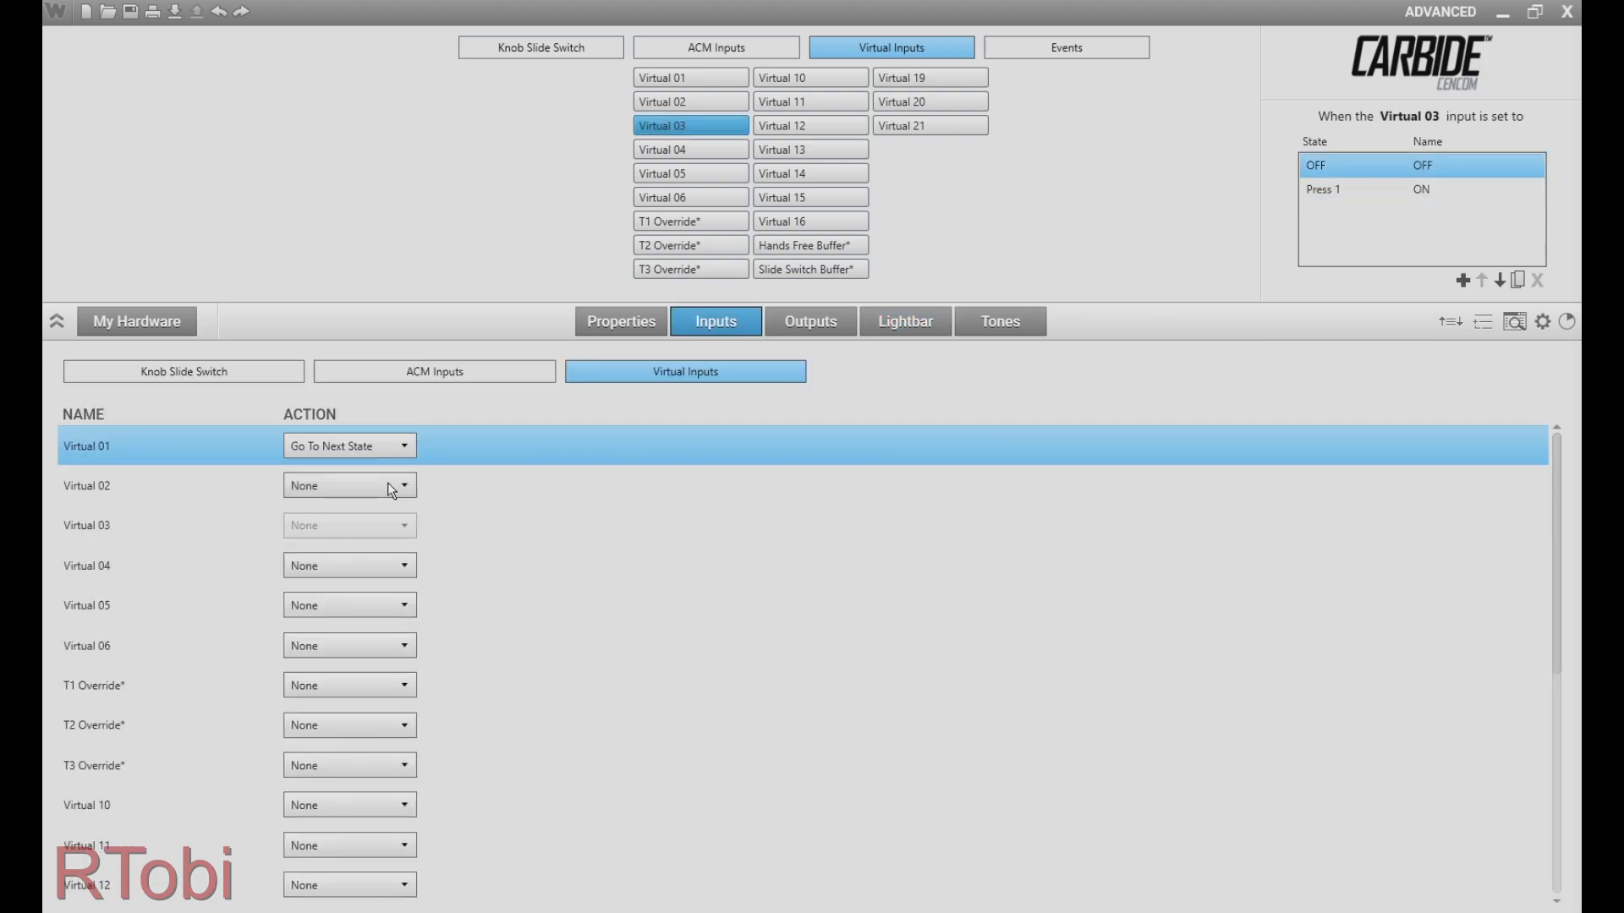
pyautogui.moveTo(523, 467)
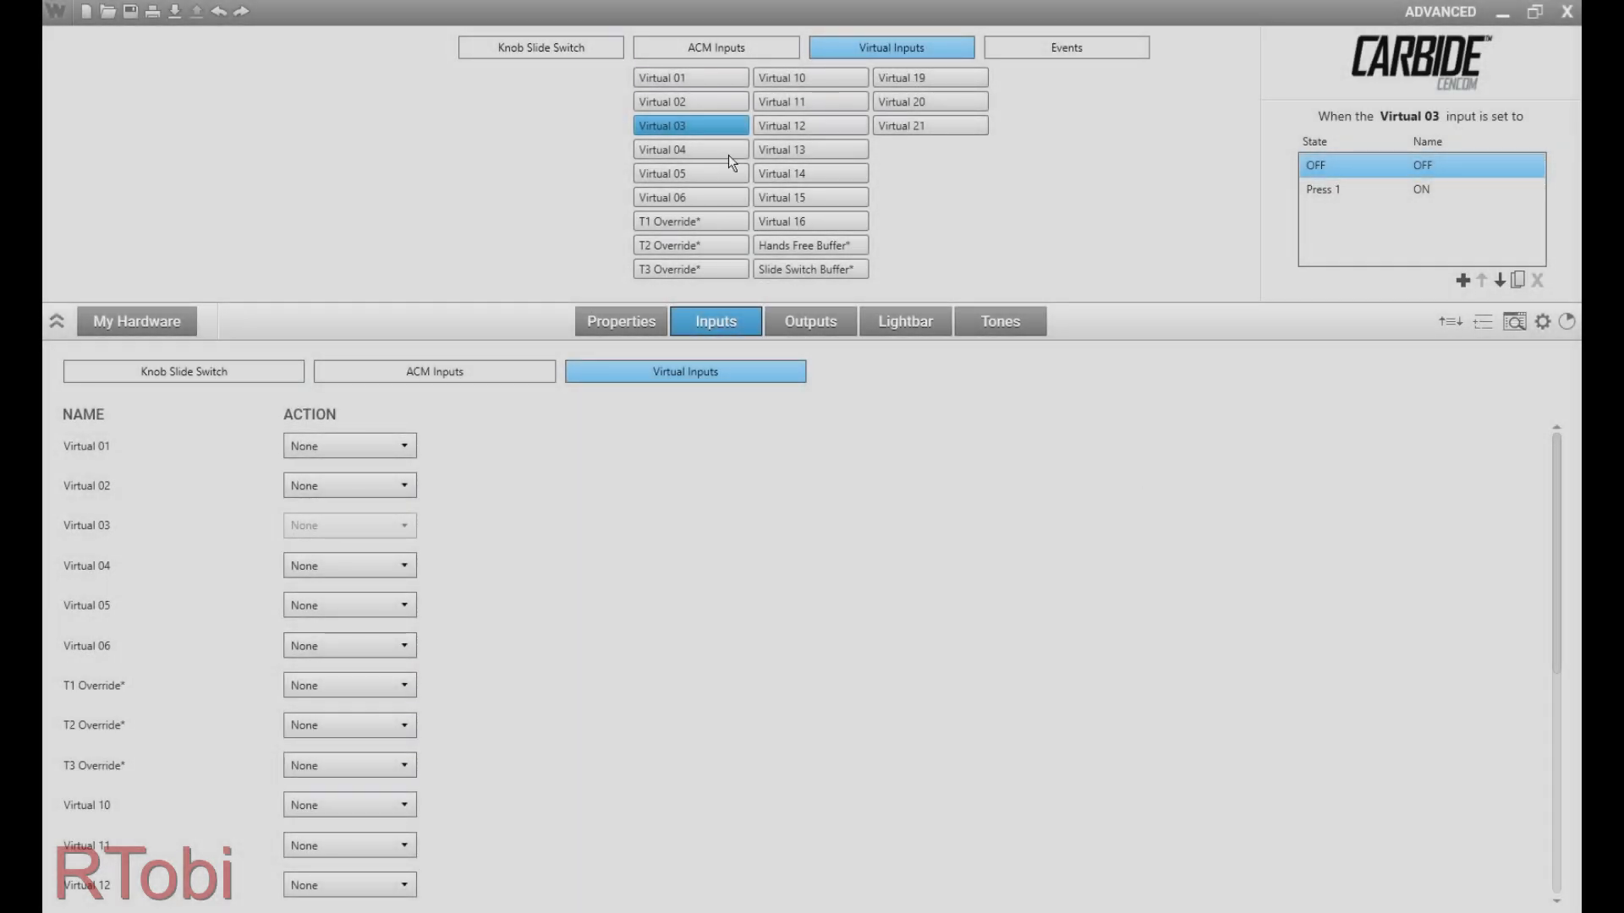
pyautogui.click(540, 46)
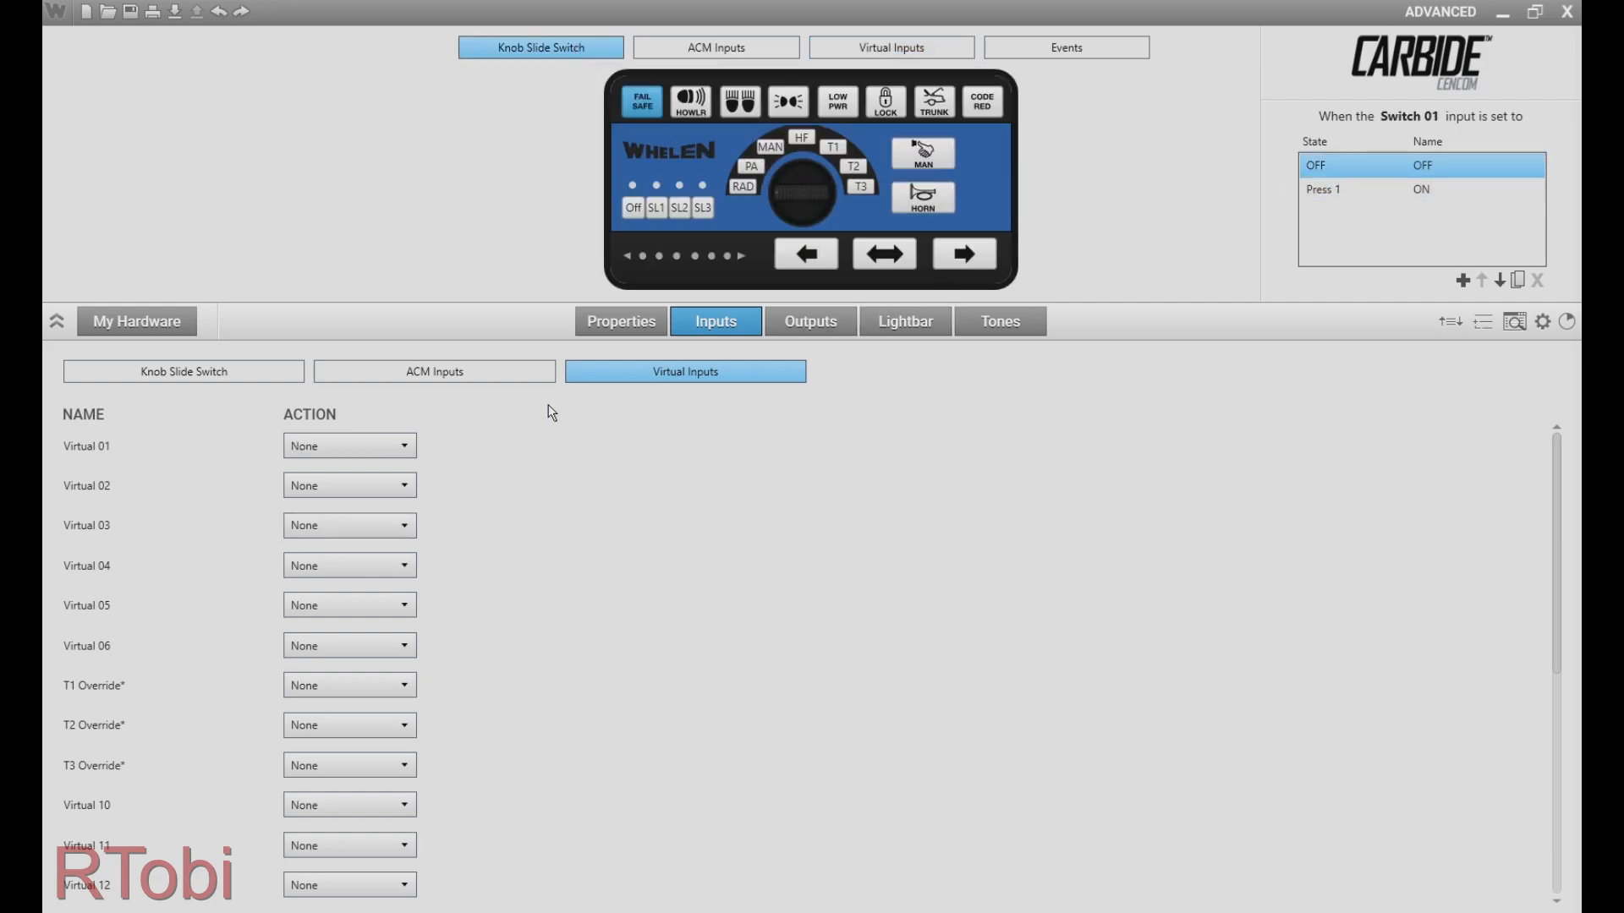
pyautogui.click(348, 446)
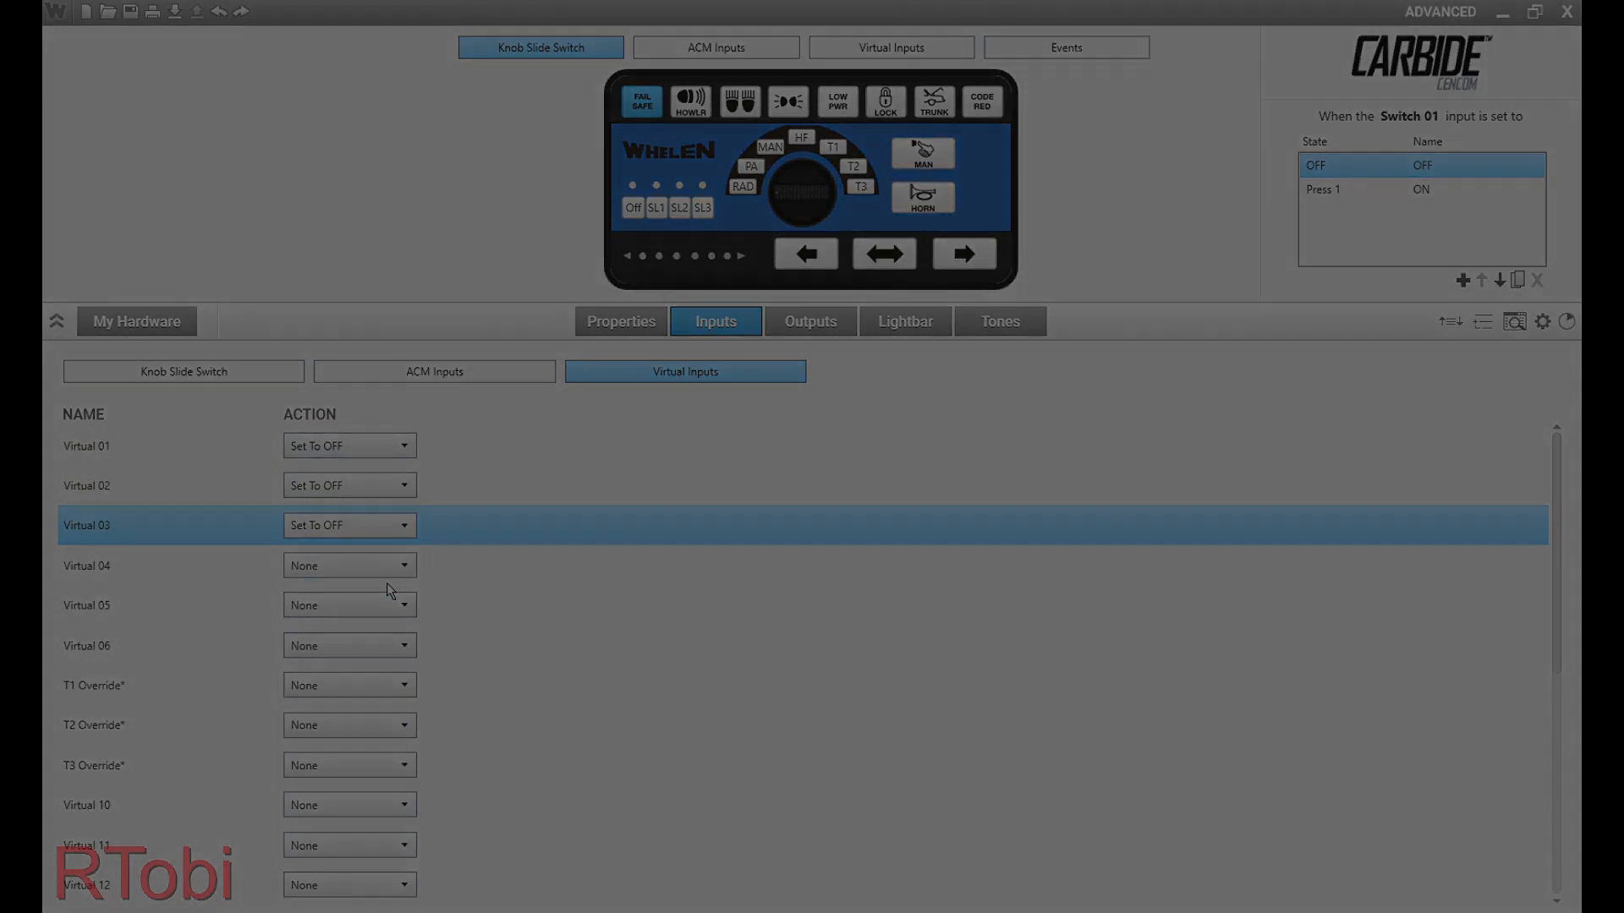
pyautogui.click(998, 321)
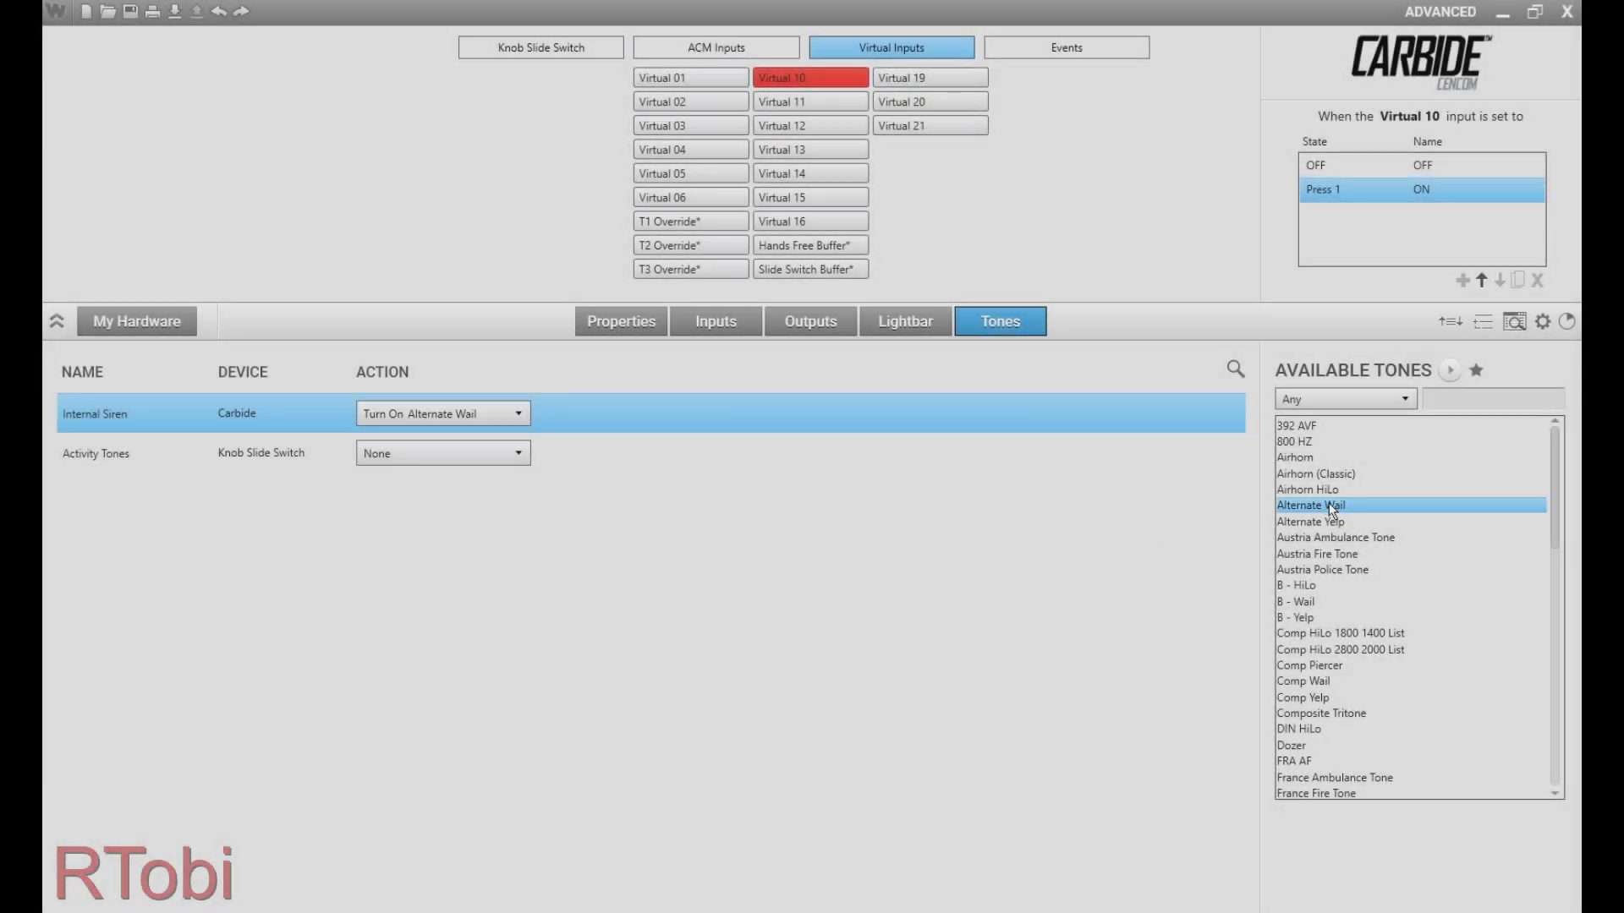
# Review timers: Virtual 10 at 500 ms, Virtual 11 at 2 s advancing Virtual 12, Virtual 12 at 1.5 s
pyautogui.click(620, 321)
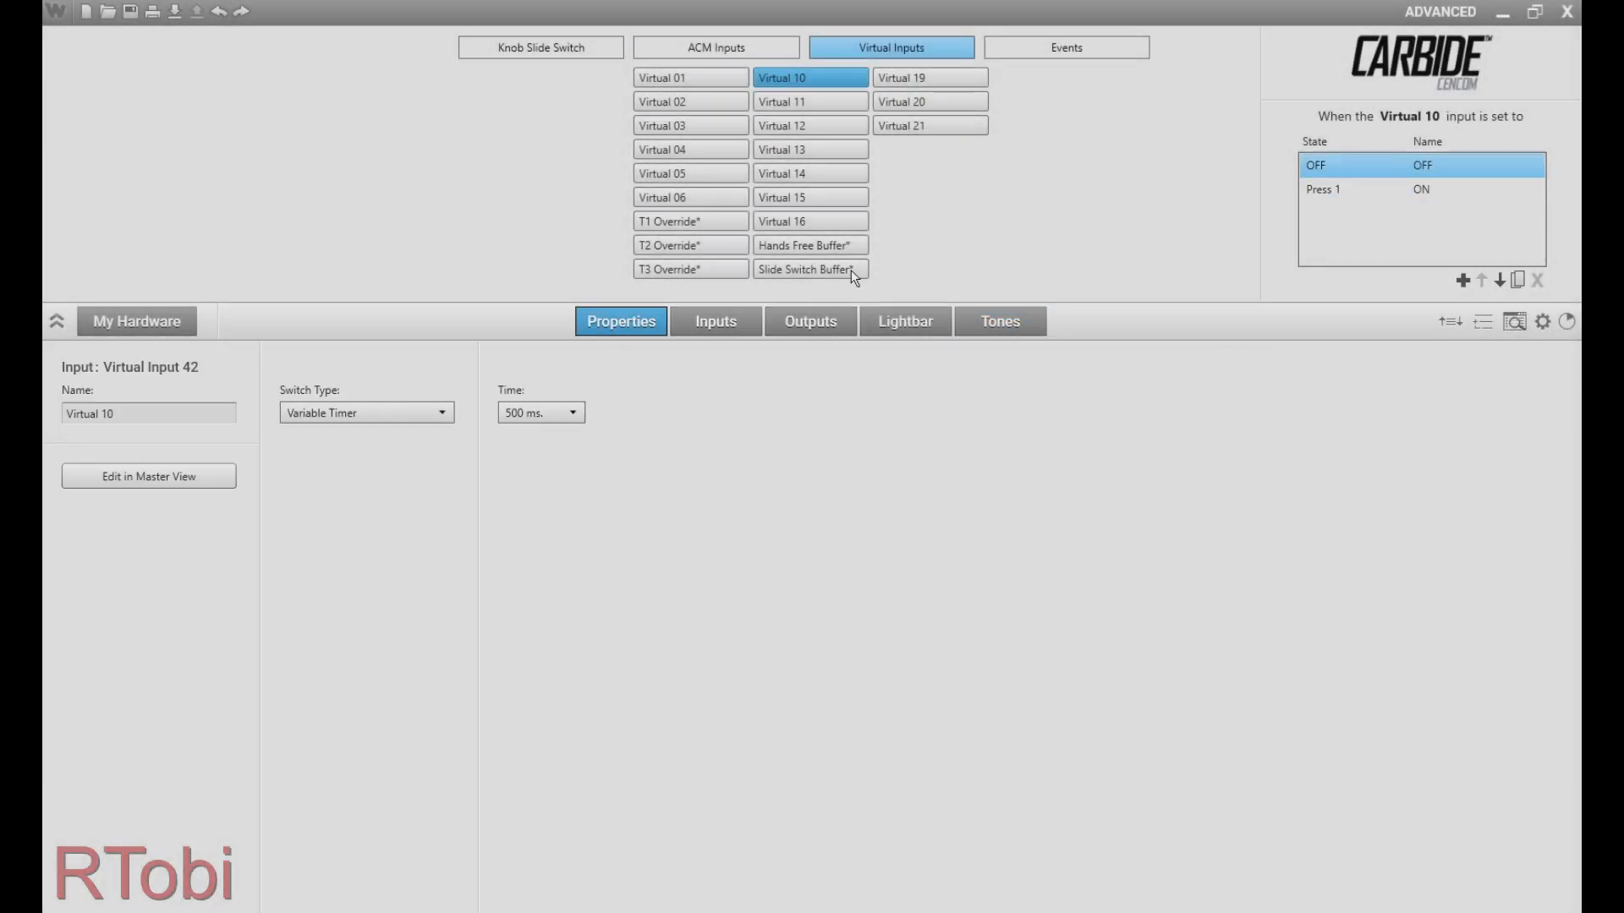
pyautogui.click(997, 321)
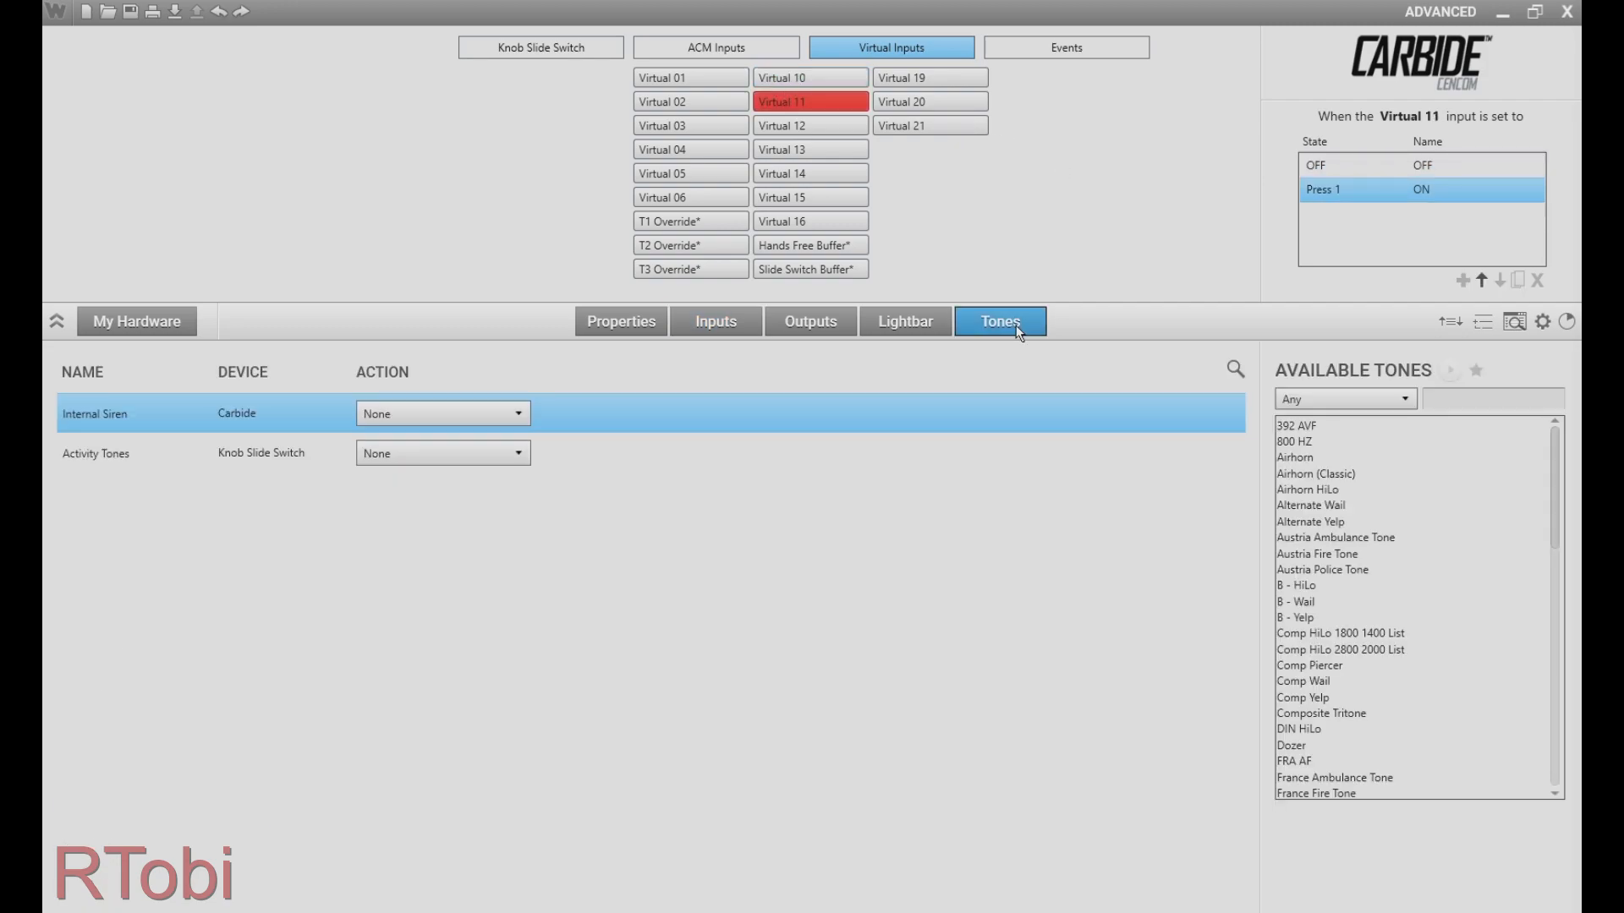
pyautogui.click(620, 321)
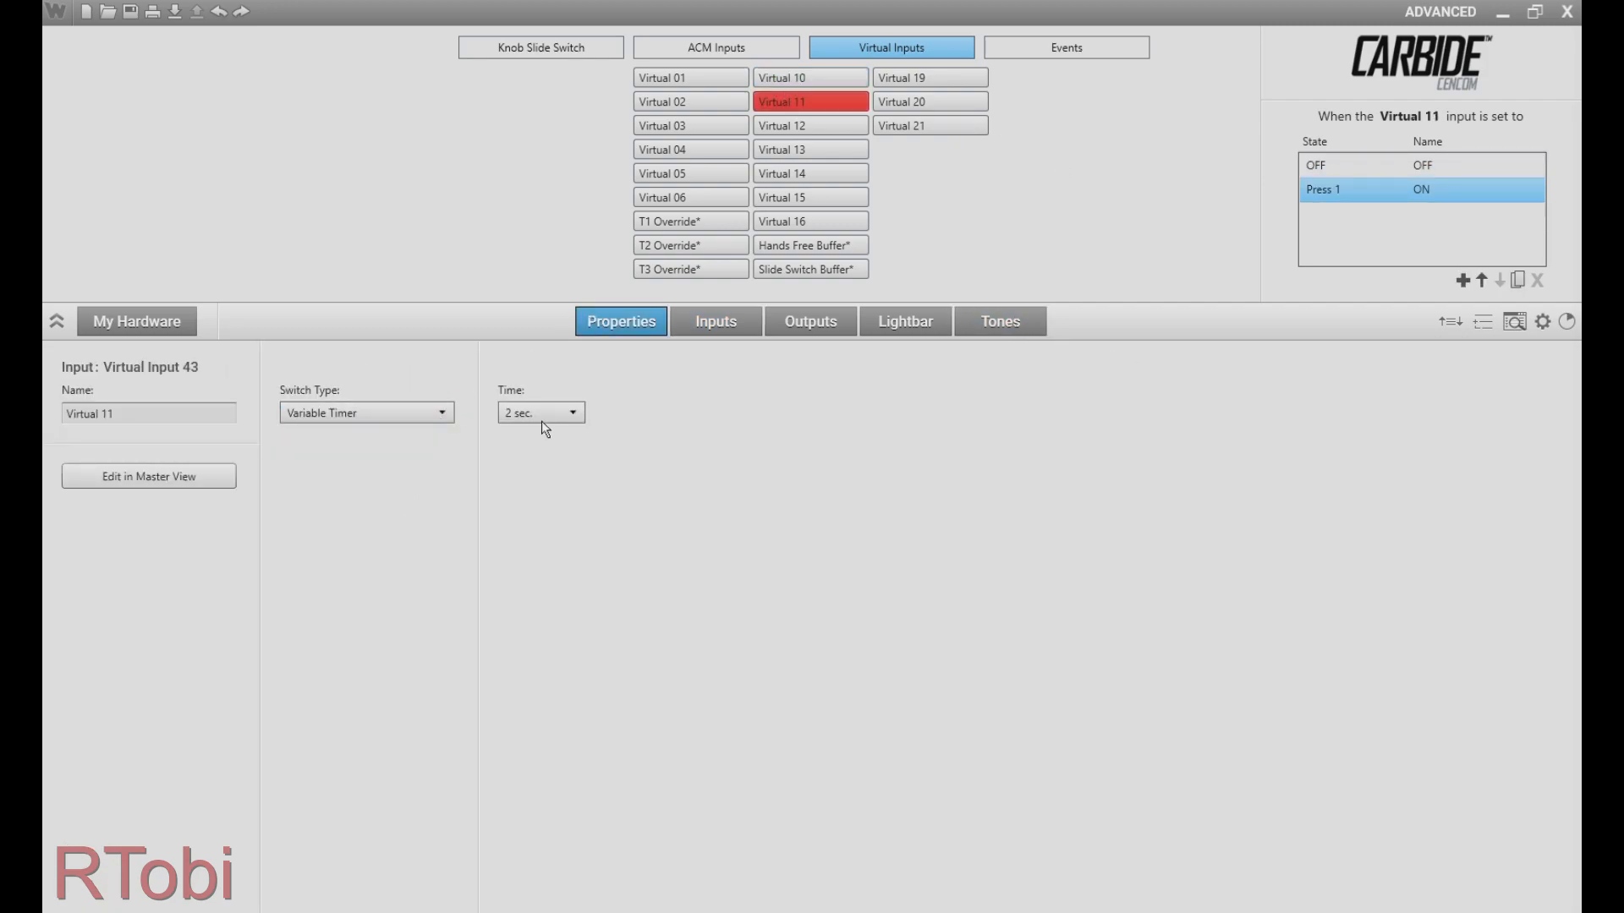
pyautogui.click(715, 321)
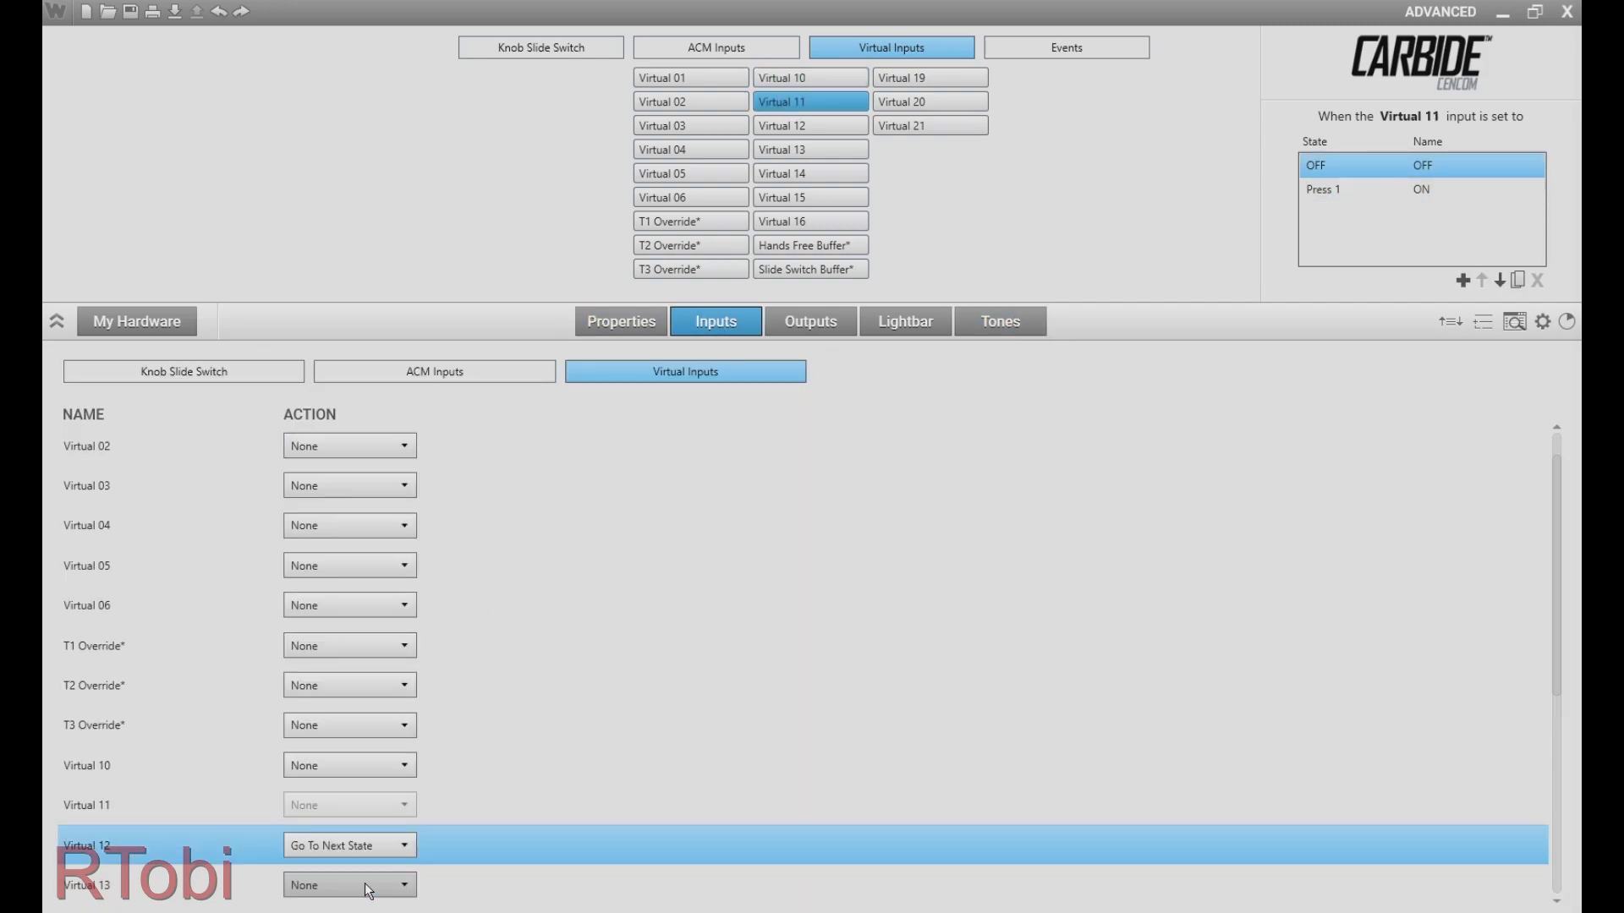
pyautogui.click(997, 321)
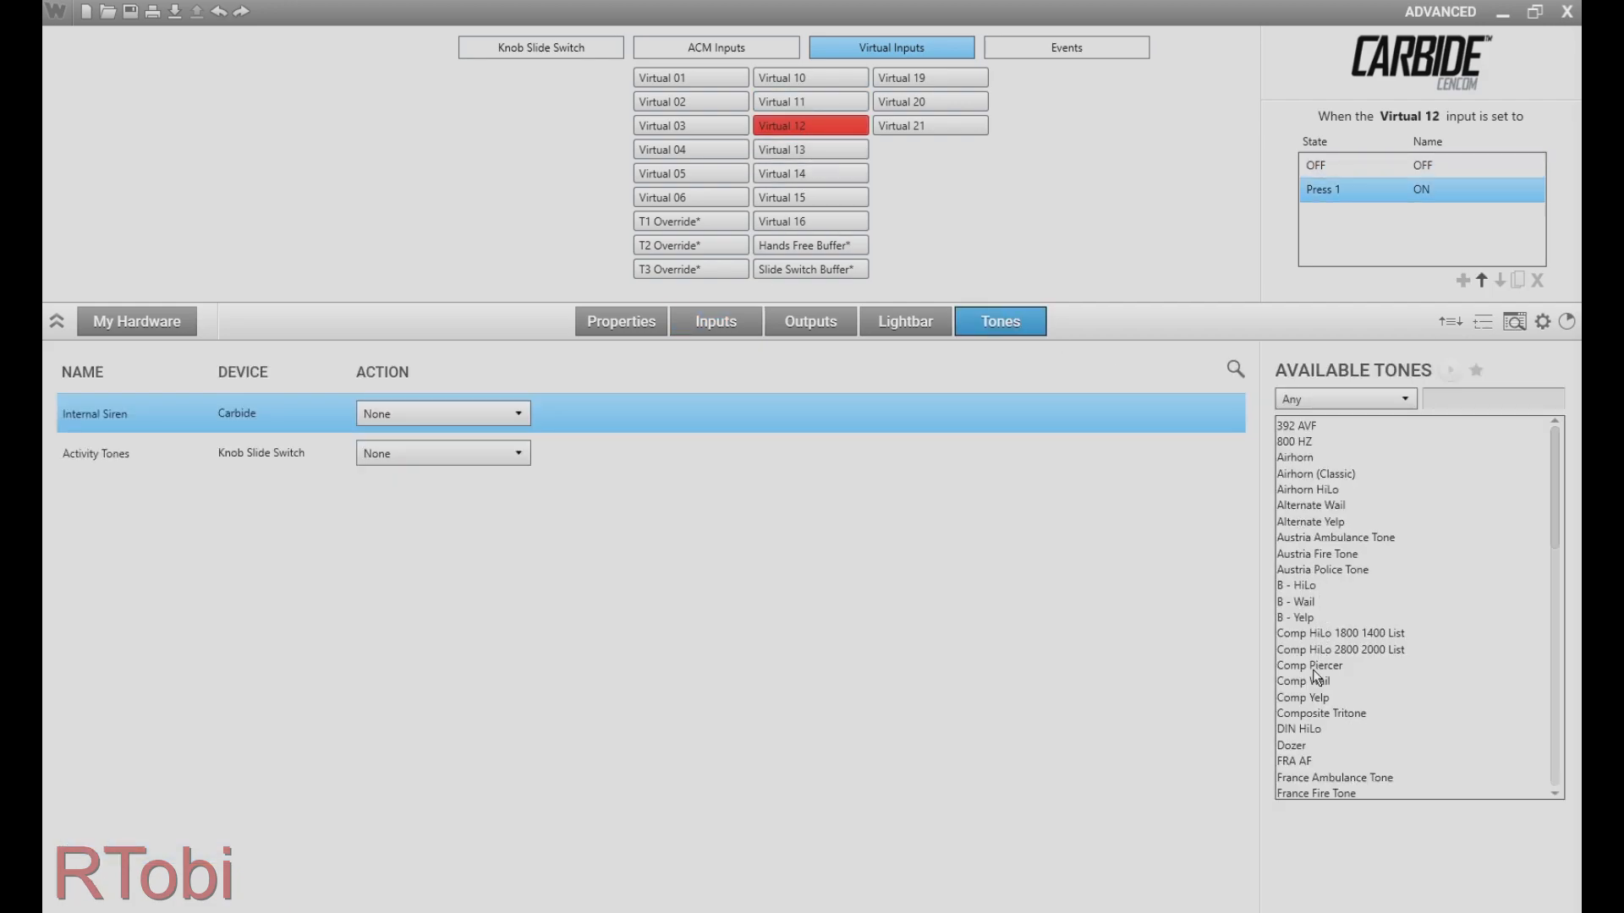
pyautogui.click(620, 321)
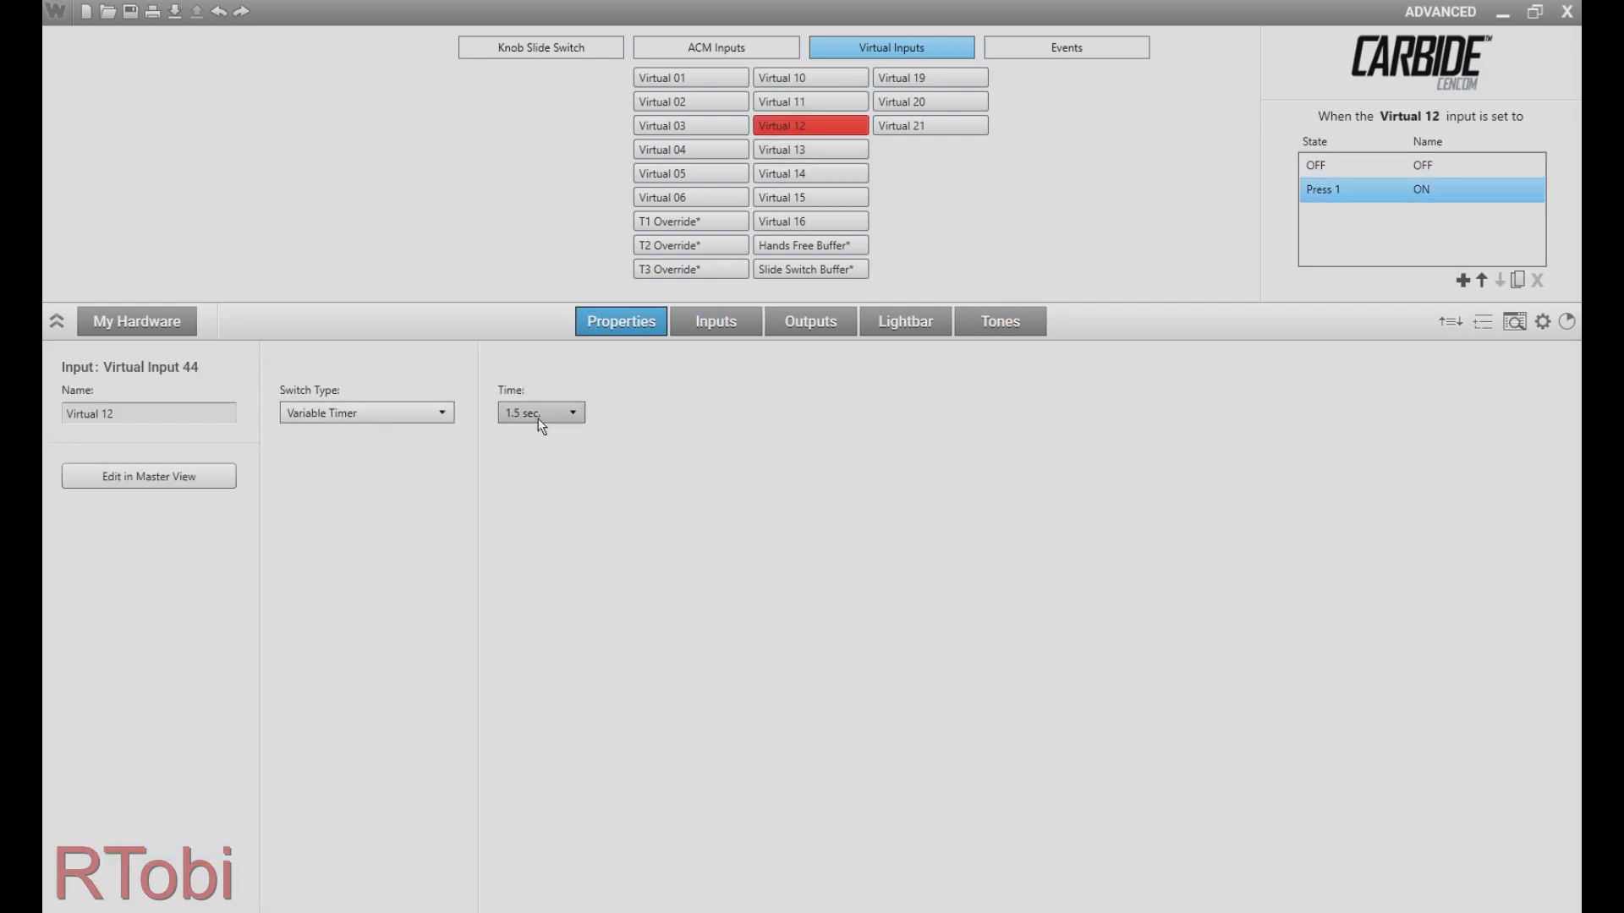